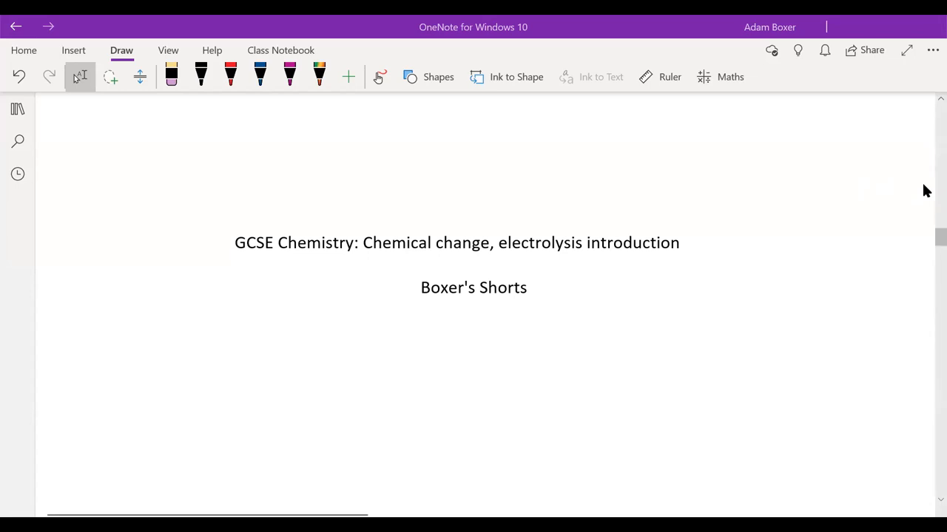
mouse_move(926, 127)
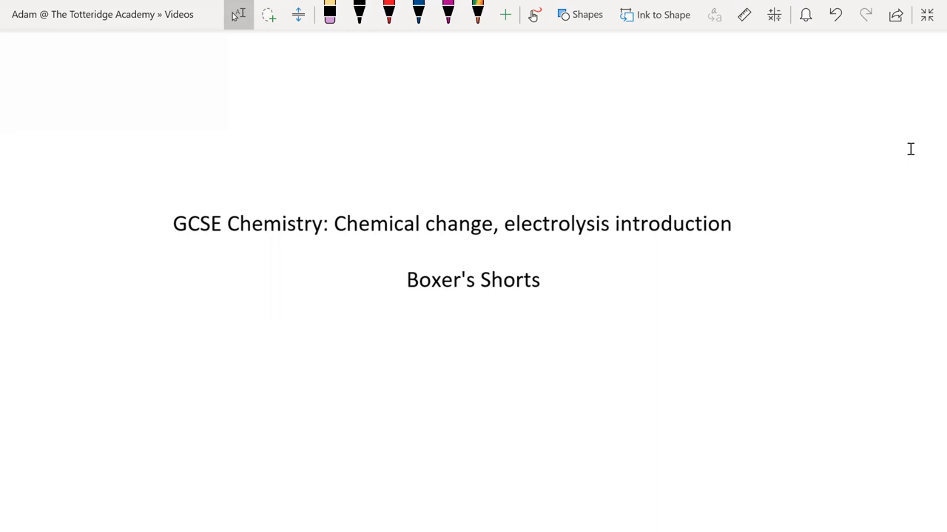
Scroll down past the title page to the word-equations heading for iron, oxygen, sodium and chlorine
scroll("down", 3)
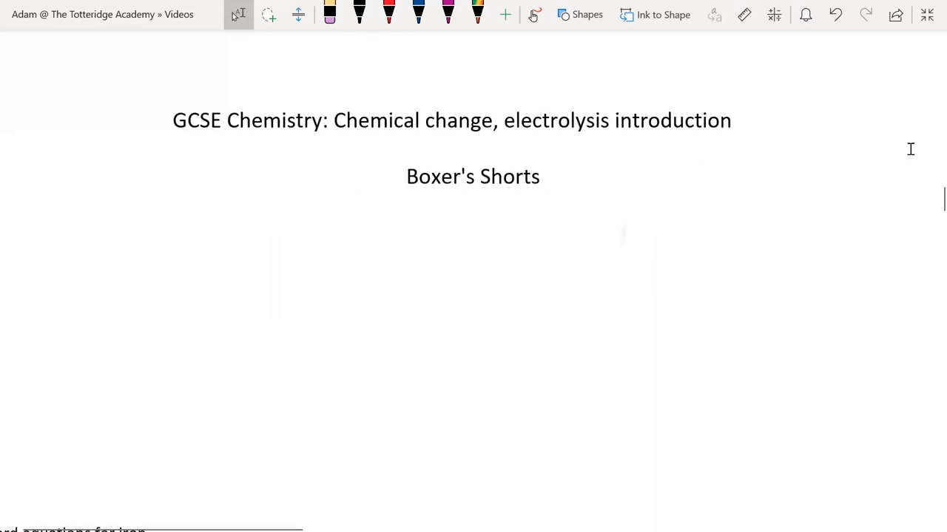
scroll("down", 3)
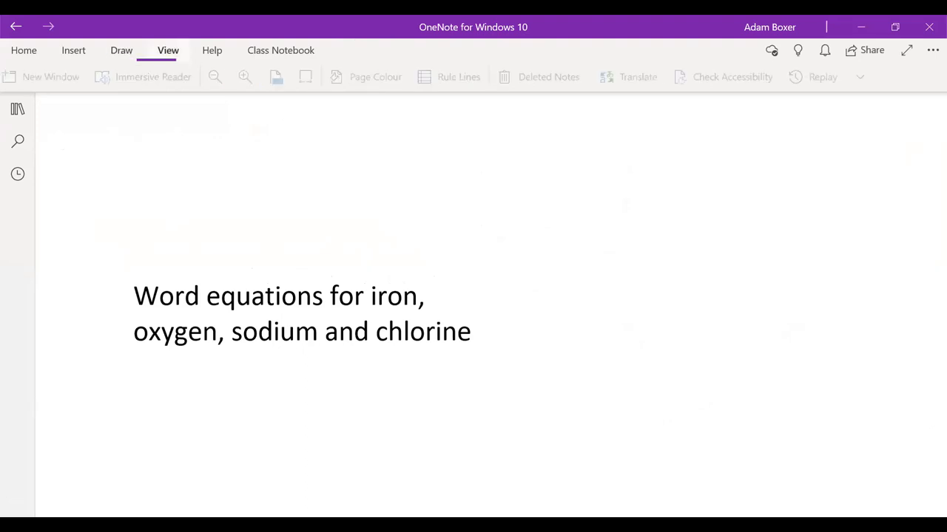
Show rule lines on the page and return to the top, ready to write 'iron oxide + → iron'
left_click(467, 77)
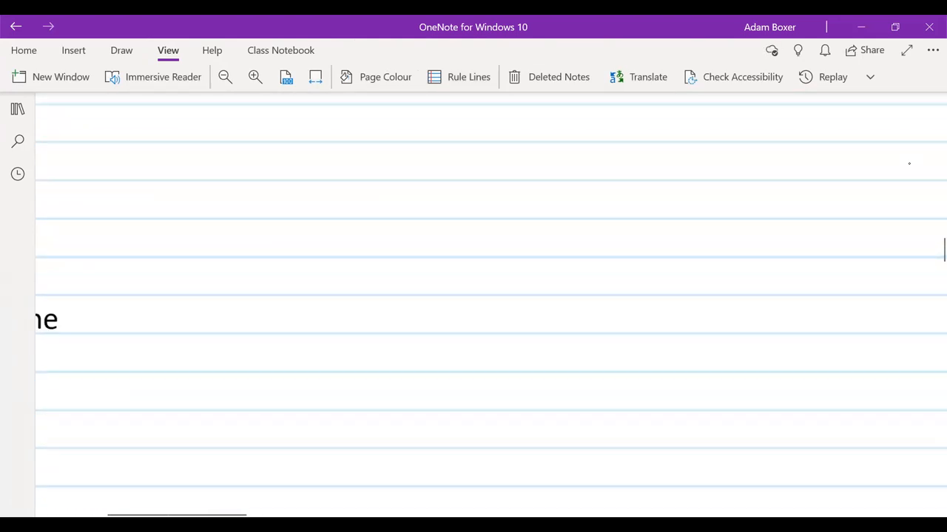
scroll("up", 3)
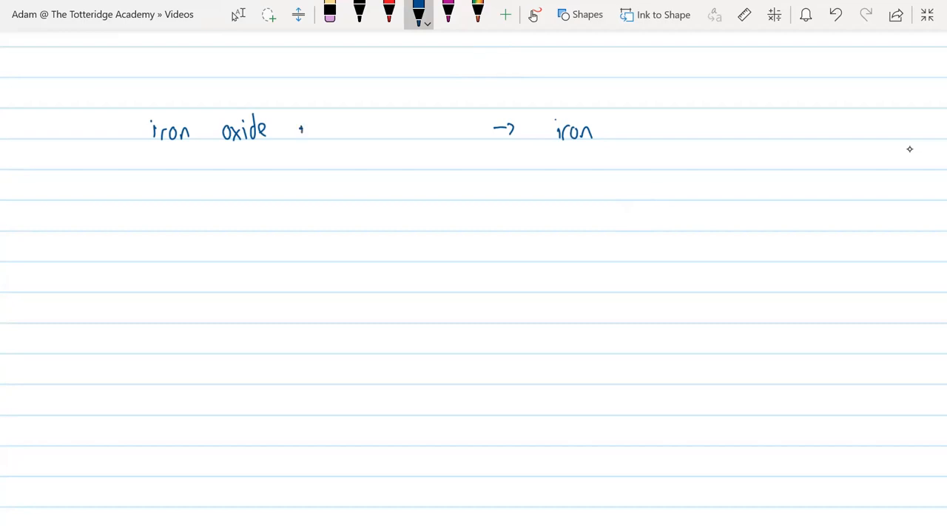
Handwrite 'carbon' and '+ carbon dioxide' to complete iron oxide + carbon → iron + carbon dioxide
left_click_drag(332, 130, 372, 130)
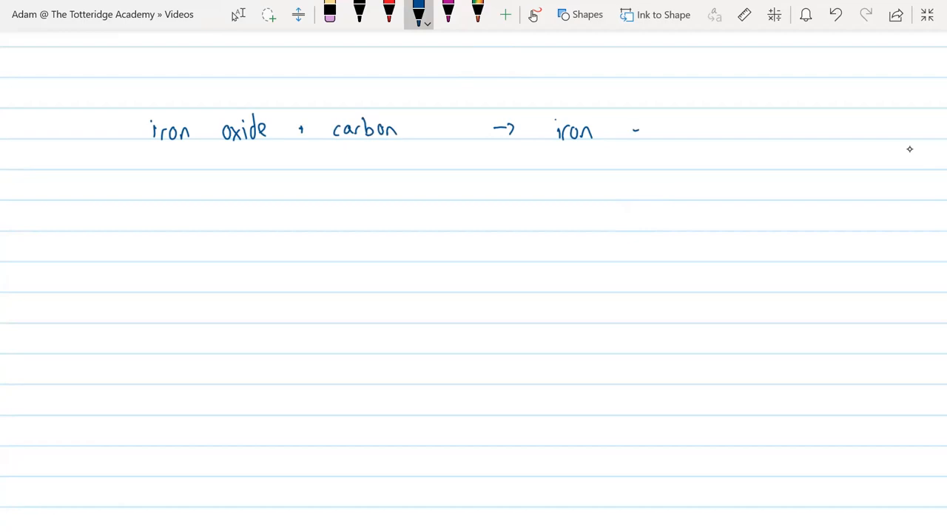
left_click_drag(633, 130, 702, 131)
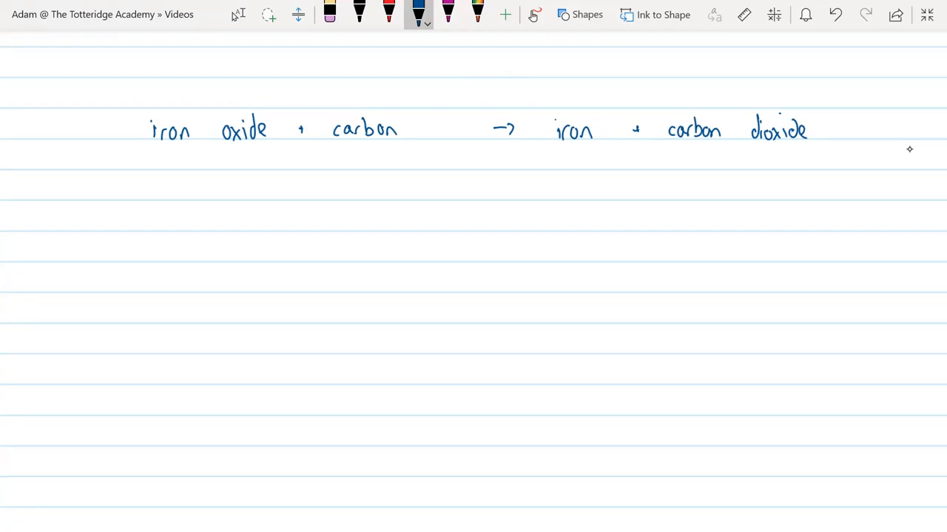
Handwrite 'sodium chloride → sodium' on a second line, then erase the arrow and extra product
left_click(162, 190)
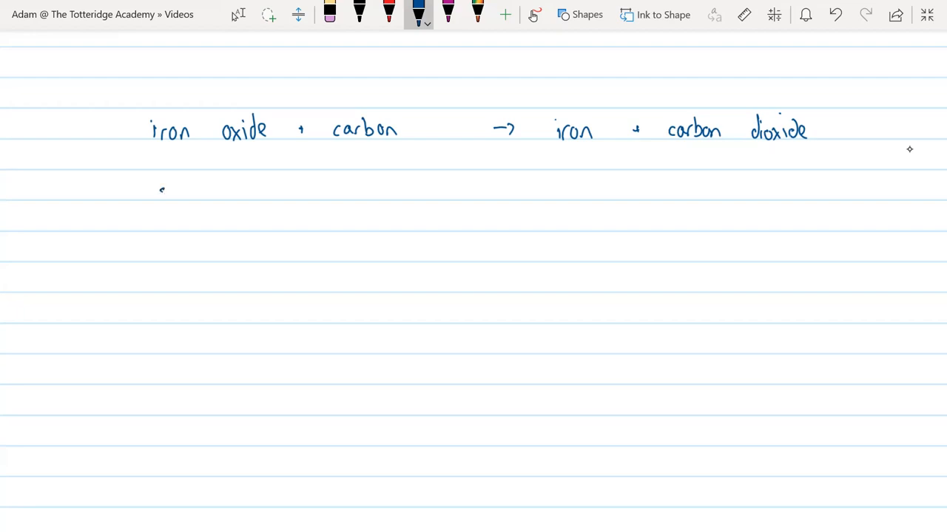
left_click_drag(156, 192, 207, 193)
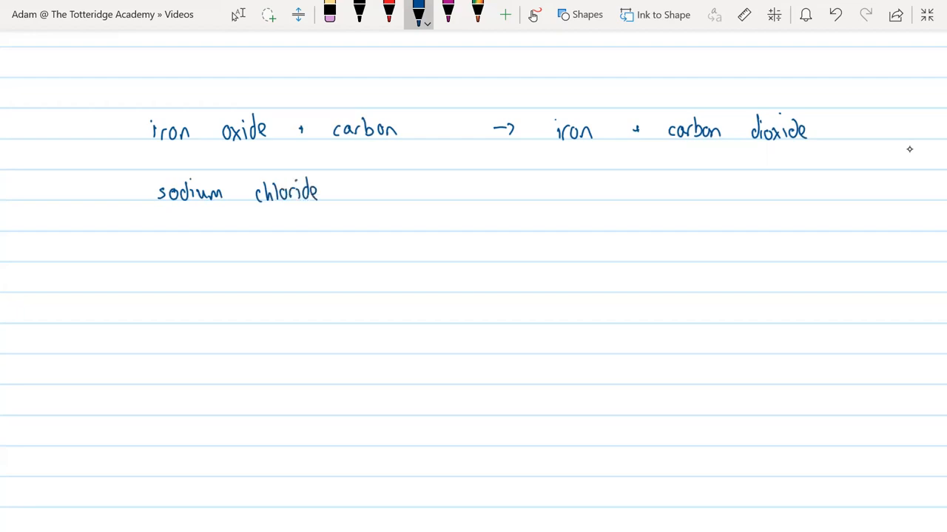
left_click_drag(488, 193, 570, 193)
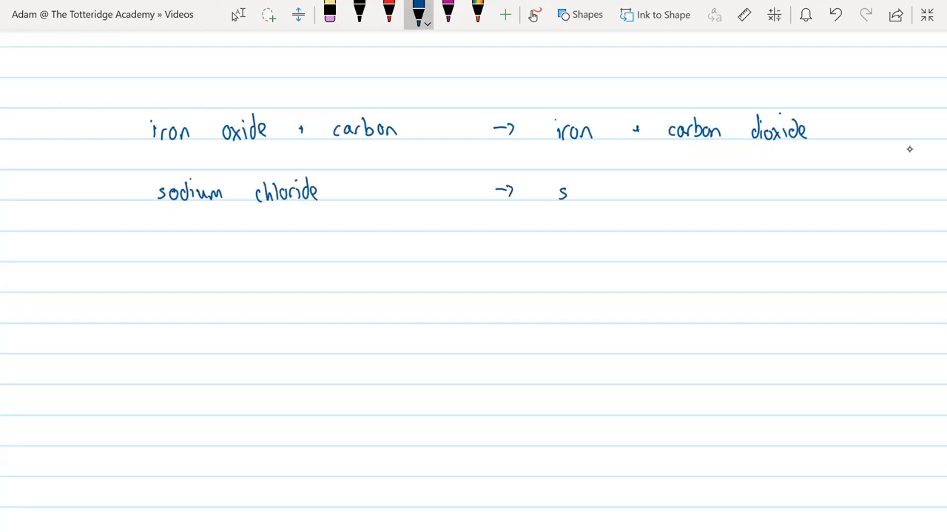
left_click_drag(562, 192, 621, 192)
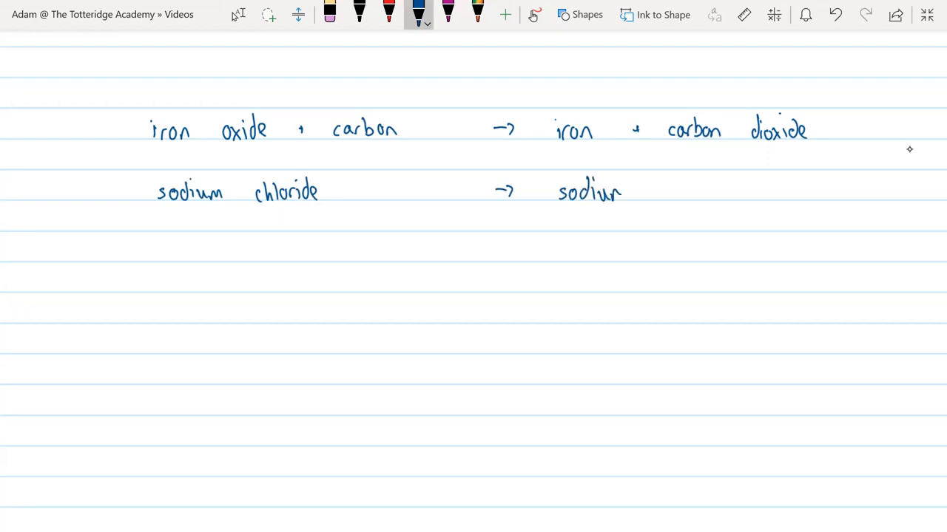
left_click_drag(607, 195, 628, 191)
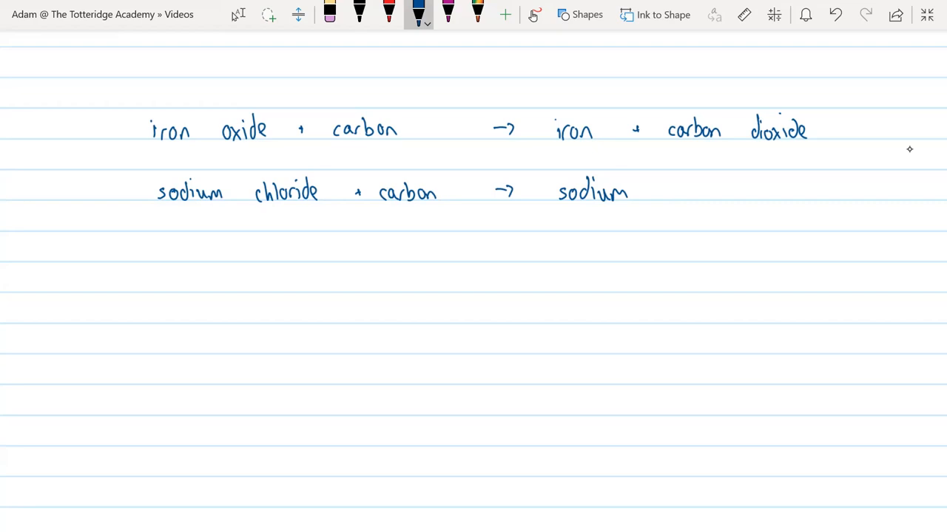
left_click(329, 15)
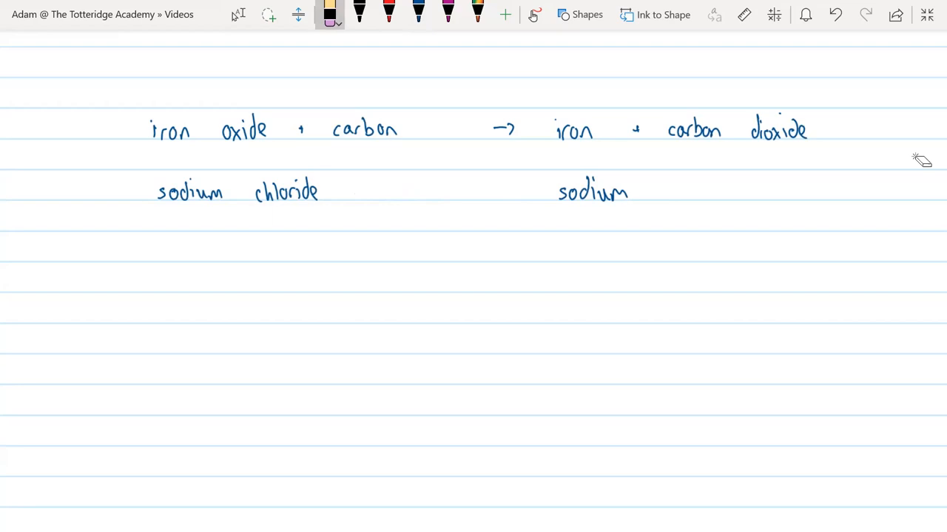
mouse_move(910, 155)
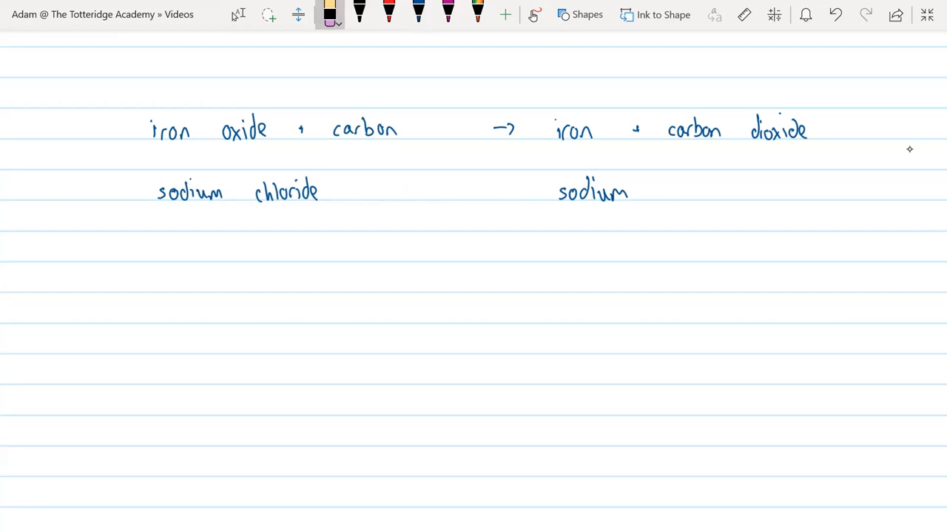
Draw a long arrow labelled 'electrolysis' and finish the line as sodium chloride → sodium + chlorine
left_click(359, 13)
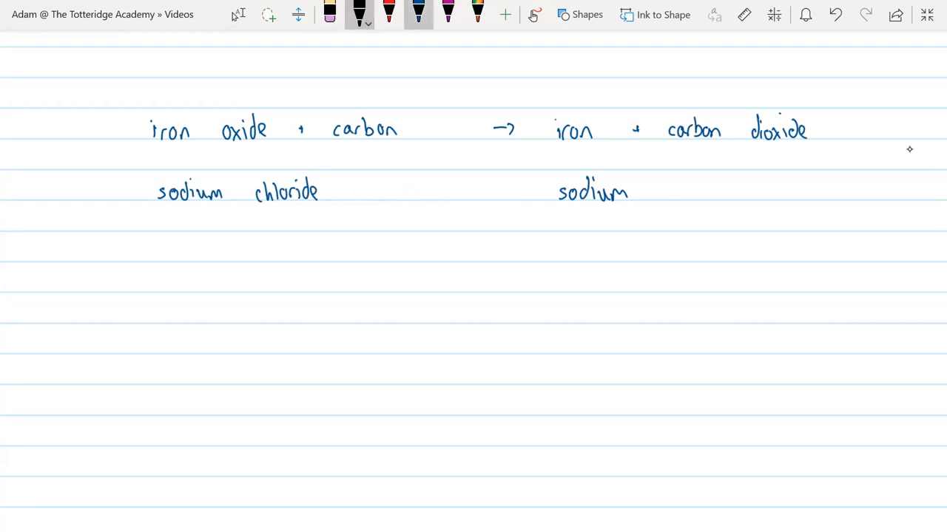
left_click_drag(446, 192, 506, 191)
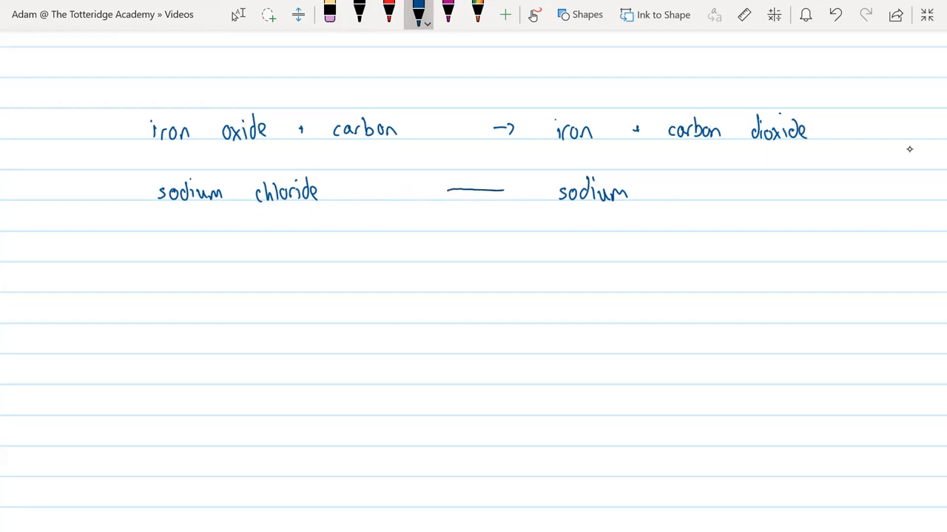
left_click_drag(503, 191, 536, 191)
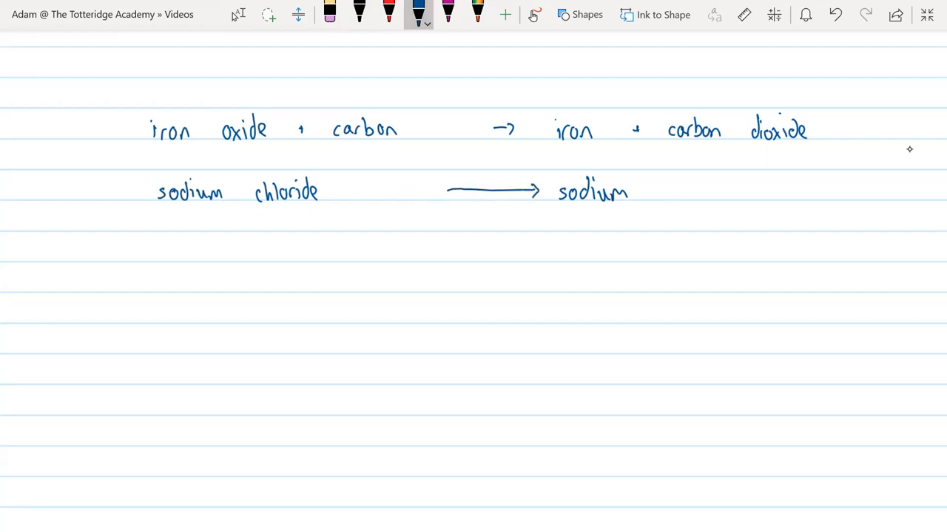
left_click_drag(442, 180, 487, 159)
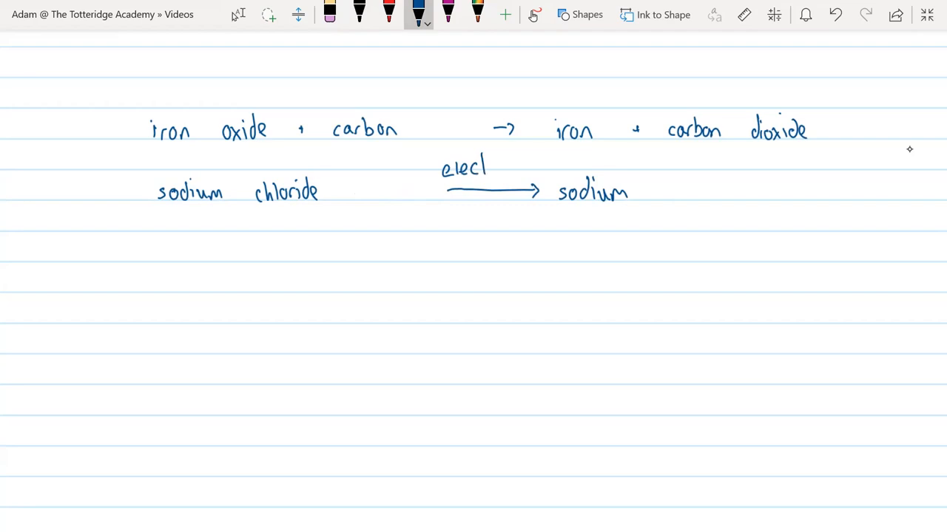
left_click_drag(488, 166, 530, 170)
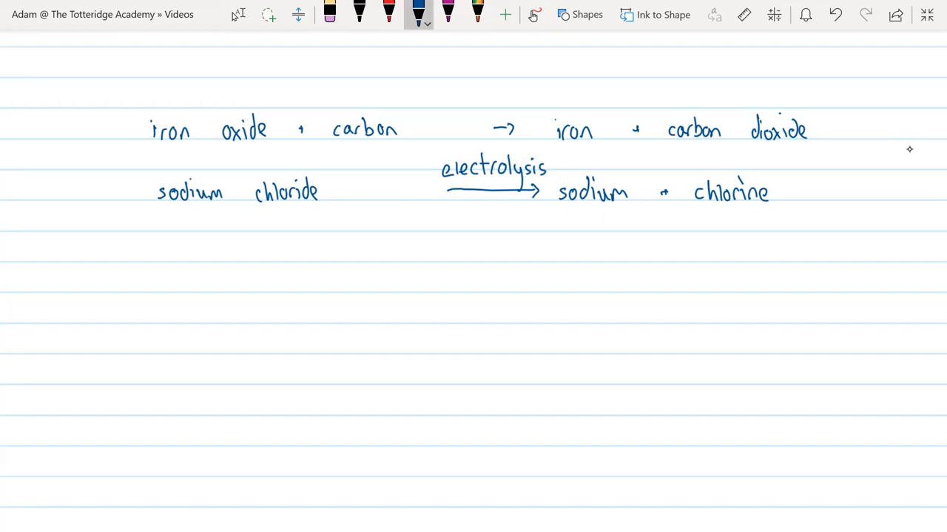
scroll("down", 3)
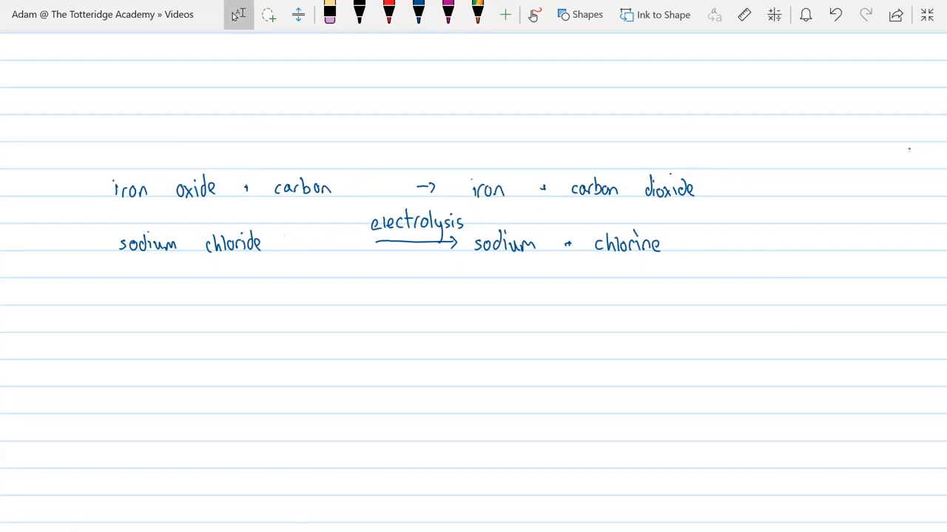
Draw an open-topped beaker outline beside the equations and select its strokes with Lasso Select
scroll("right", 3)
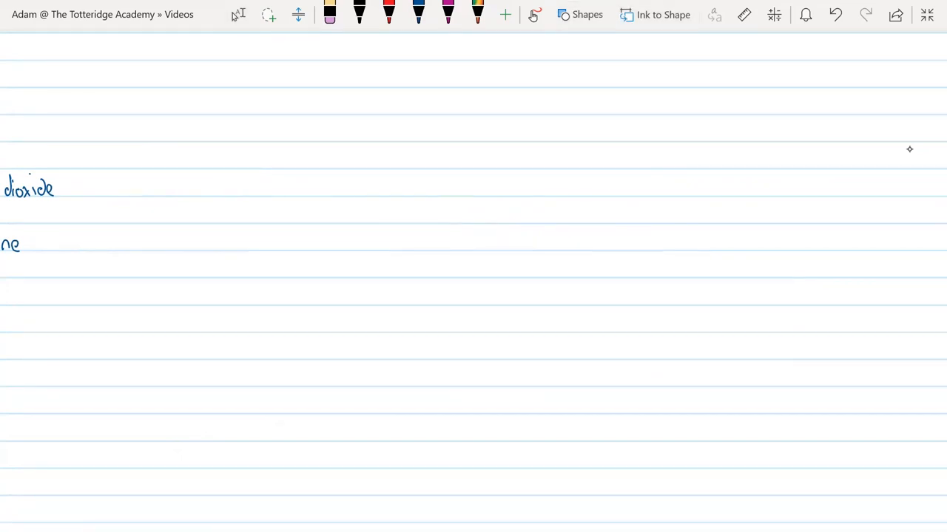
left_click_drag(311, 116, 311, 333)
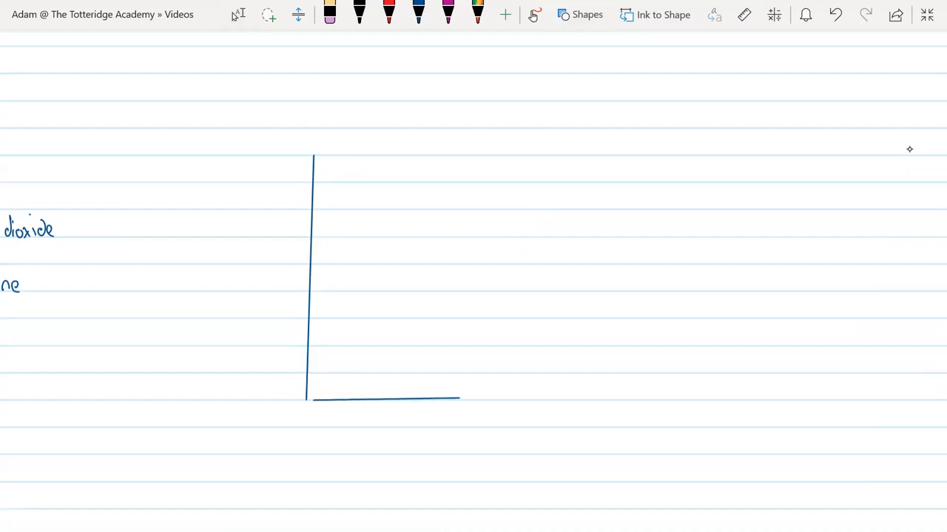
left_click(586, 15)
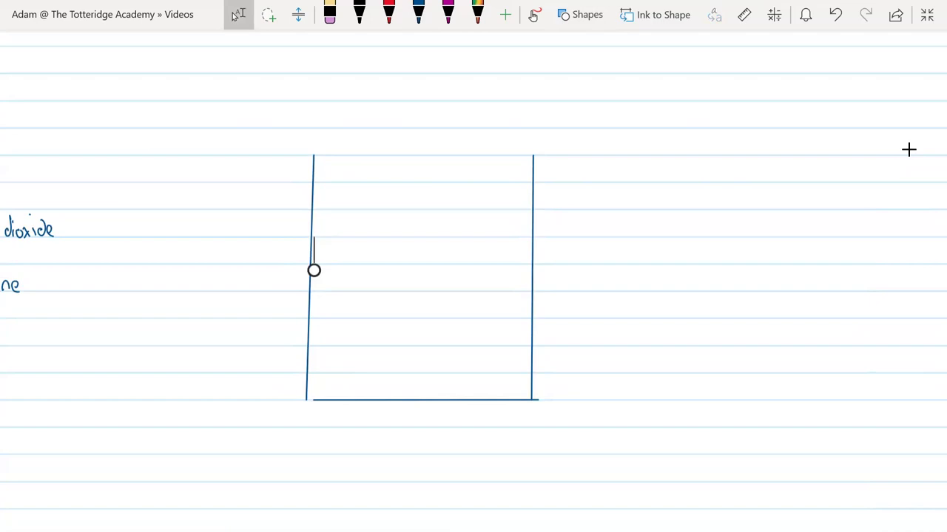
left_click(422, 278)
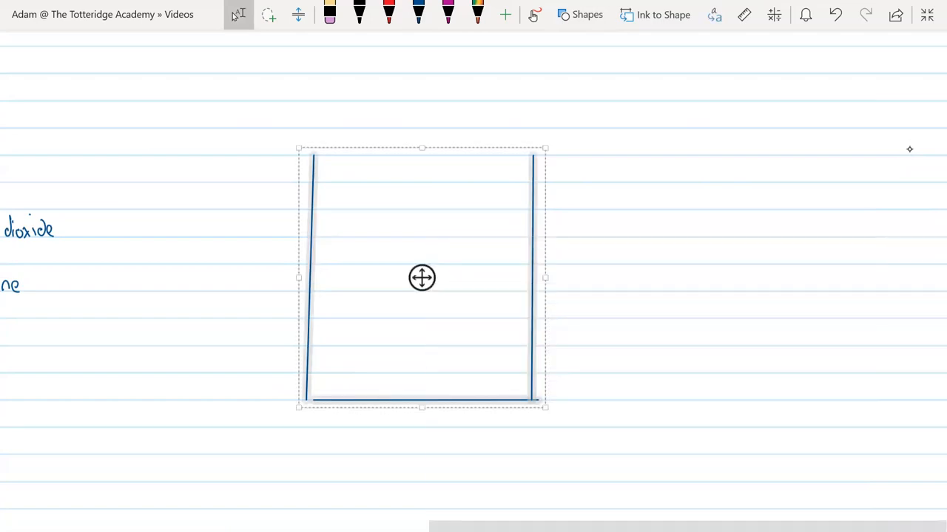
left_click(417, 13)
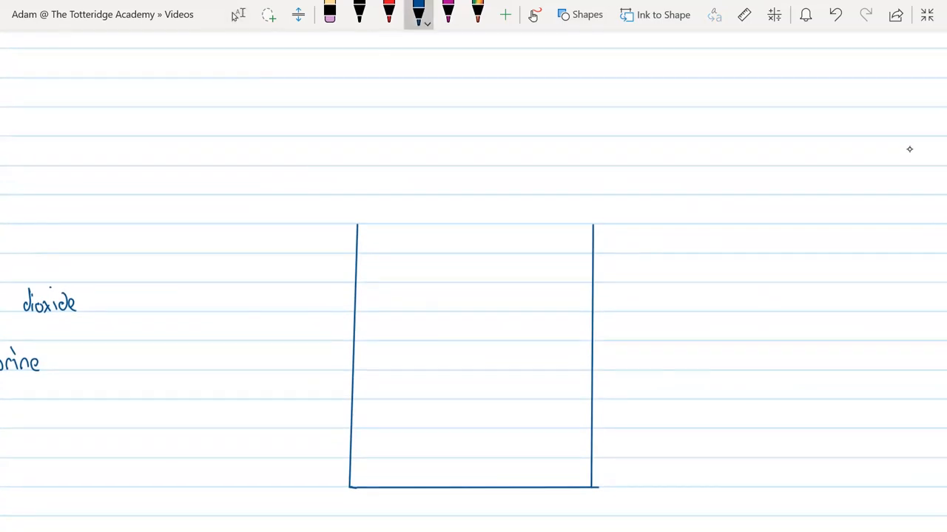
Draw a wavy liquid line and label it 'liquid or solution = electrolyte e.g sodium chloride'
left_click_drag(355, 348, 458, 346)
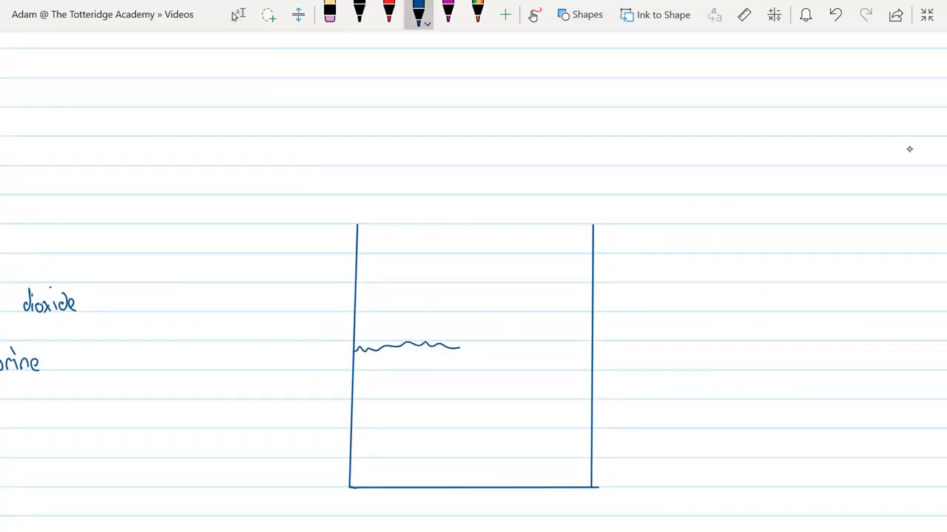
left_click_drag(459, 346, 589, 346)
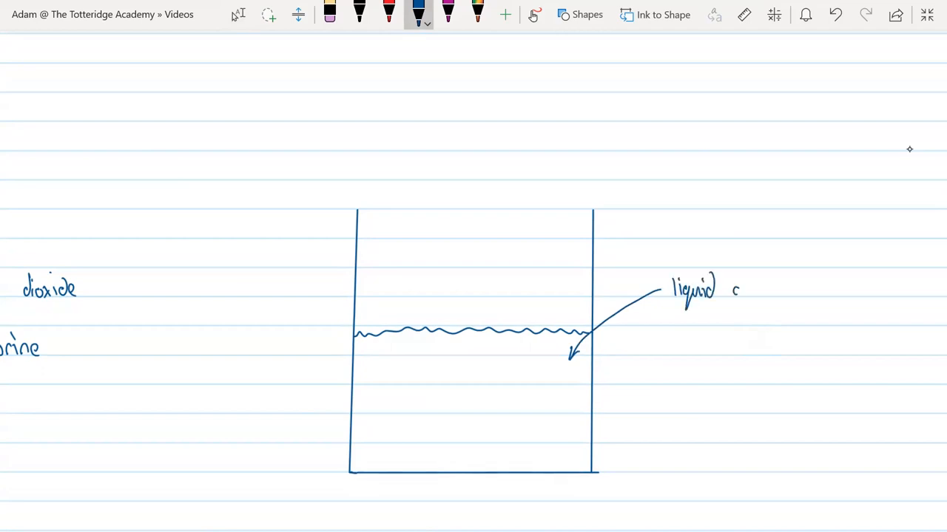
type("or solv")
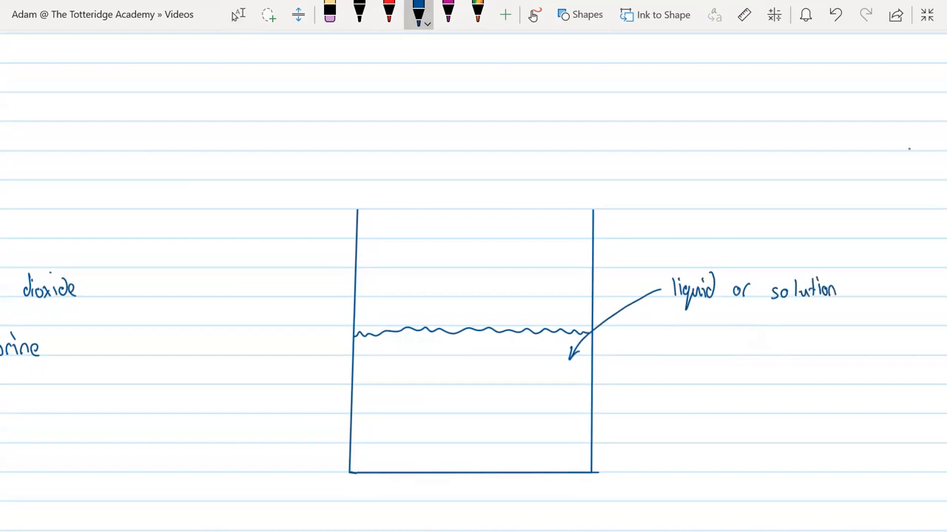
type("= el")
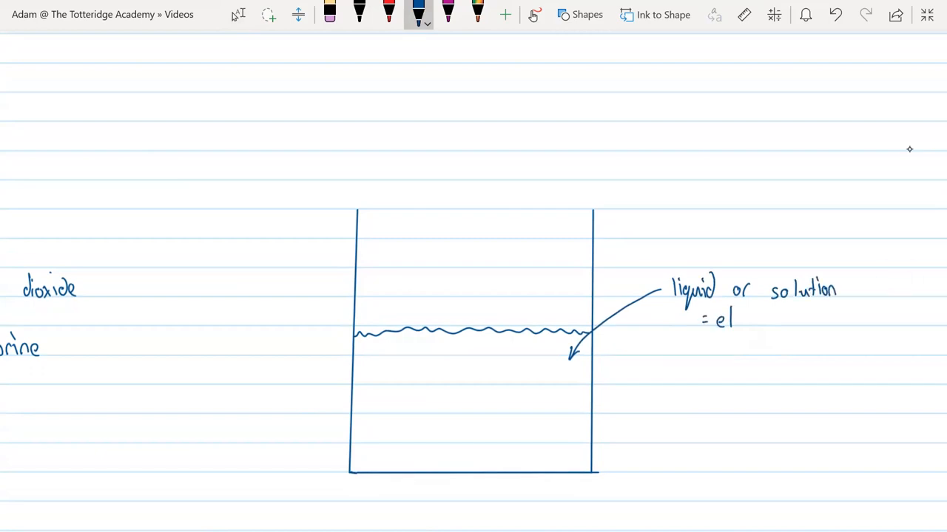
type("electro")
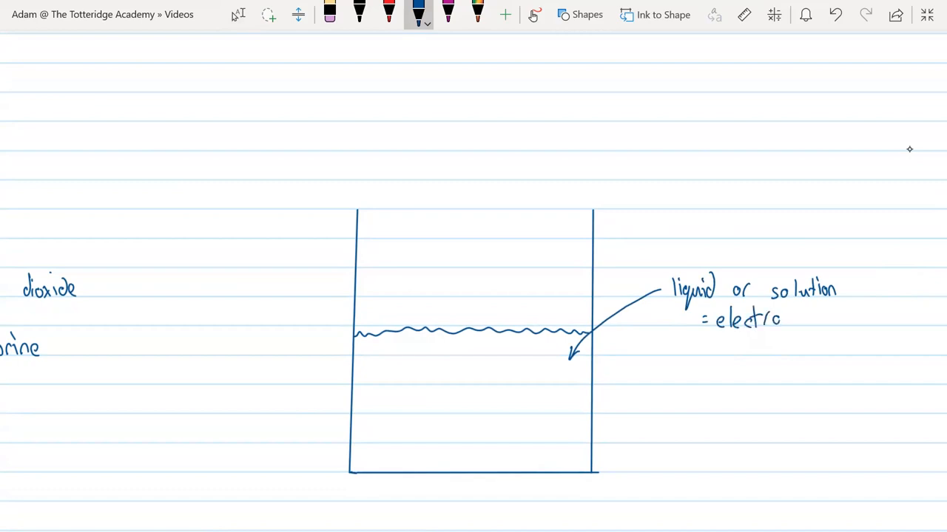
type("lyte")
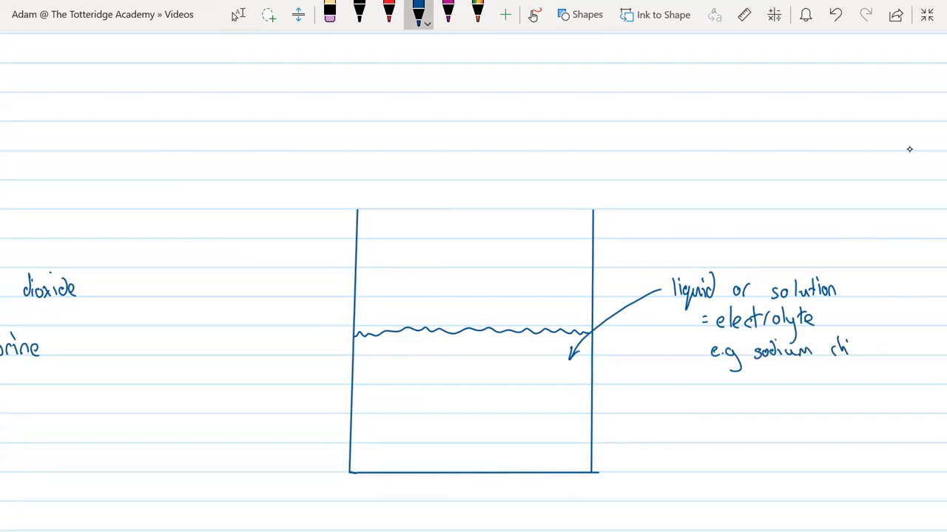
left_click_drag(843, 348, 875, 355)
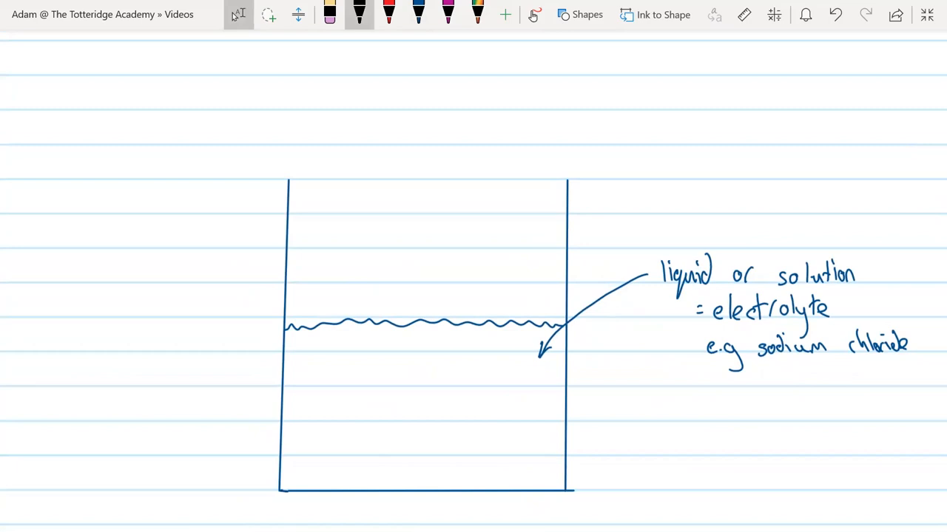
Draw two tall rectangle-shape electrodes dipping into the beaker liquid
left_click(580, 15)
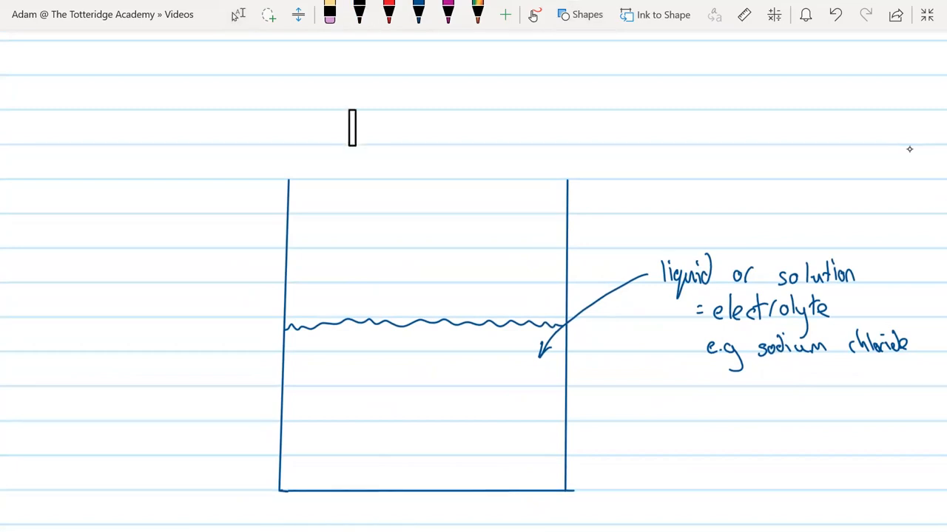
left_click_drag(361, 128, 361, 393)
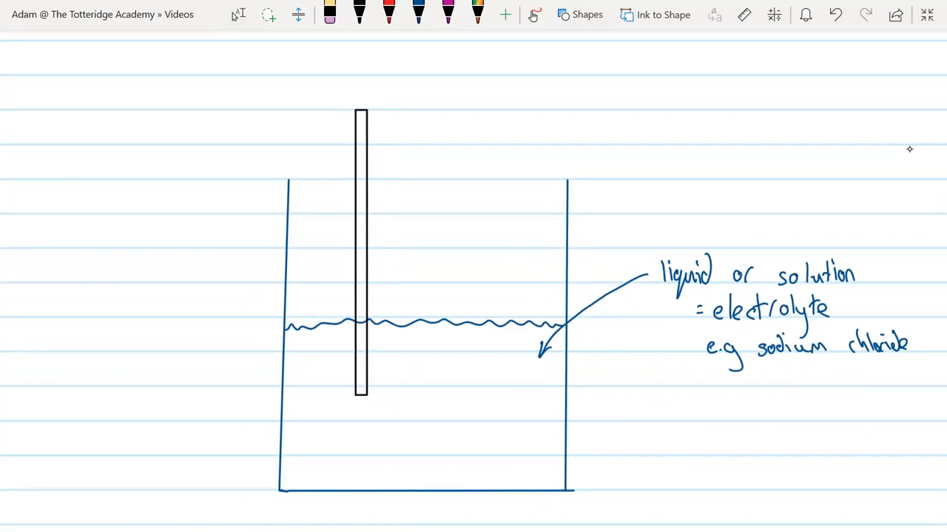
left_click(361, 251)
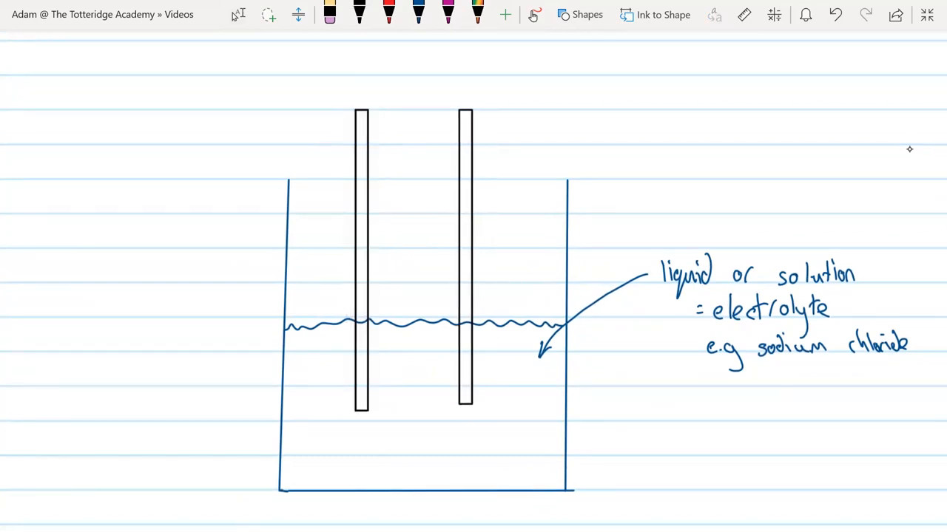
left_click(464, 259)
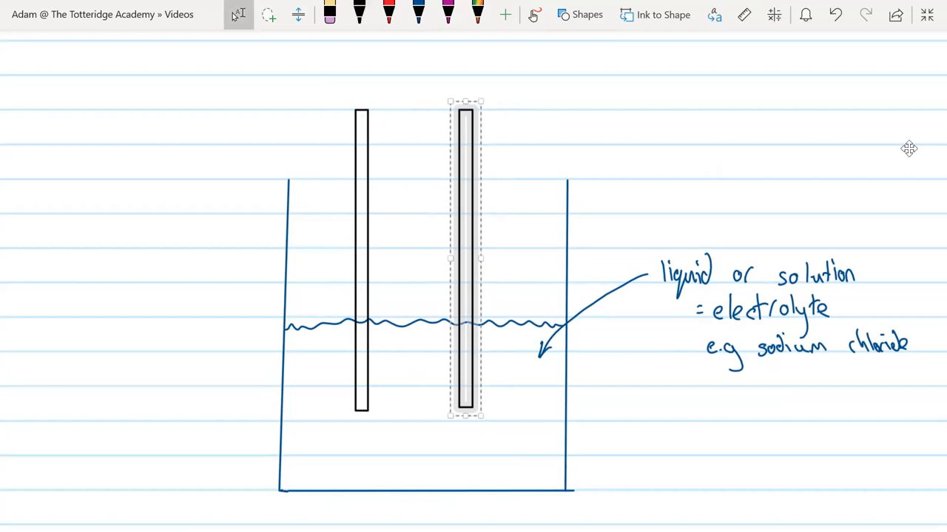
left_click(358, 13)
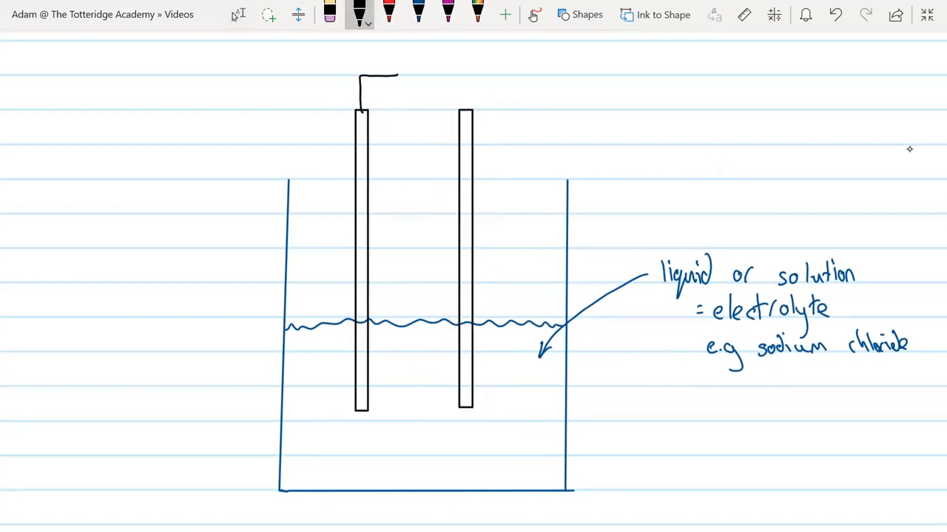
Wire the electrodes to a cell symbol and arrow-label them 'graphite electrodes'
left_click_drag(399, 62, 402, 85)
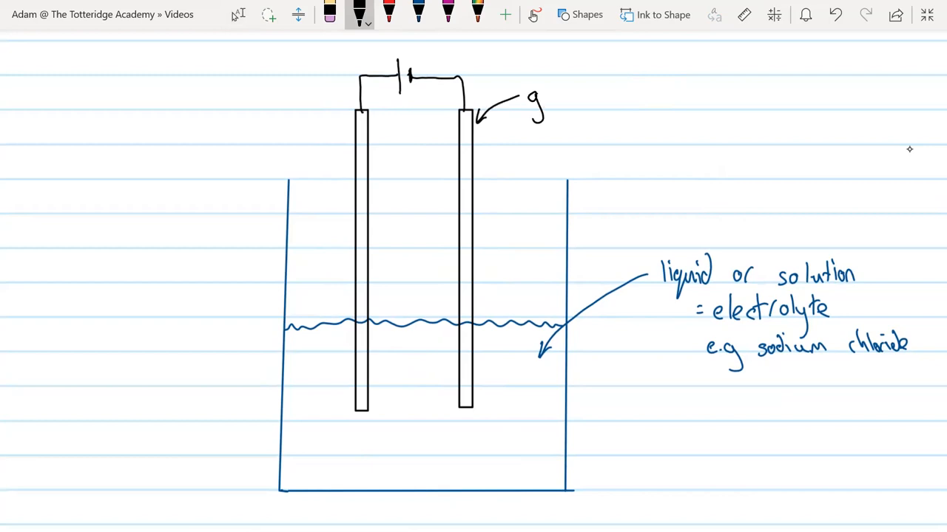
type("graphite")
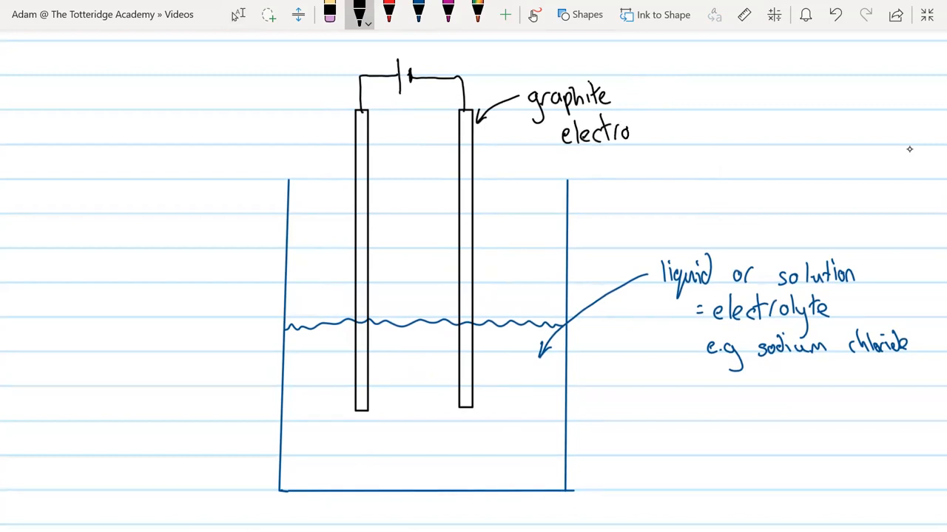
type("des")
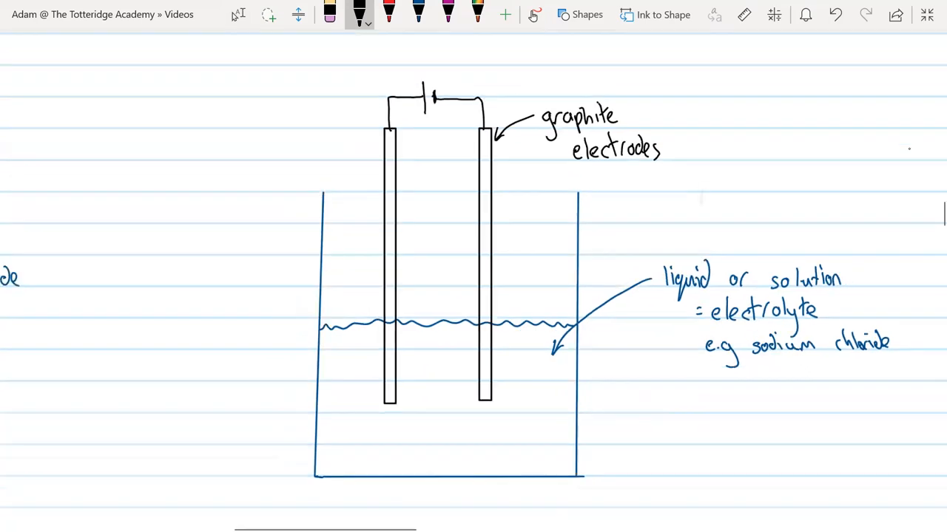
Title the diagram 'electrolysis' and draw a product arrow starting the label 'Sodium'
scroll("down", 3)
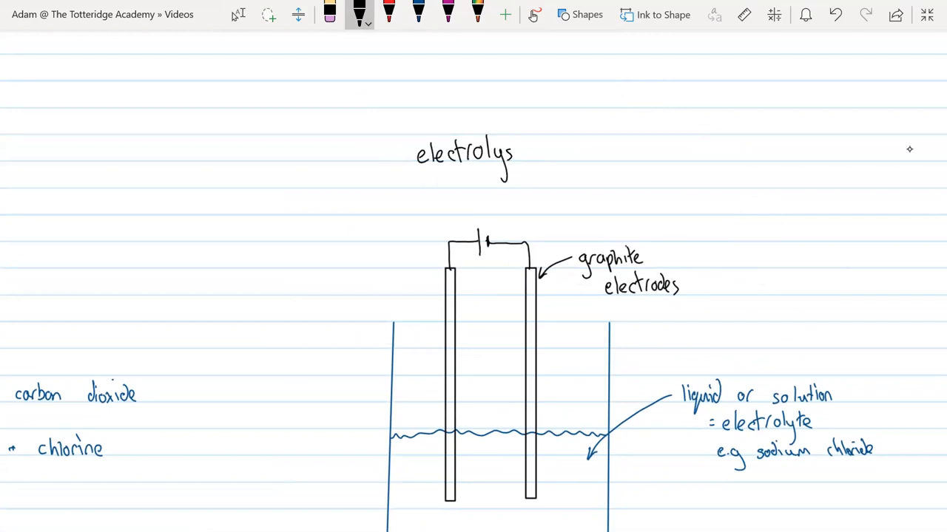
type("is")
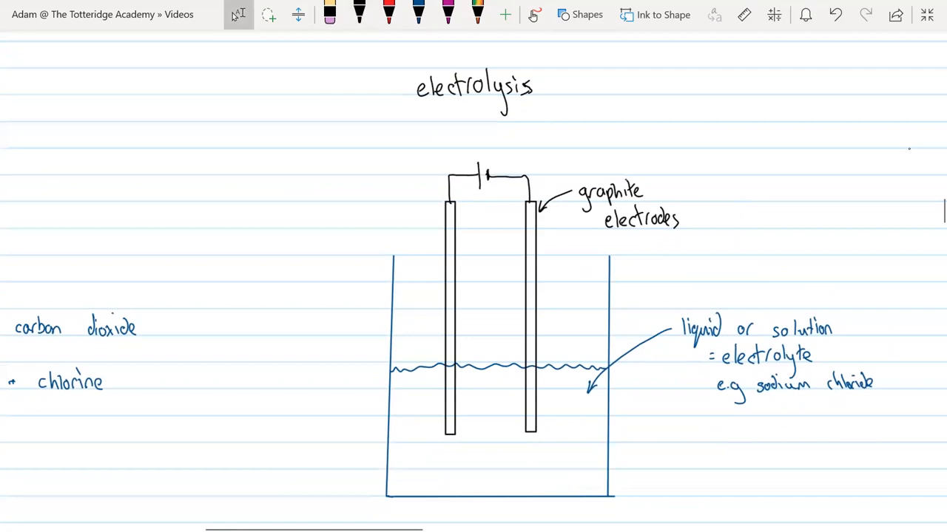
left_click(358, 14)
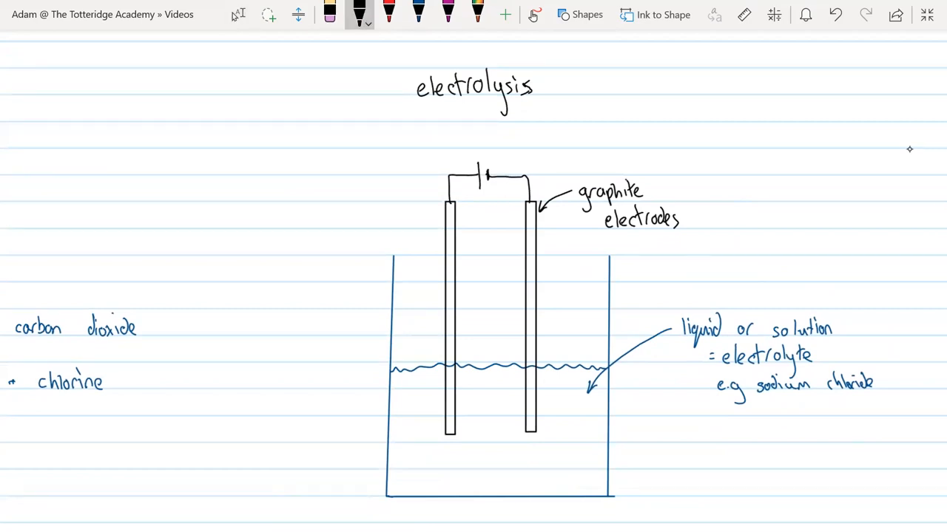
left_click_drag(385, 199, 417, 288)
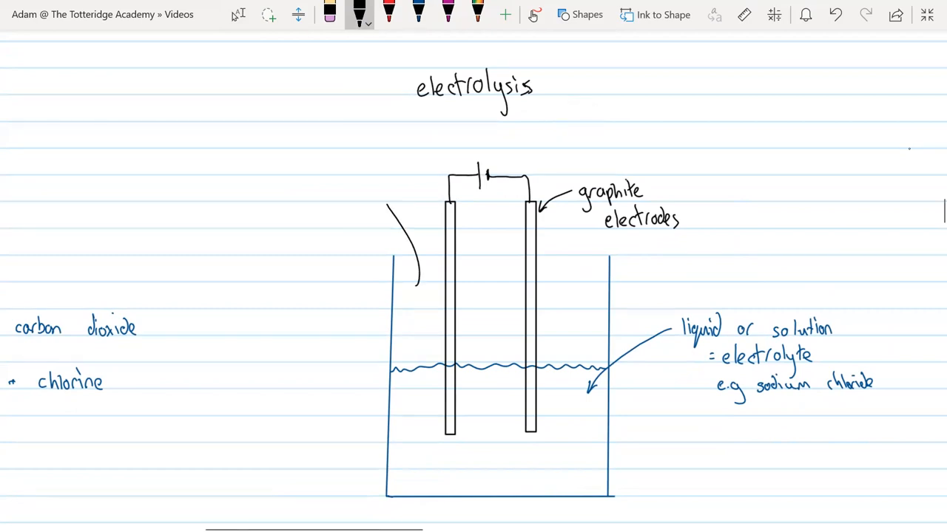
left_click_drag(414, 263, 382, 200)
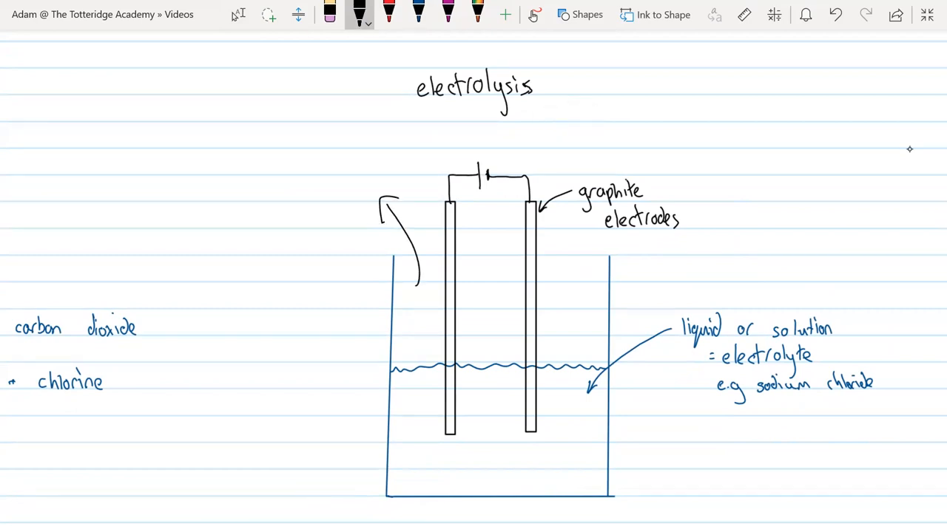
type("Sodium")
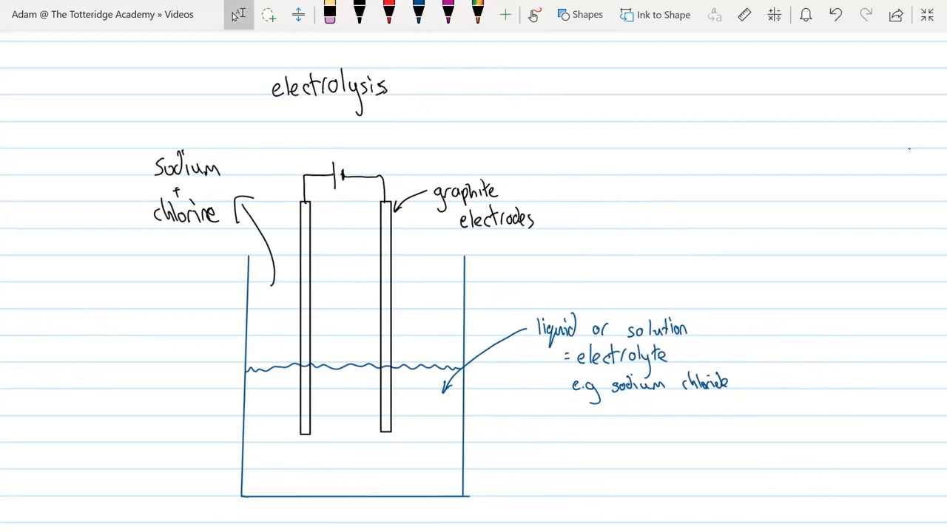
Label the cell 'power supply' and the products 'elements e.g Sodium + chlorine'
left_click(358, 15)
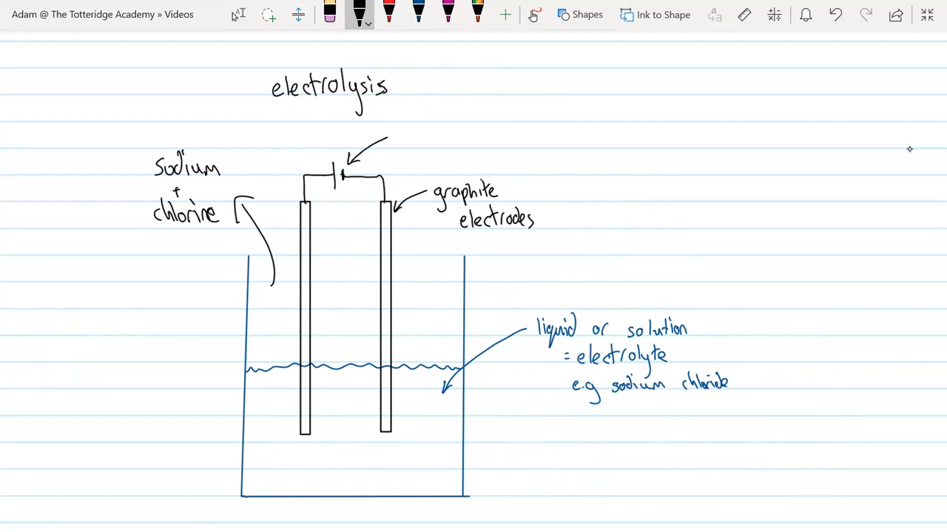
type("powe,")
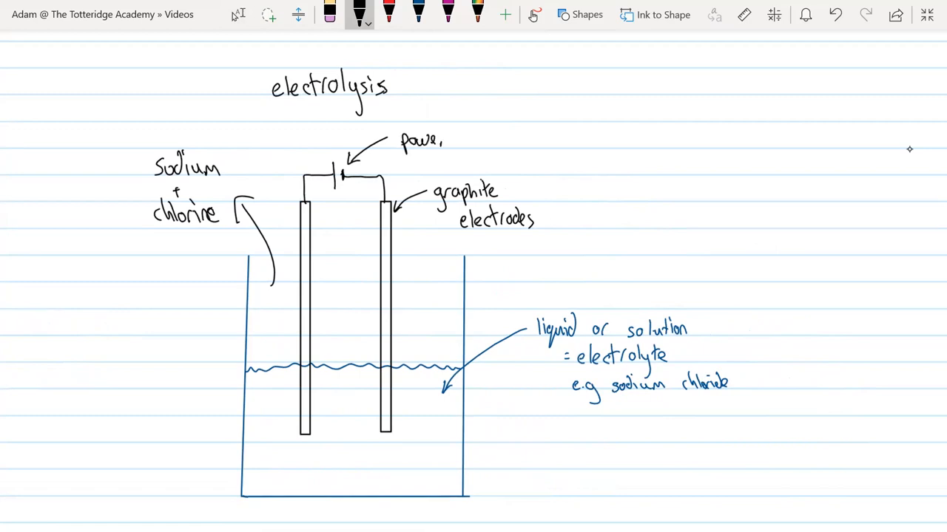
type("supi")
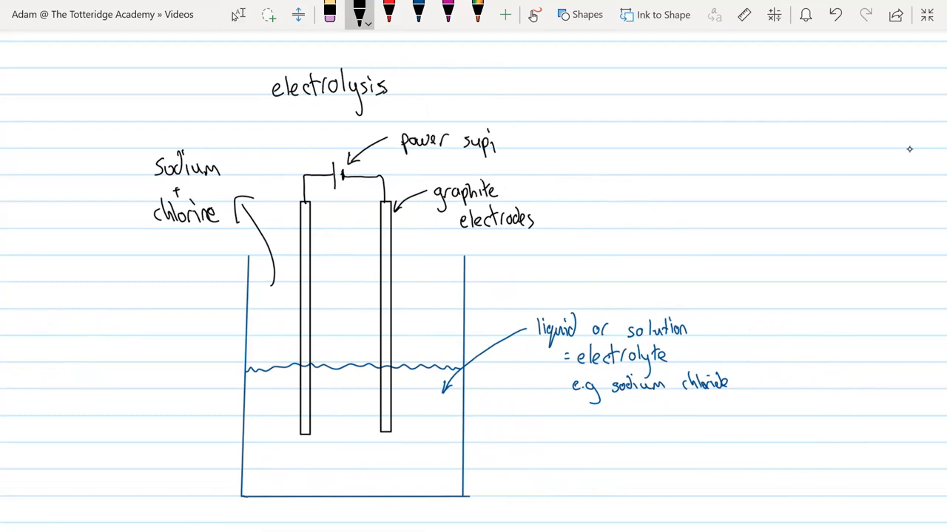
left_click(328, 13)
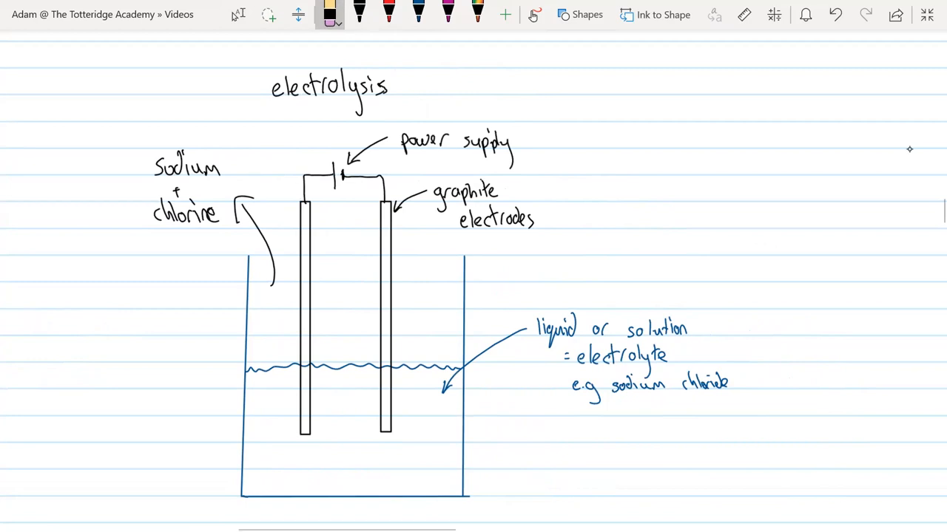
left_click(358, 14)
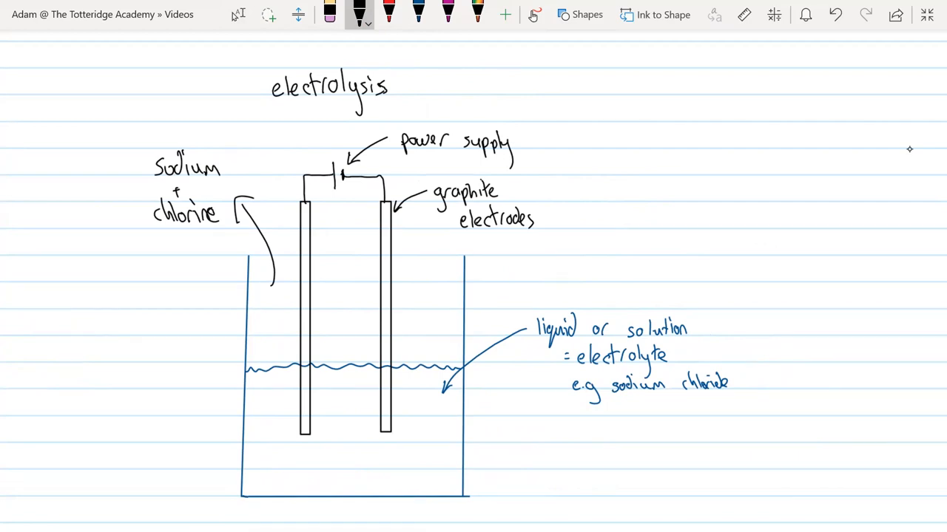
type("elec")
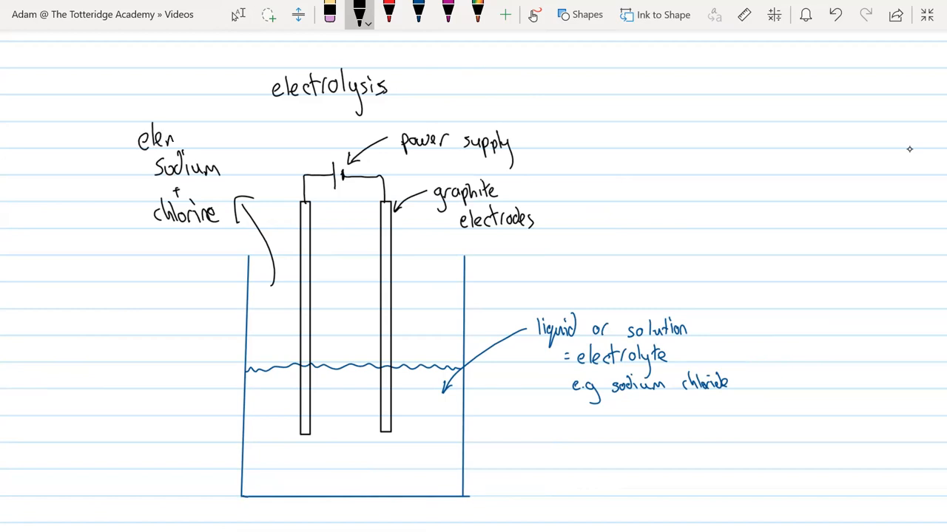
type("ments")
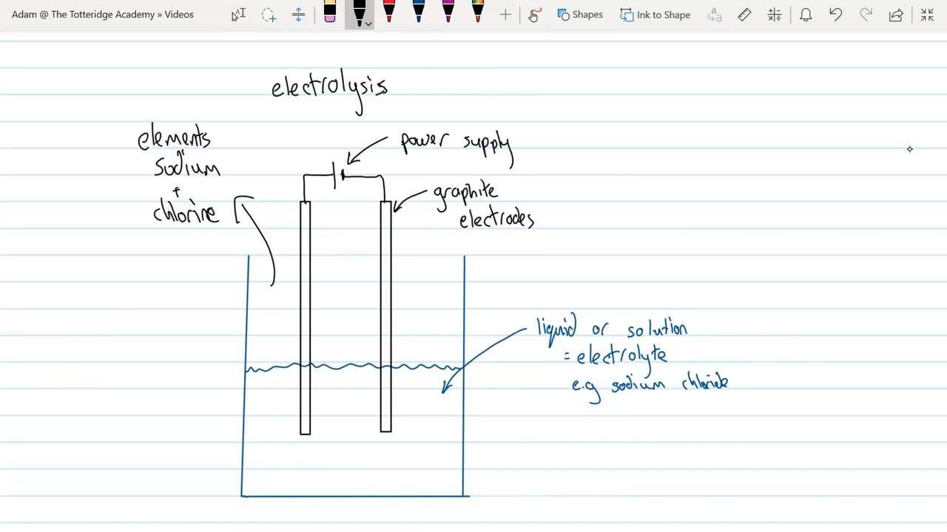
type("e.g")
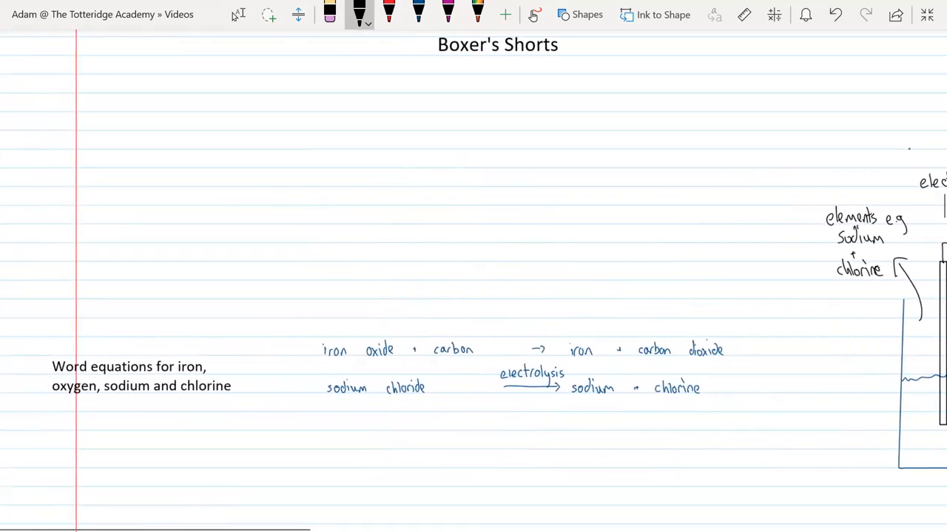
Handwrite the arrow and products aluminium + bromine after aluminium bromide
scroll("up", 3)
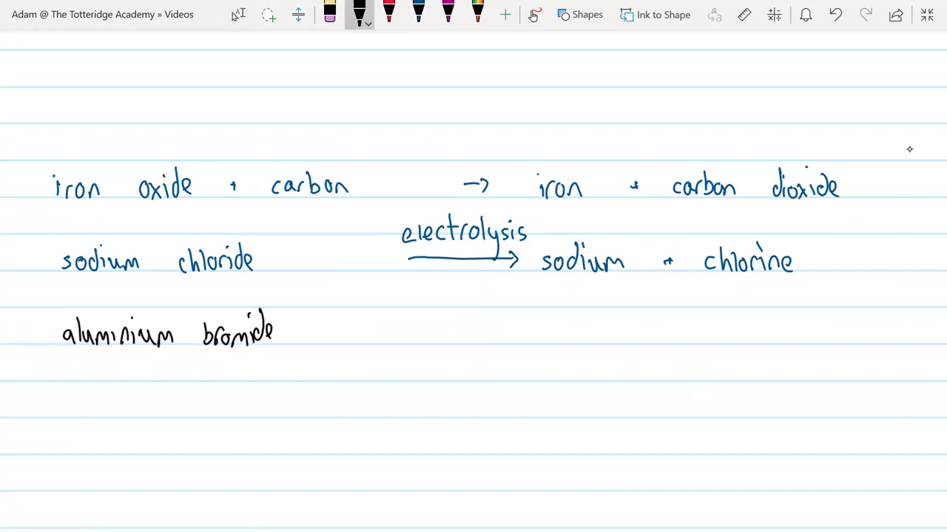
left_click_drag(405, 333, 535, 328)
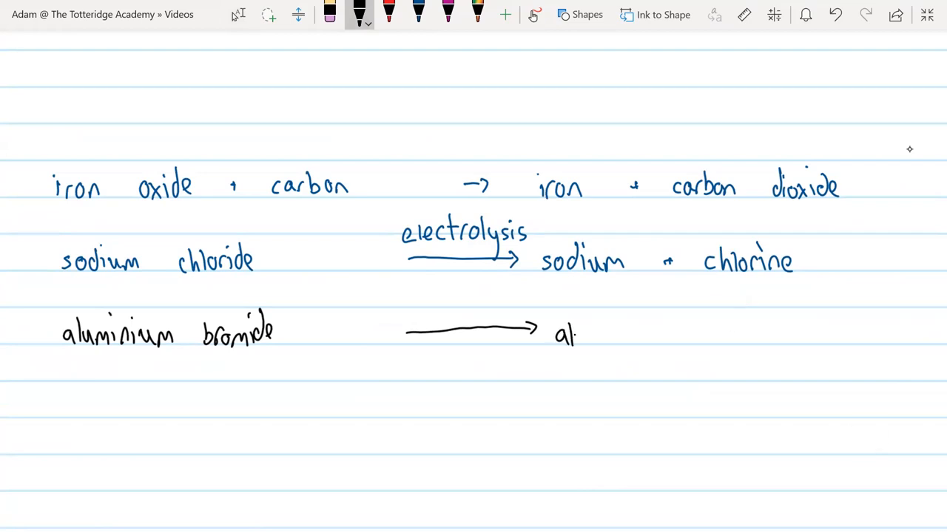
left_click_drag(577, 337, 636, 333)
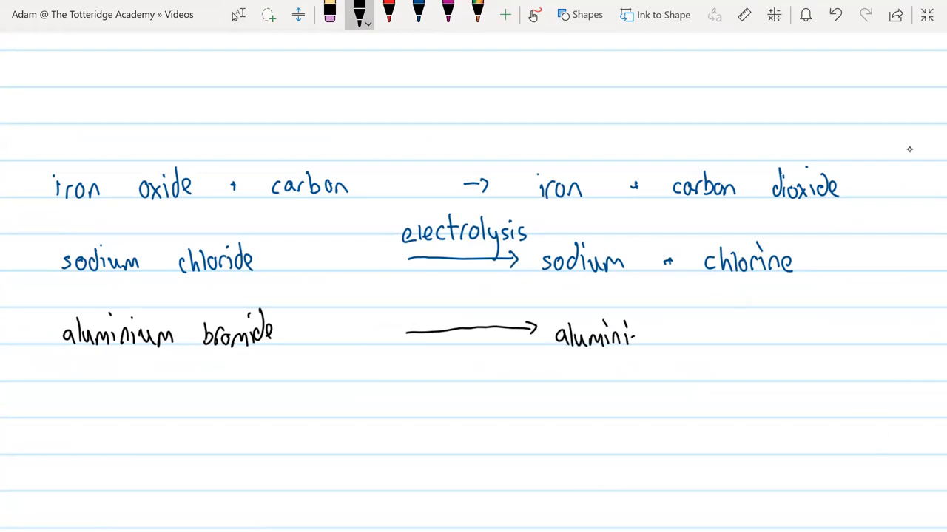
left_click_drag(636, 337, 717, 337)
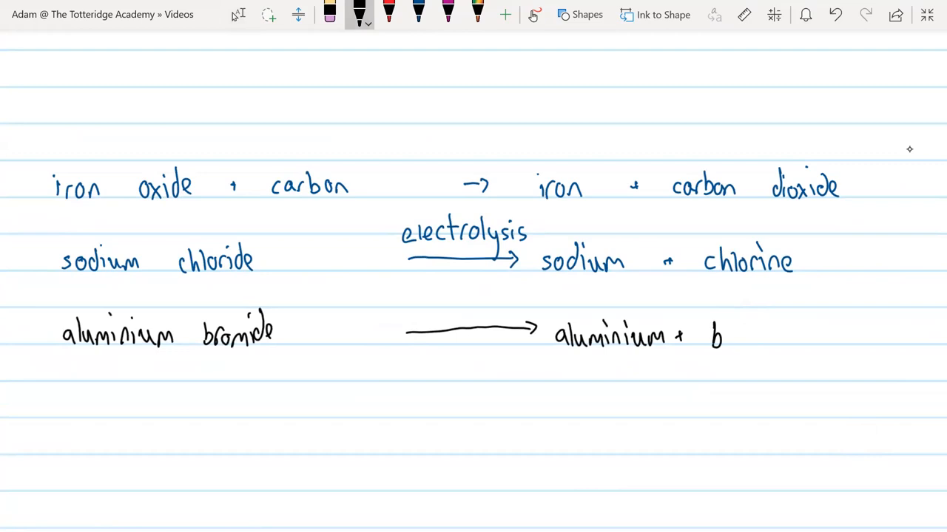
type("bromin")
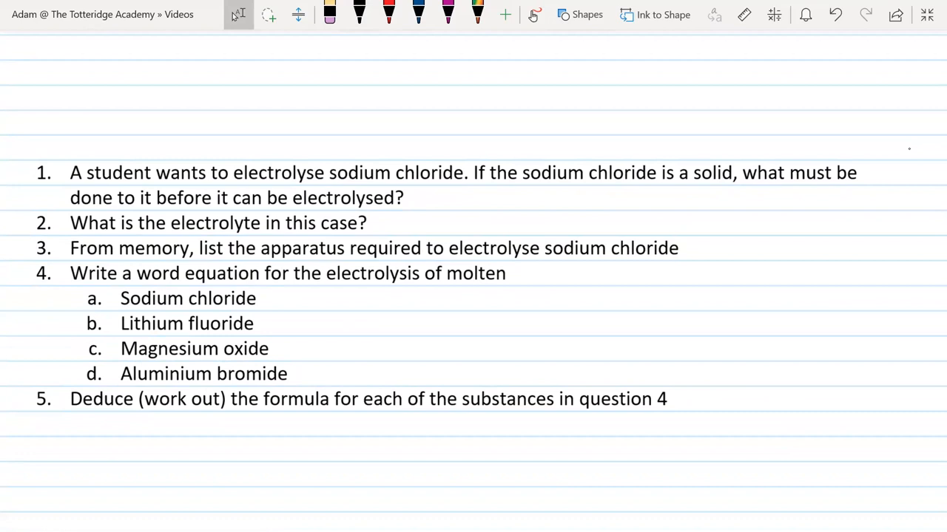
In pink ink, answer question 1 with 'melted or dissolved in water'
left_click(417, 15)
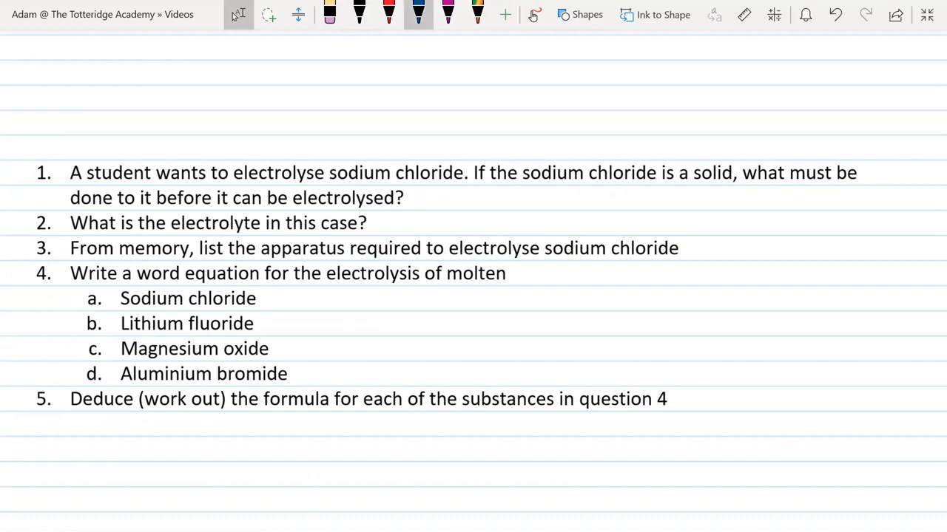
left_click(447, 13)
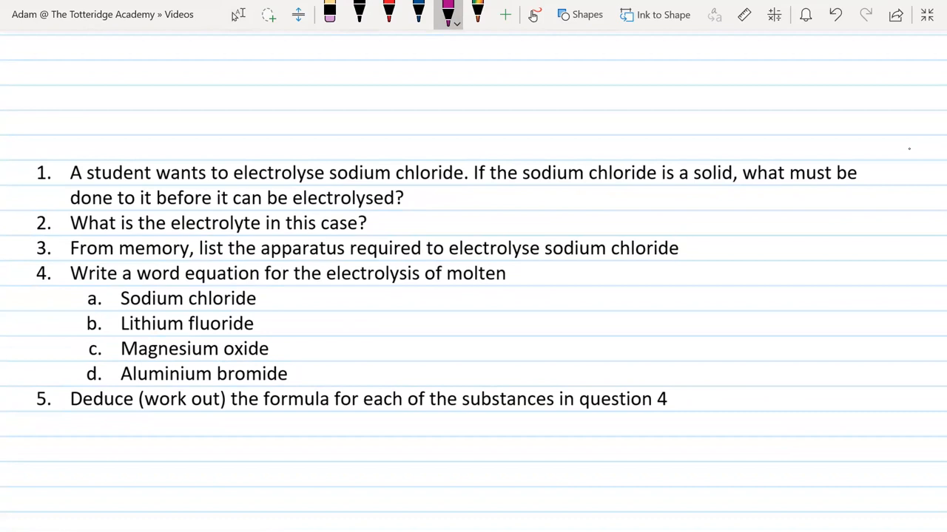
left_click_drag(446, 207, 459, 199)
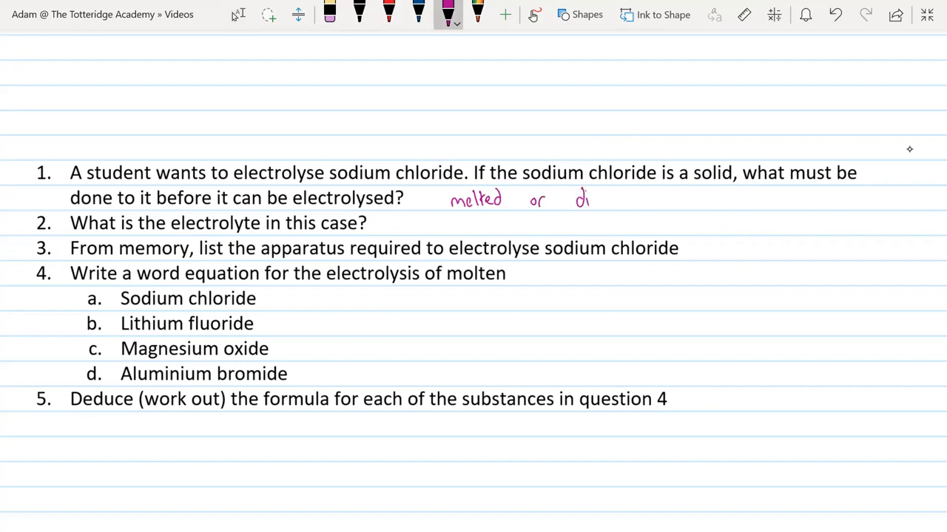
left_click_drag(584, 200, 628, 200)
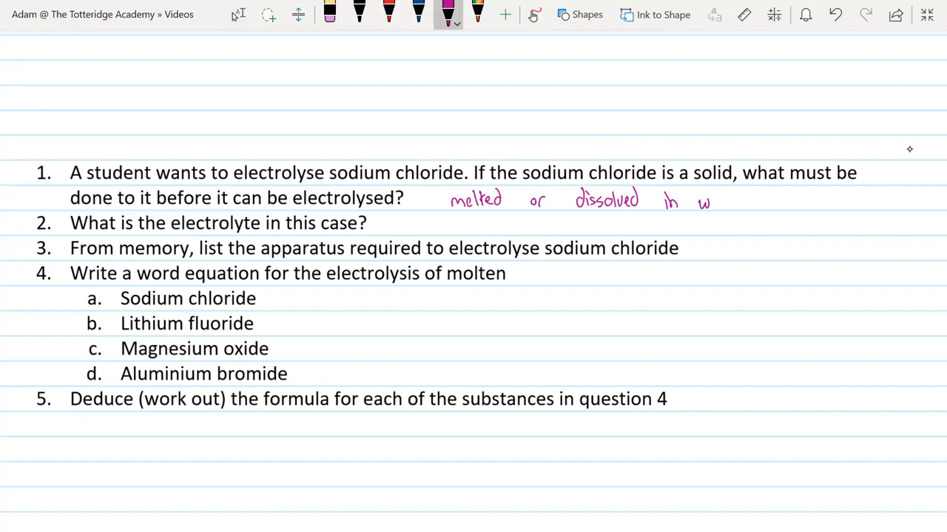
left_click_drag(698, 201, 739, 202)
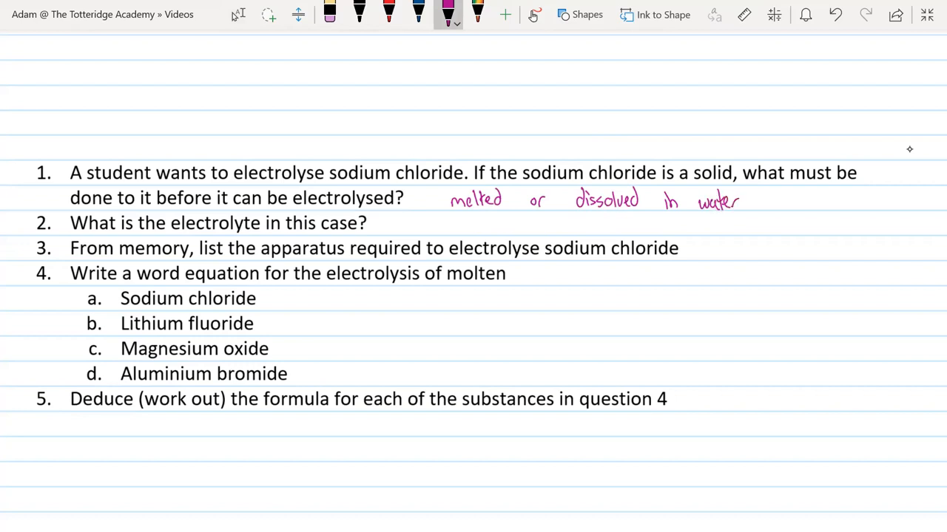
left_click_drag(500, 225, 527, 229)
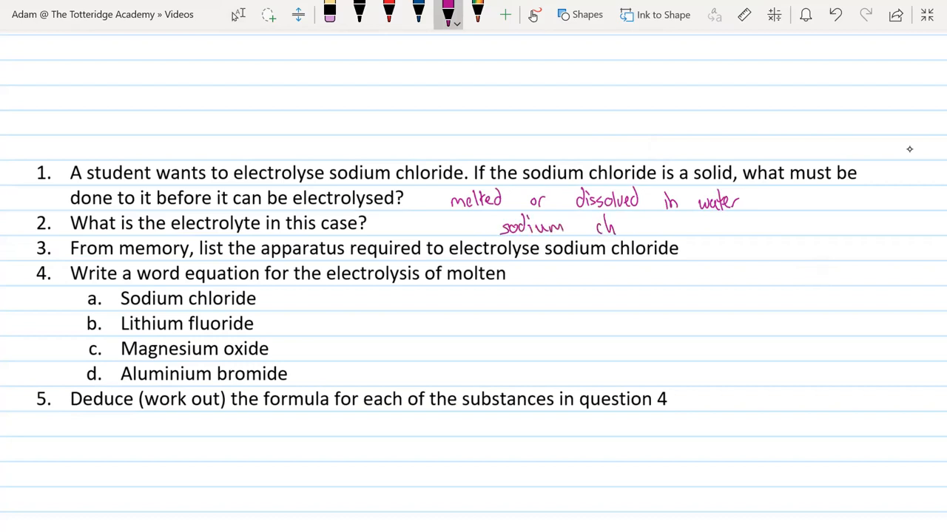
Answer question 2 with sodium chloride and list beaker, graphite electrodes and power supply for question 3
left_click_drag(592, 225, 658, 225)
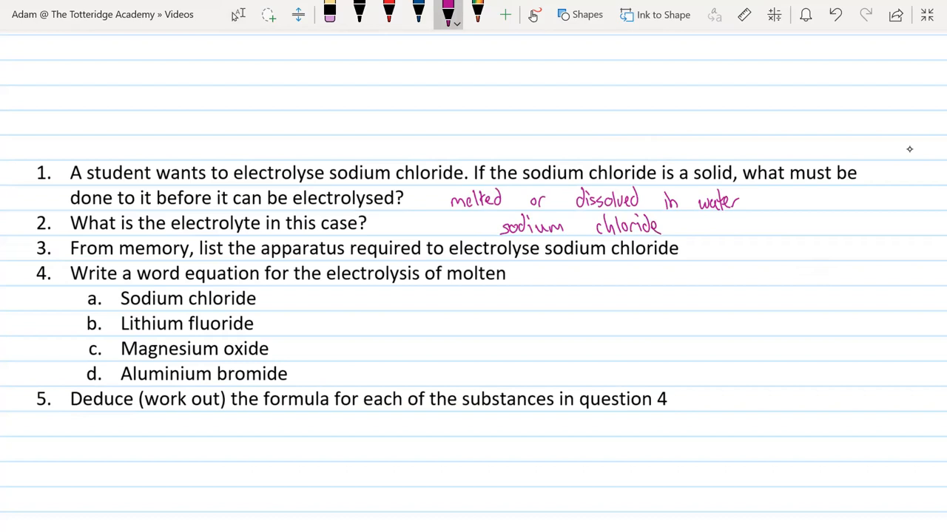
scroll("right", 3)
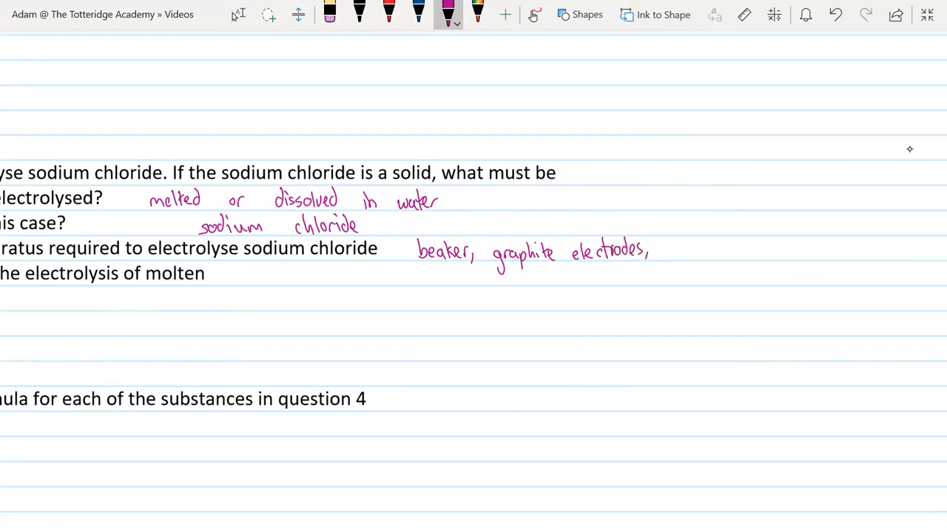
left_click_drag(674, 254, 716, 254)
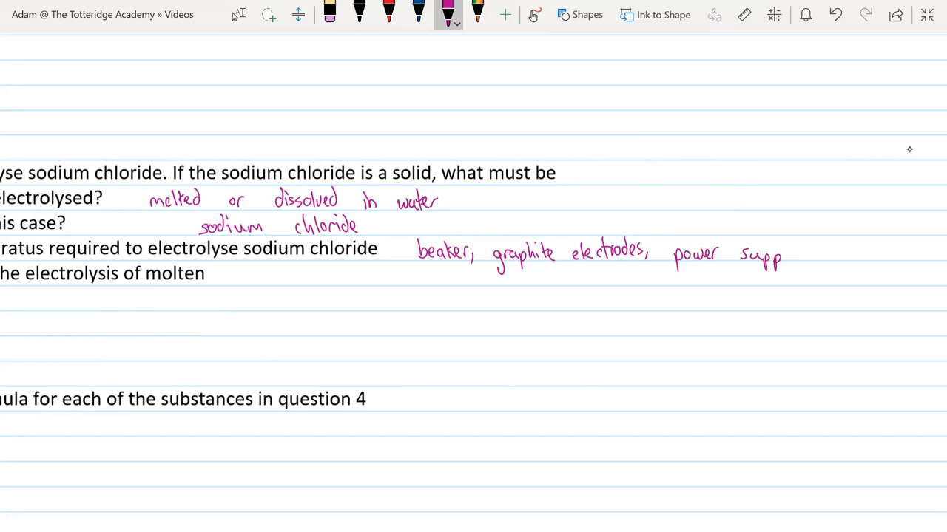
left_click_drag(769, 258, 836, 254)
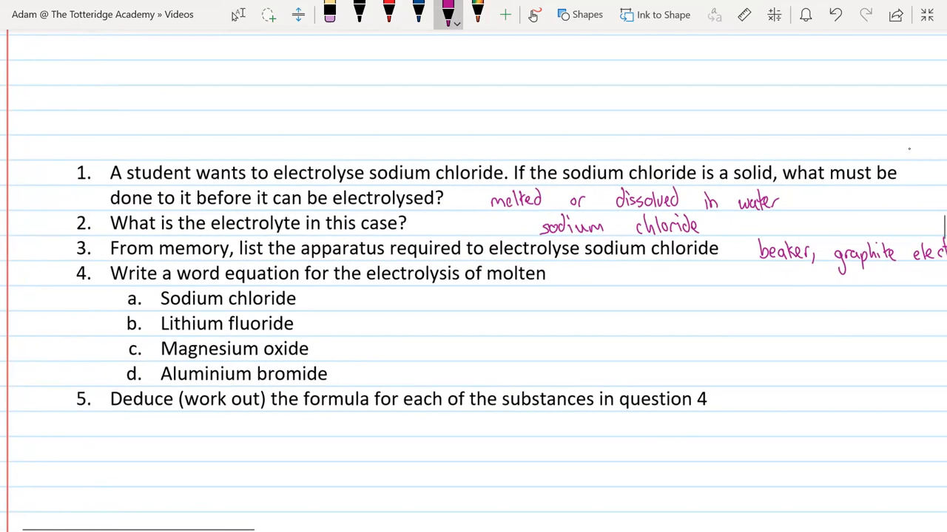
Write word equations: sodium chloride gives sodium + chlorine, lithium fluoride gives lithium + fluorine
left_click(238, 15)
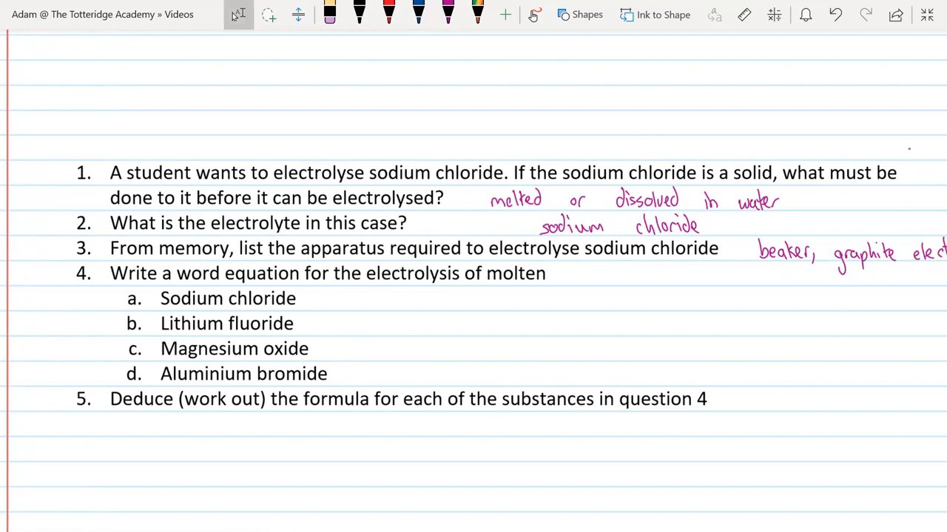
left_click_drag(323, 299, 352, 298)
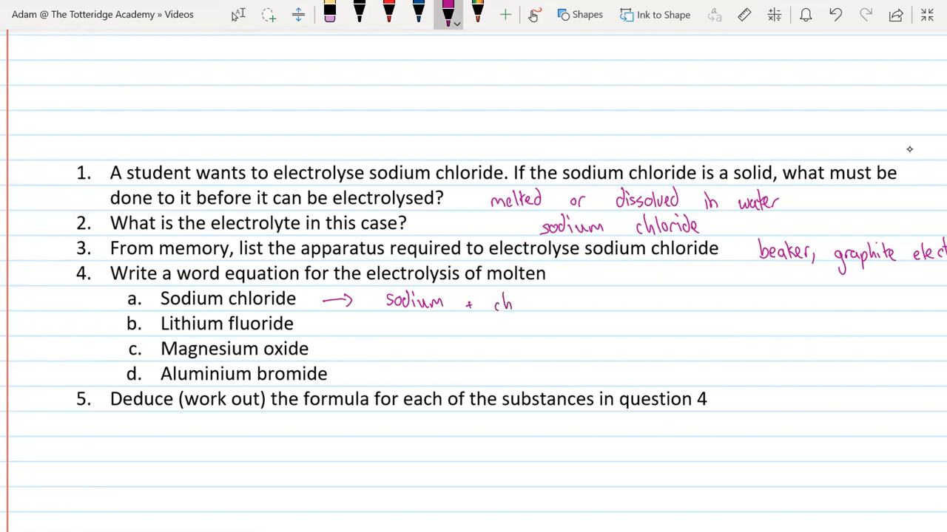
type("lorine")
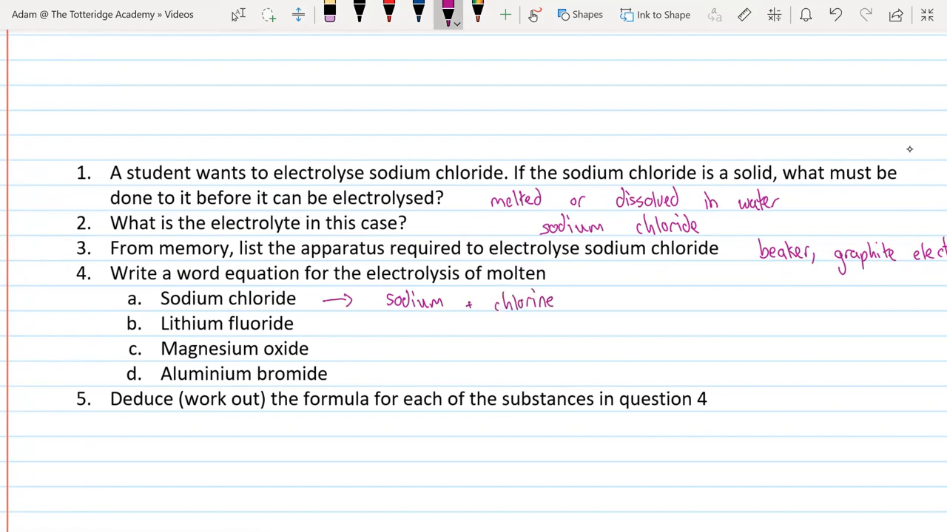
left_click_drag(323, 329, 347, 329)
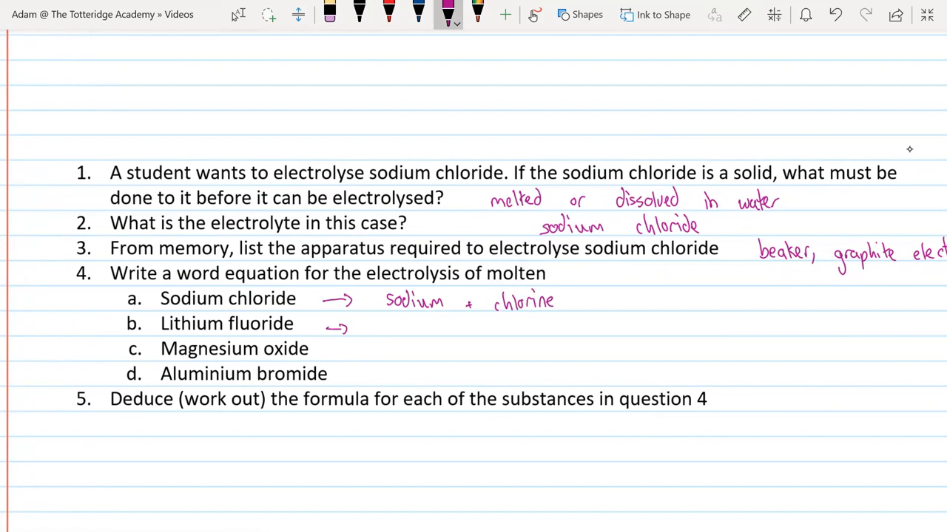
type("lithium +")
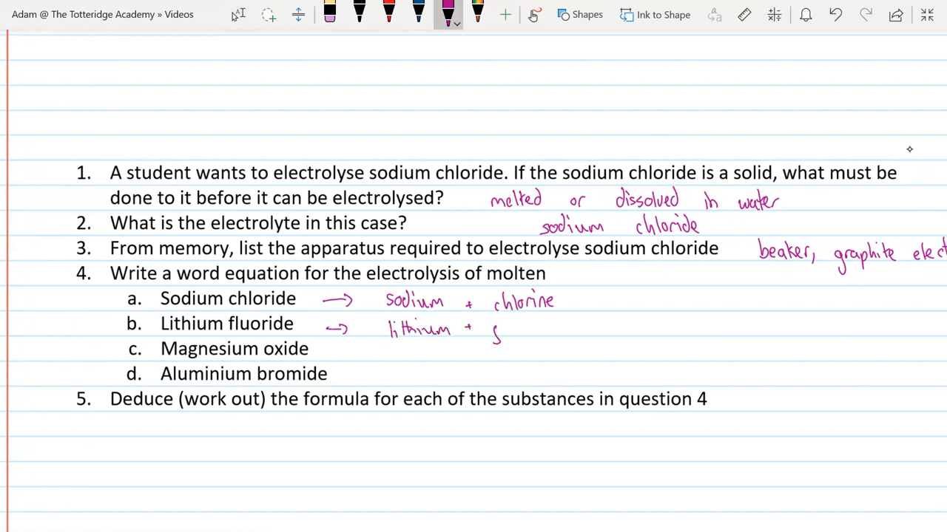
left_click_drag(488, 333, 544, 328)
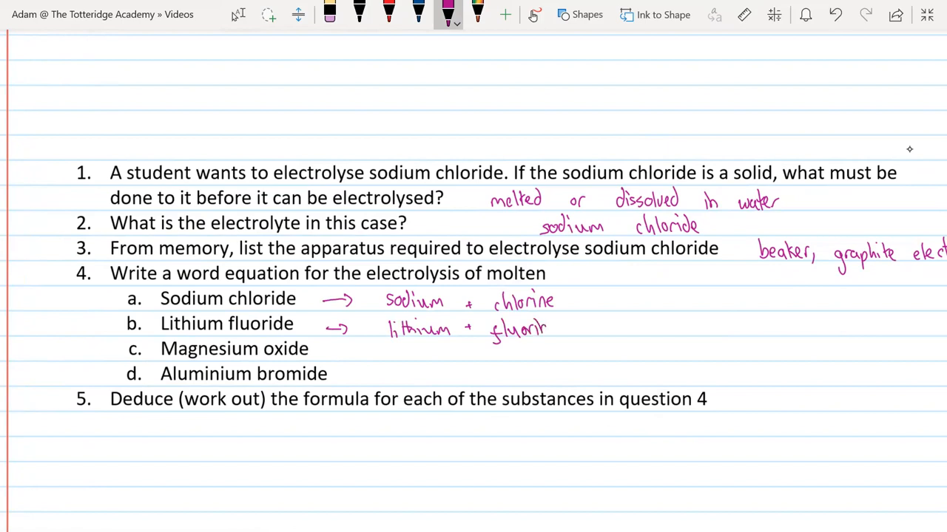
left_click_drag(333, 349, 354, 349)
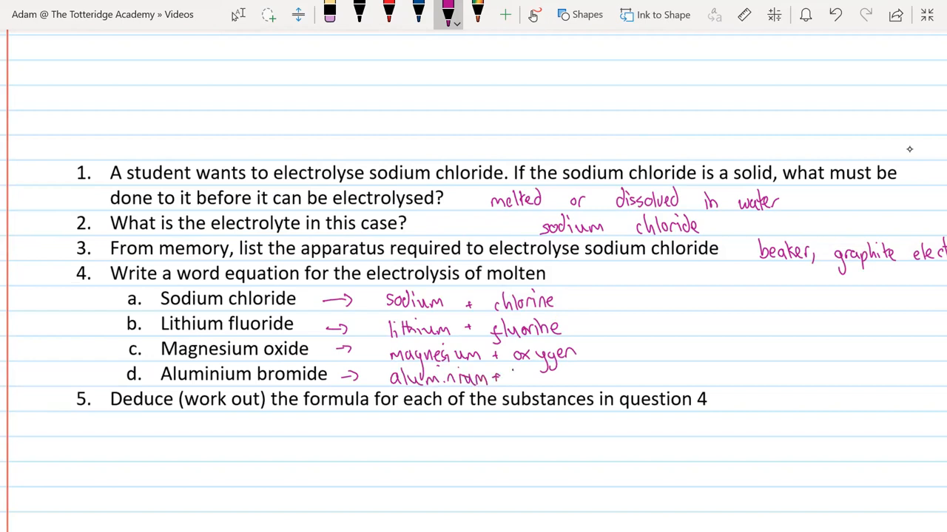
Finish the remaining word equations and write the formulae NaCl, LiF, MgO and AlBr3 for question 5
type("bromine")
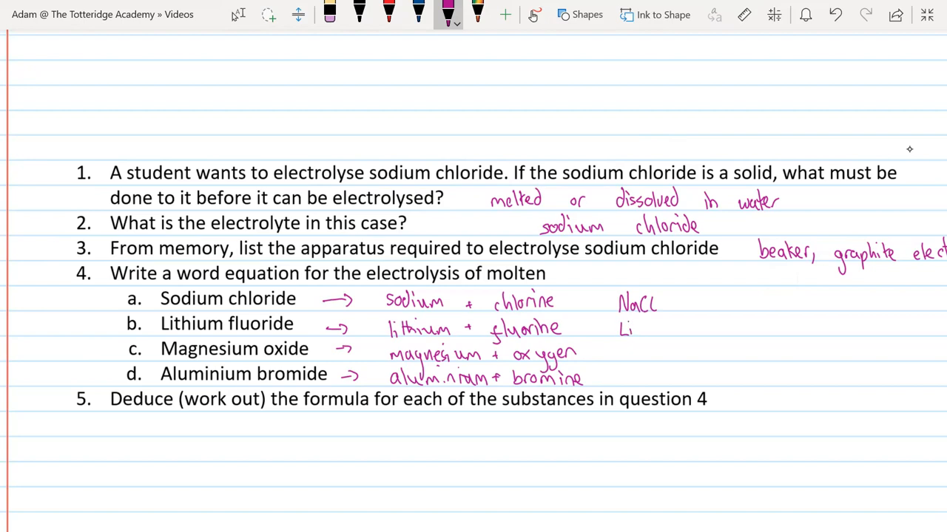
type("F")
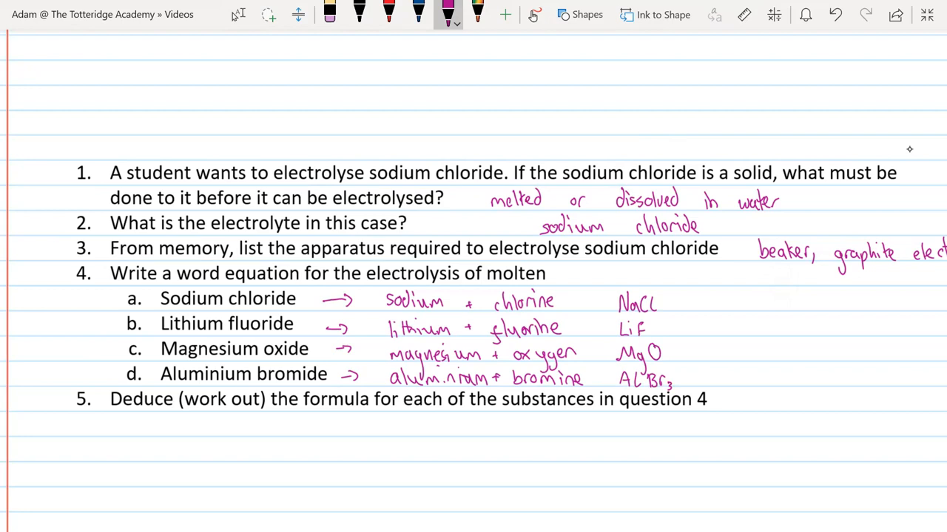
scroll("down", 3)
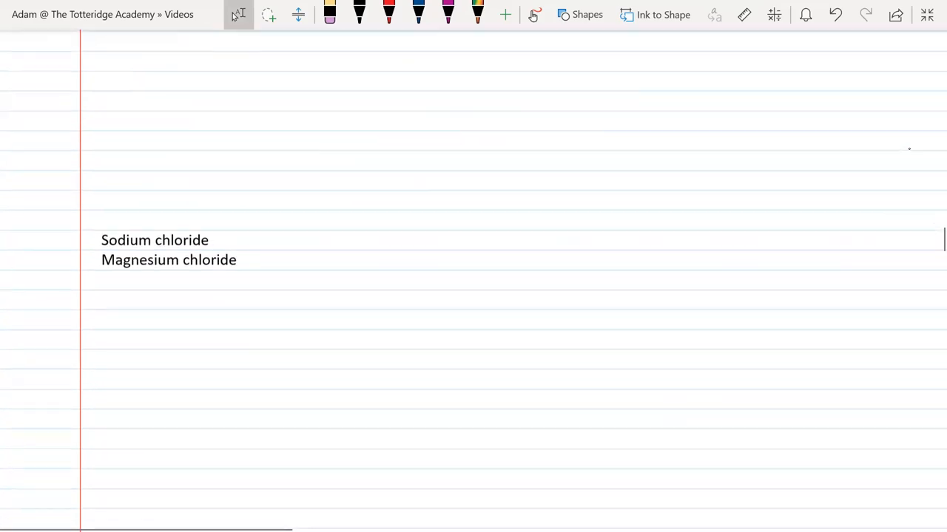
Write NaCl in pink with arrows splitting it down into Na+ and Cl- ions
scroll("down", 3)
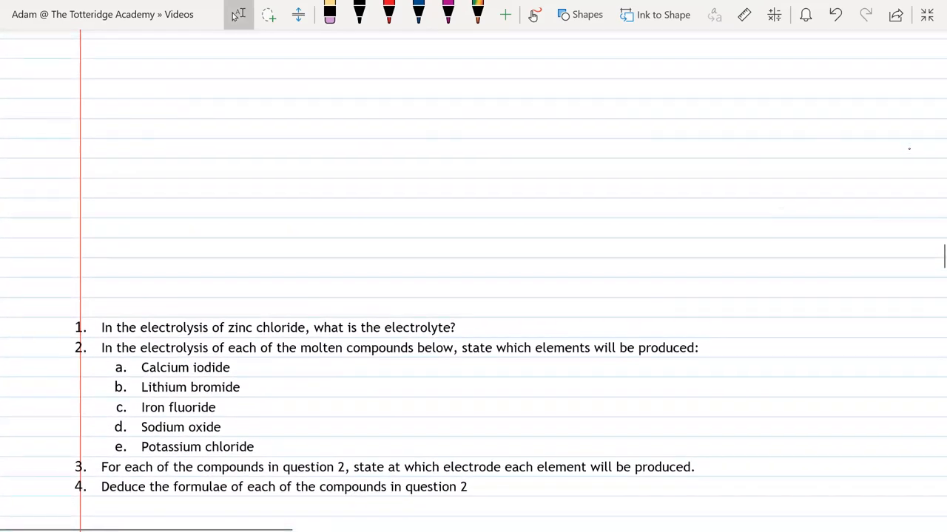
scroll("down", 3)
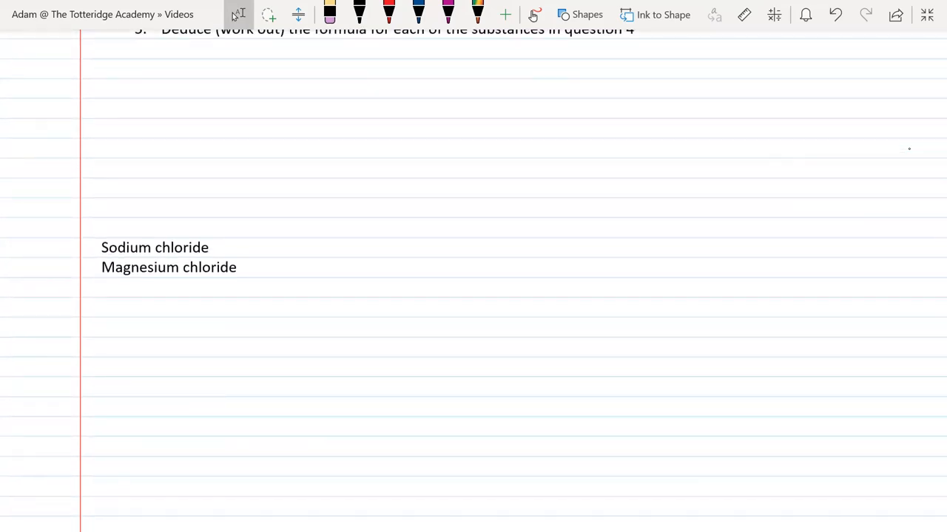
scroll("up", 3)
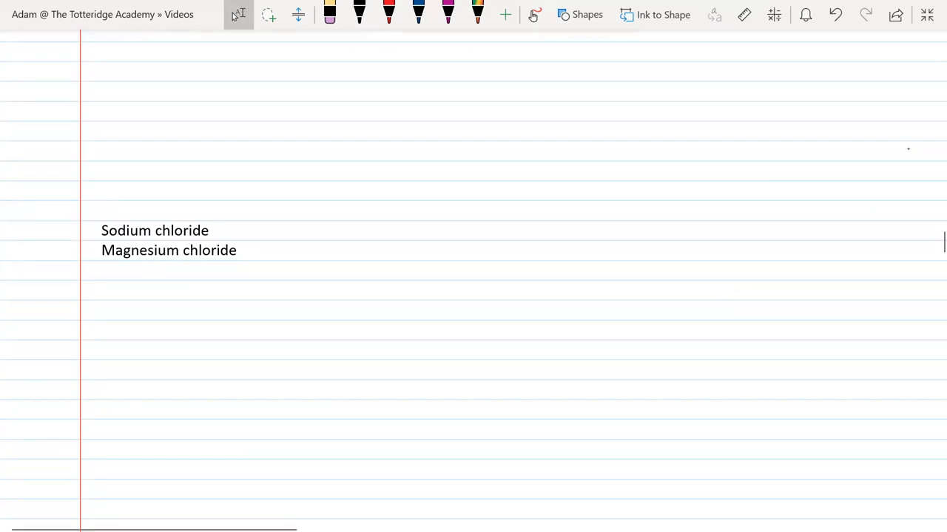
mouse_move(908, 148)
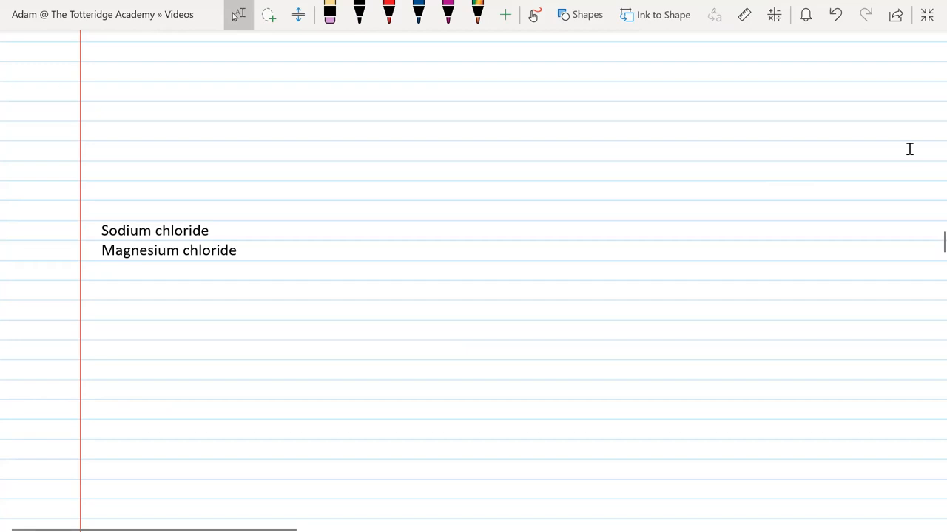
mouse_move(911, 153)
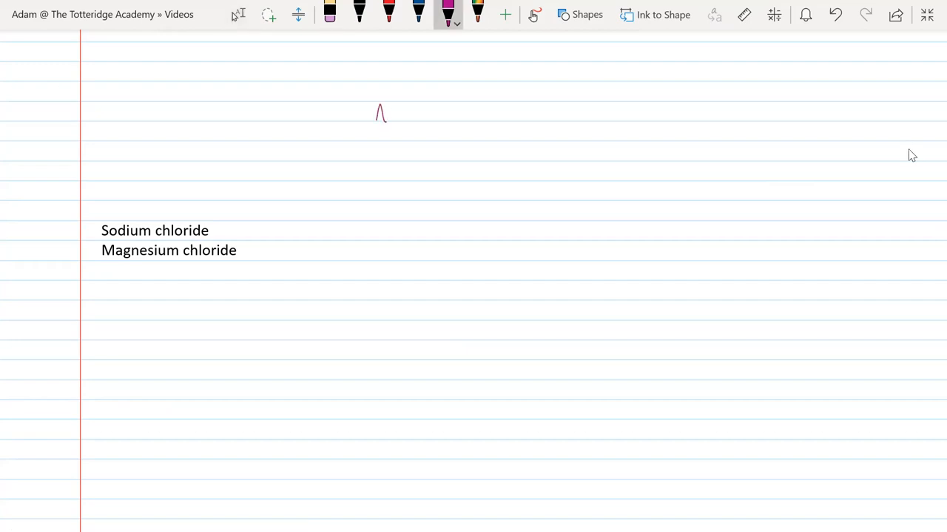
left_click_drag(373, 118, 417, 111)
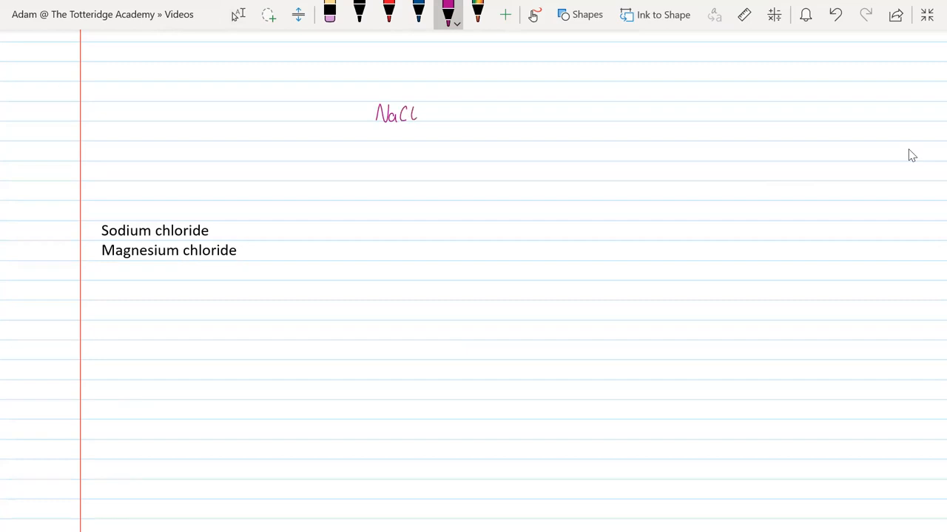
left_click_drag(388, 130, 377, 148)
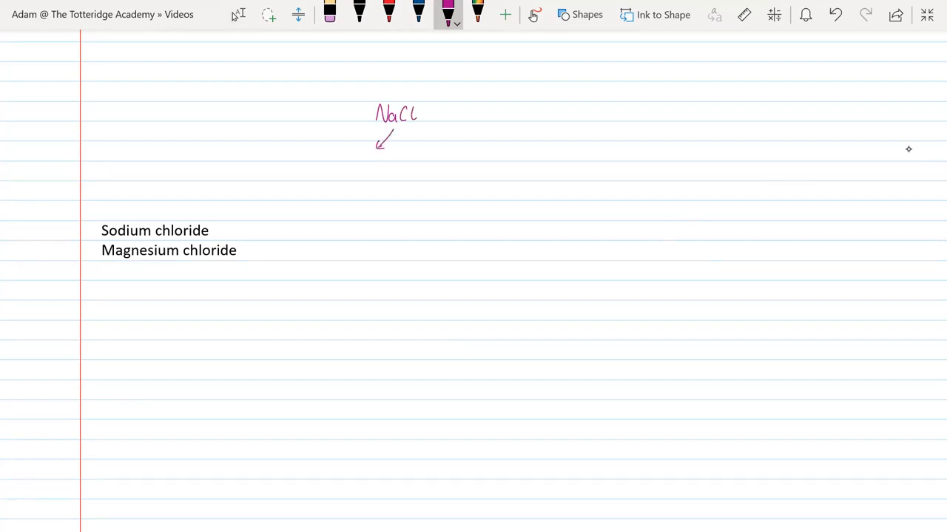
left_click_drag(340, 160, 367, 148)
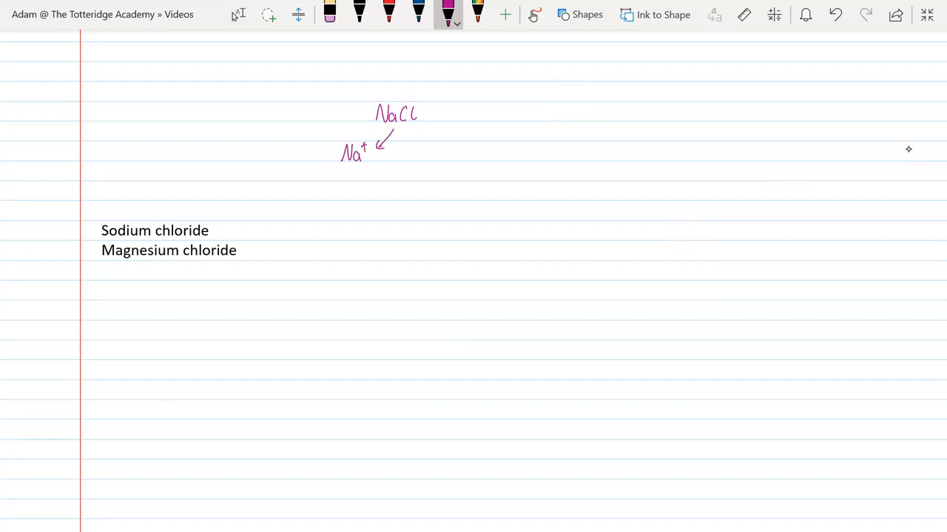
left_click_drag(411, 136, 426, 151)
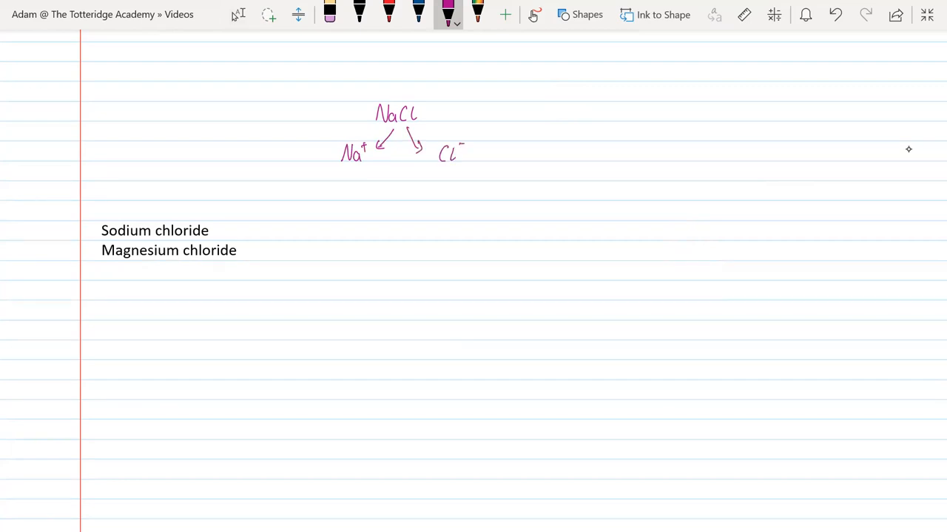
scroll("up", 3)
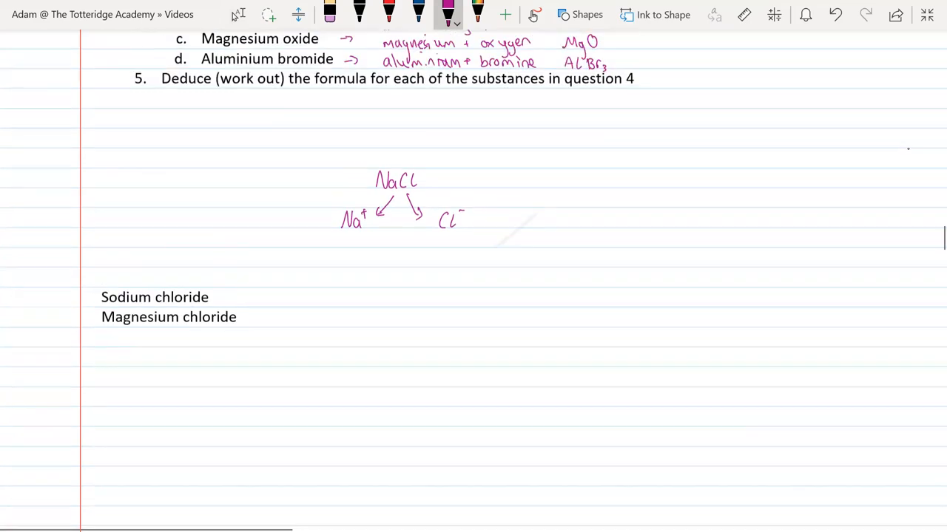
scroll("up", 3)
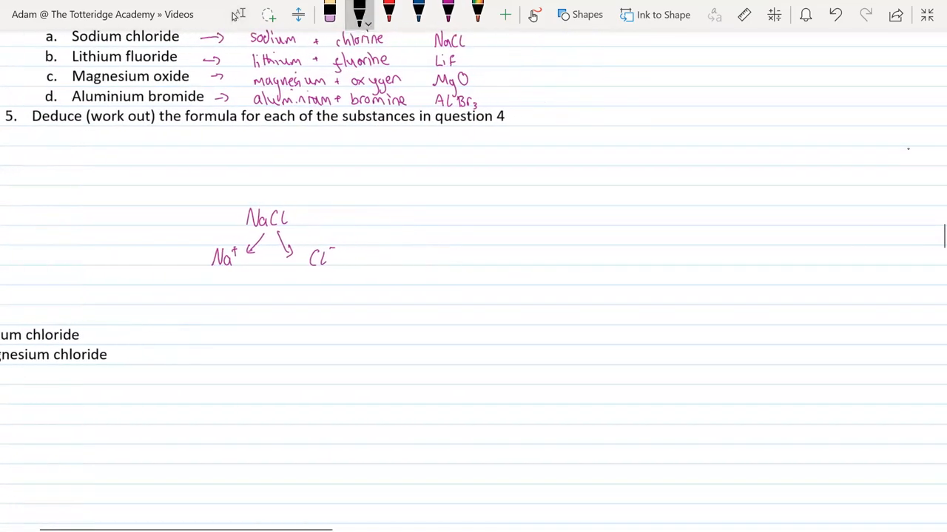
scroll("down", 3)
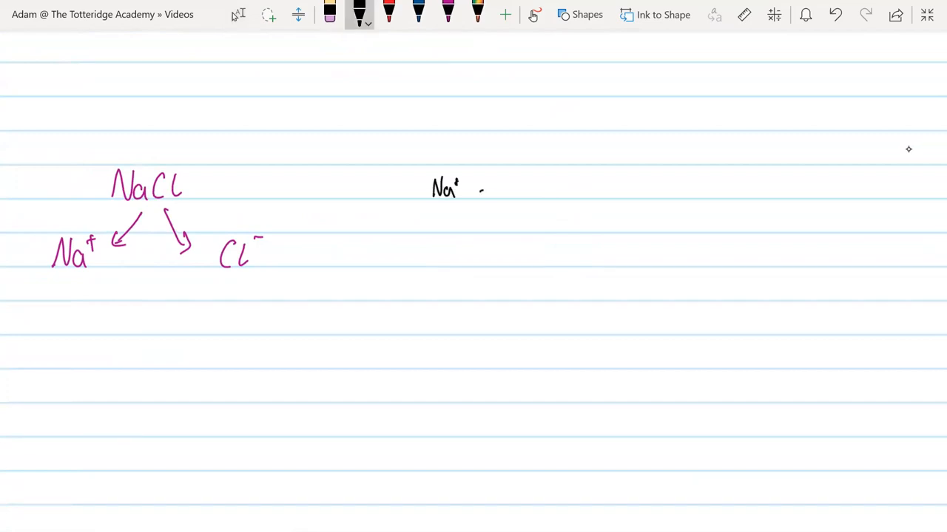
Sketch a dotted cube of alternating Na+ and Cl- ions labelled 'giant ionic lattice'
left_click_drag(480, 189, 562, 185)
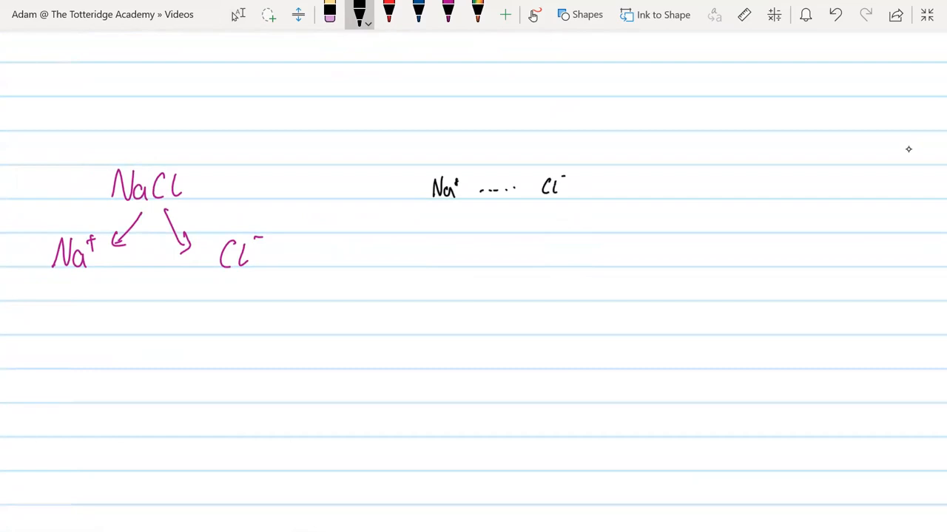
left_click_drag(547, 215, 544, 251)
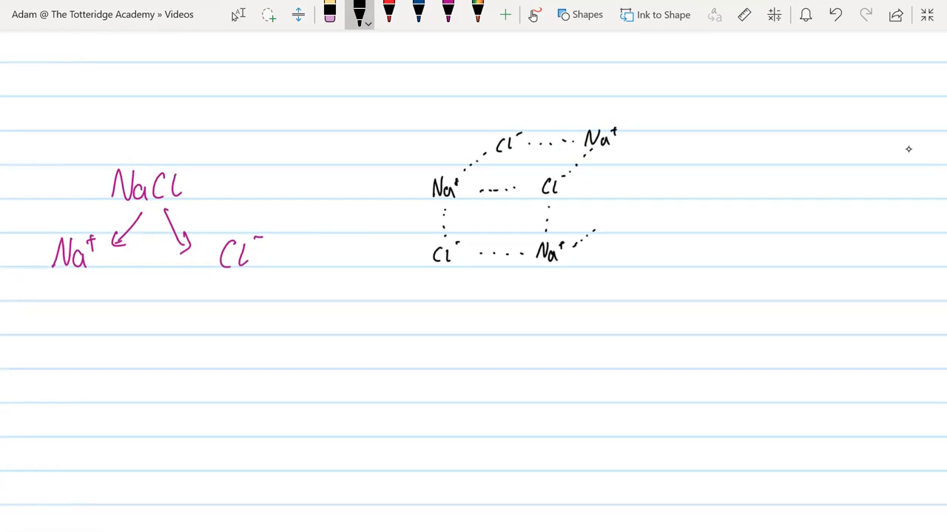
left_click_drag(592, 237, 624, 222)
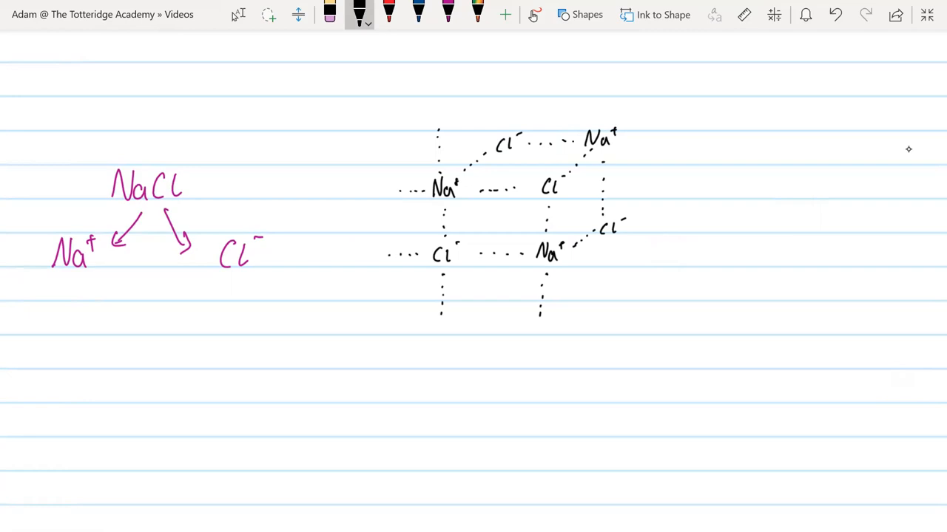
left_click_drag(651, 189, 665, 210)
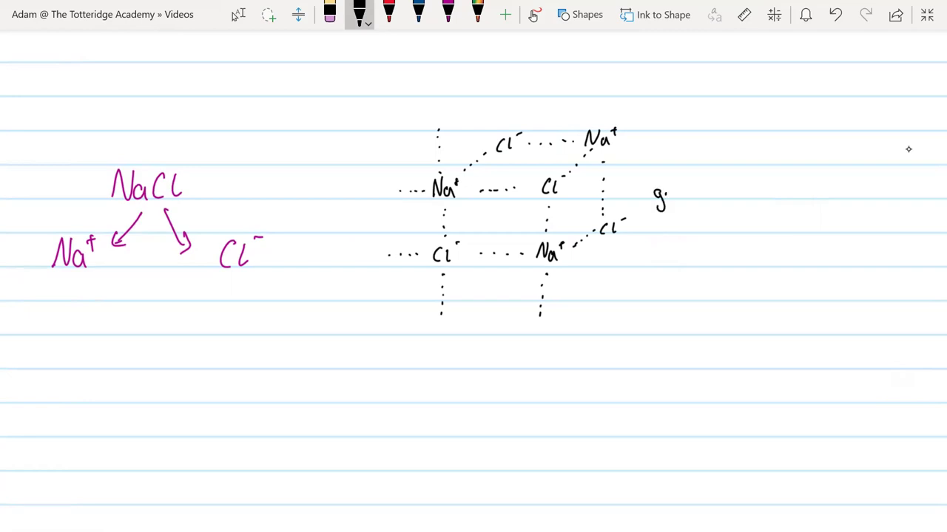
type("giant ionic lattice")
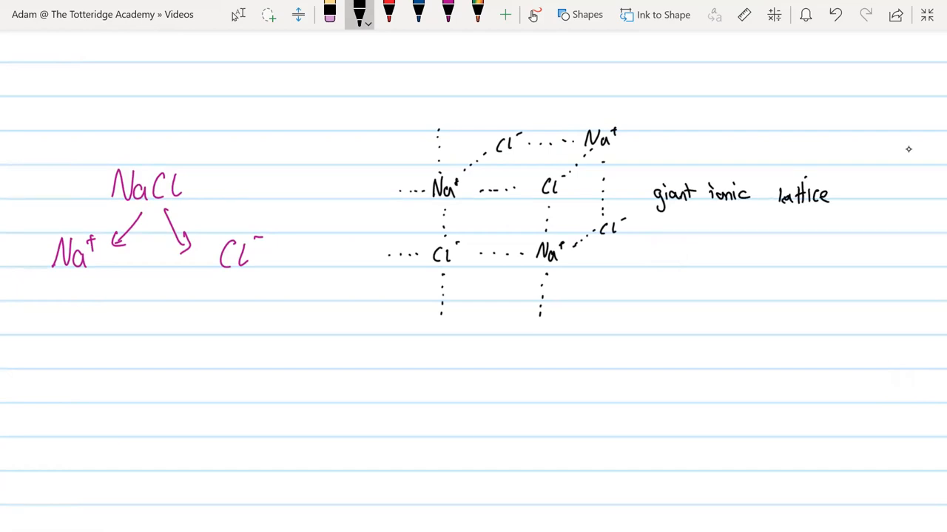
left_click_drag(502, 284, 503, 337)
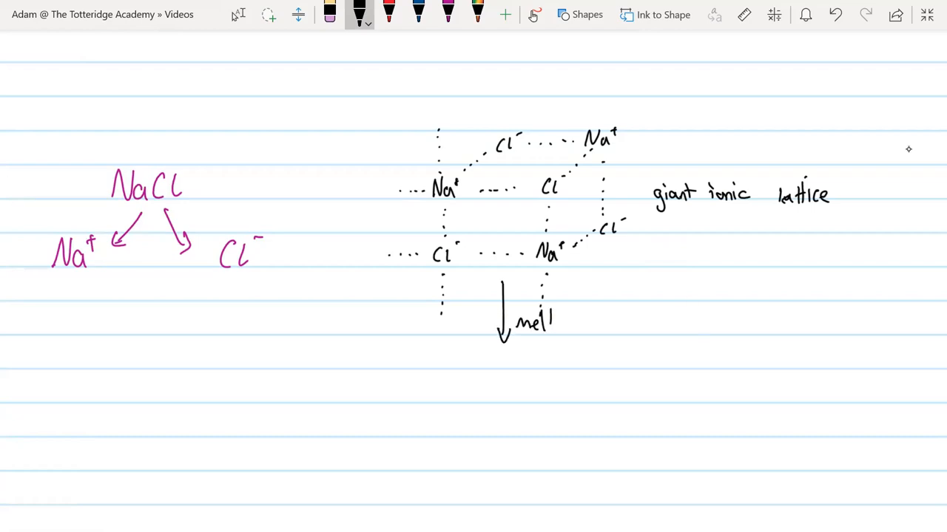
Draw a 'melt' arrow and a container filled with jumbled circled Na+ and Cl- ions
left_click_drag(532, 252, 553, 266)
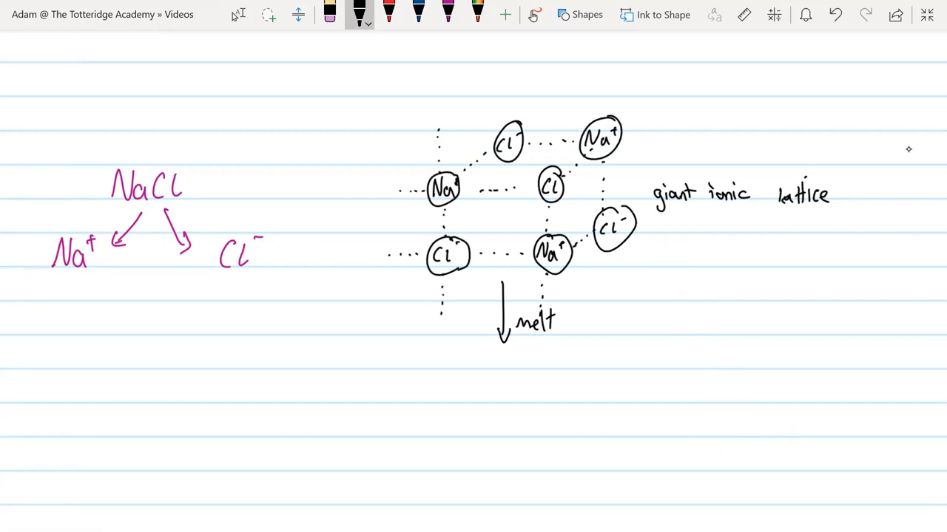
scroll("up", 3)
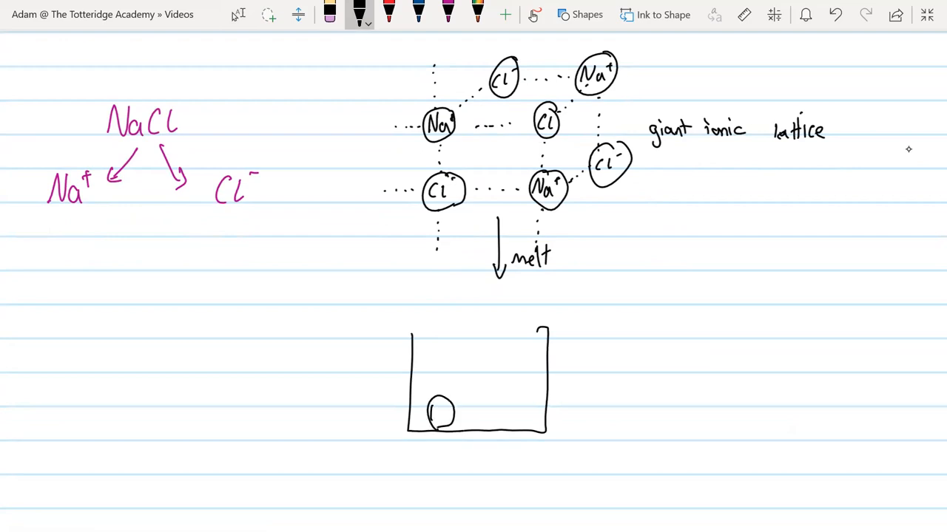
type("Na+")
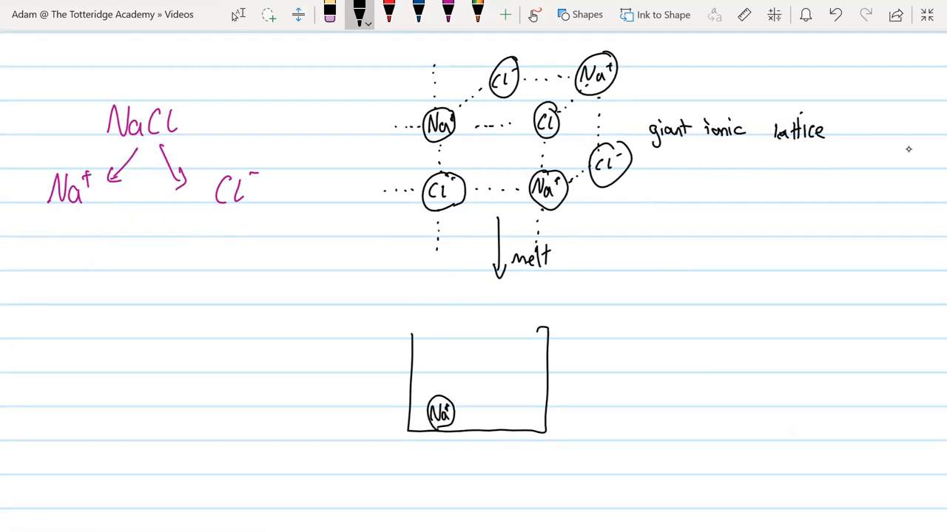
scroll("down", 3)
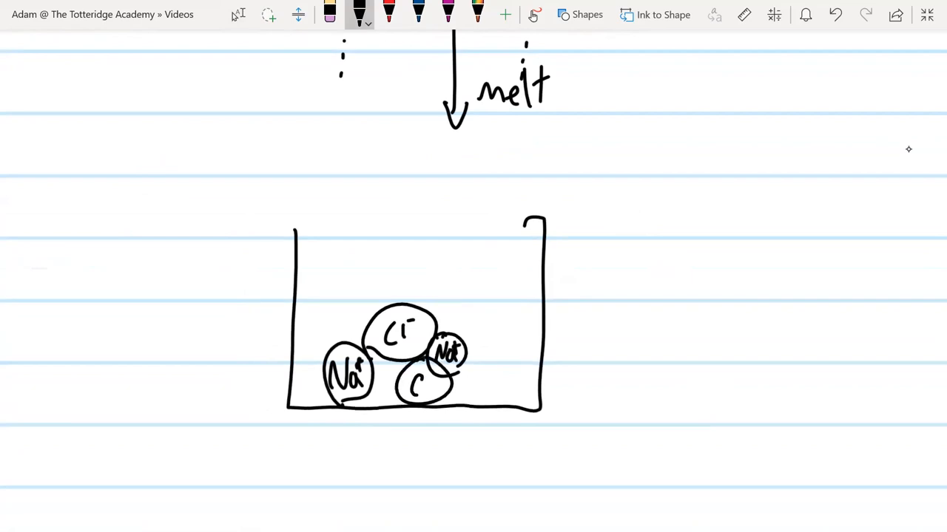
left_click_drag(474, 325, 503, 355)
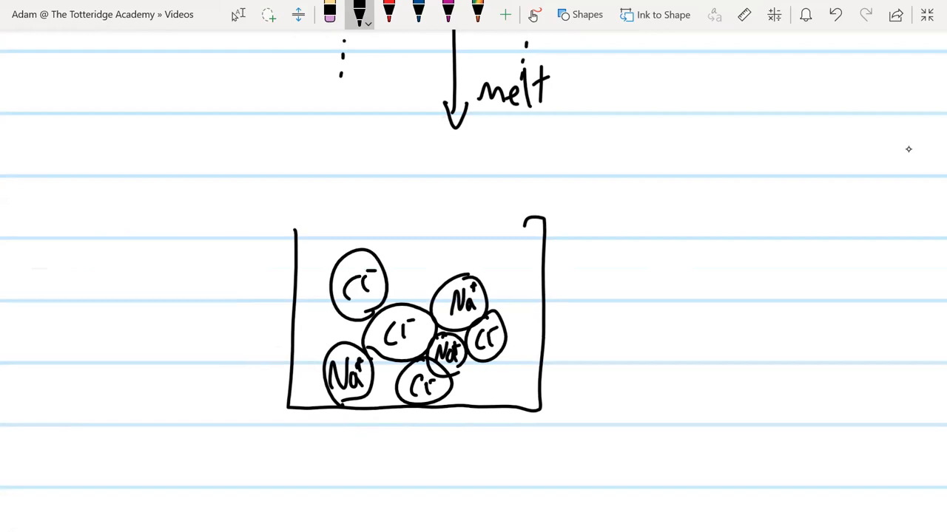
scroll("up", 3)
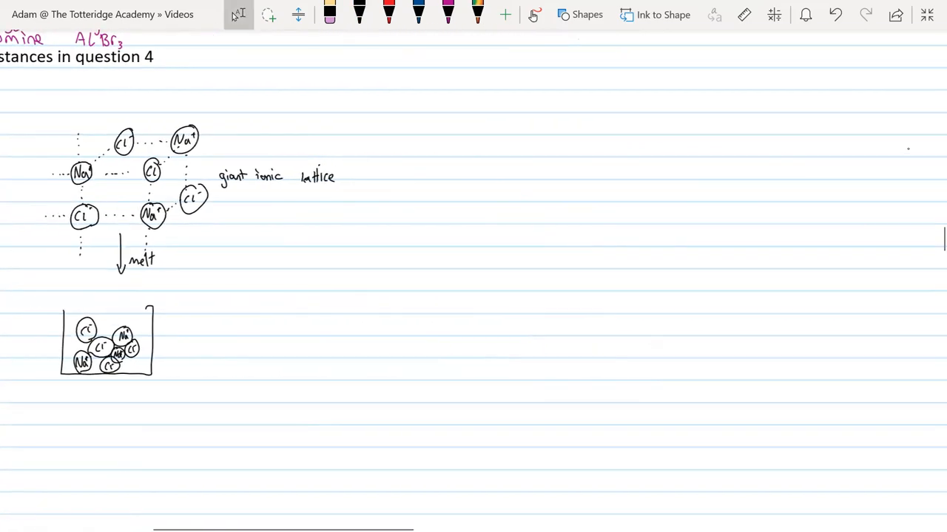
Draw a beaker with two shaded electrodes joined by a battery and a wavy liquid line
scroll("up", 3)
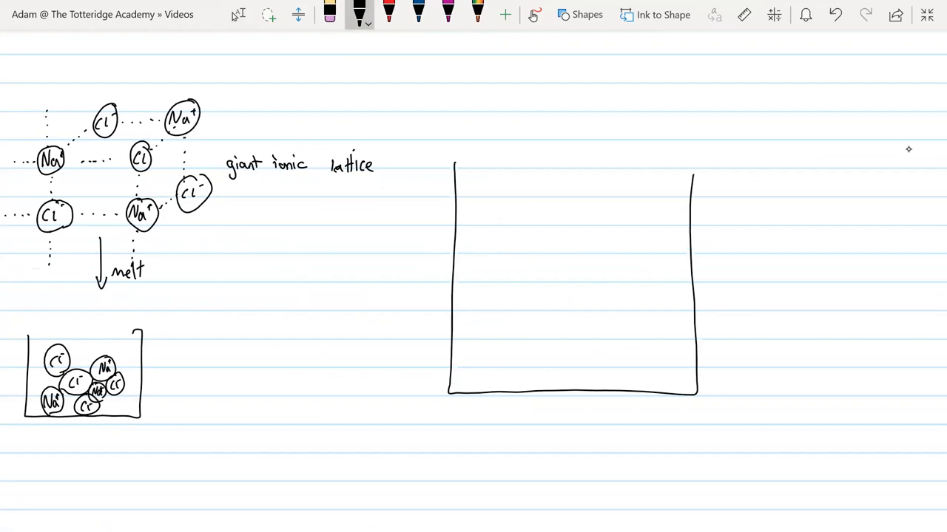
left_click_drag(523, 116, 518, 222)
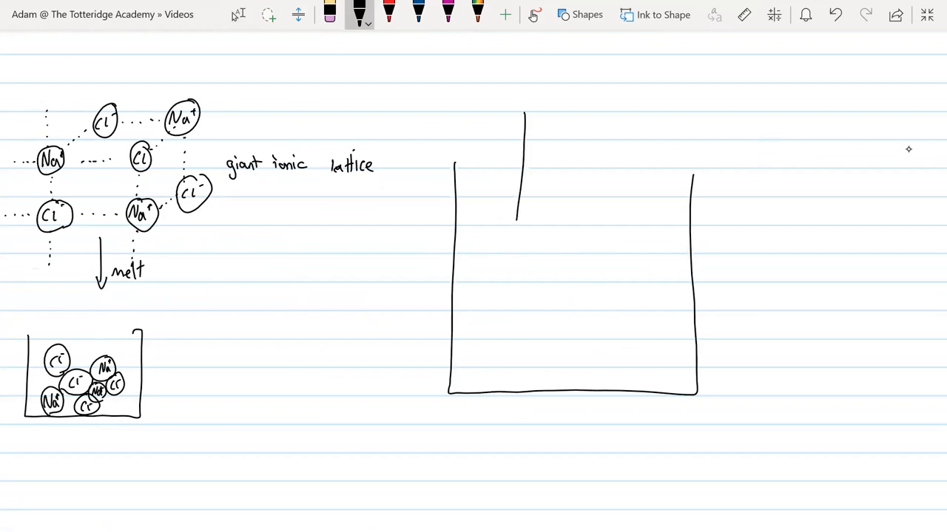
left_click_drag(517, 222, 517, 299)
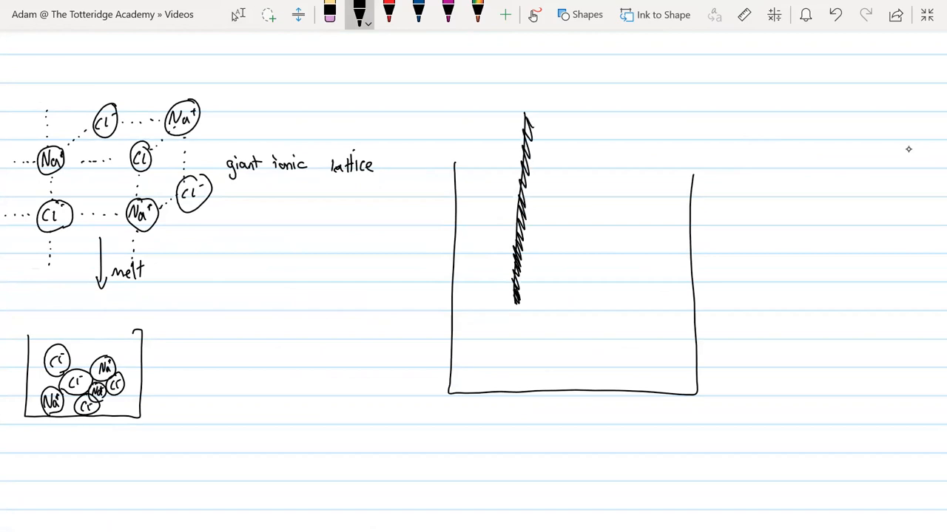
left_click_drag(636, 111, 624, 303)
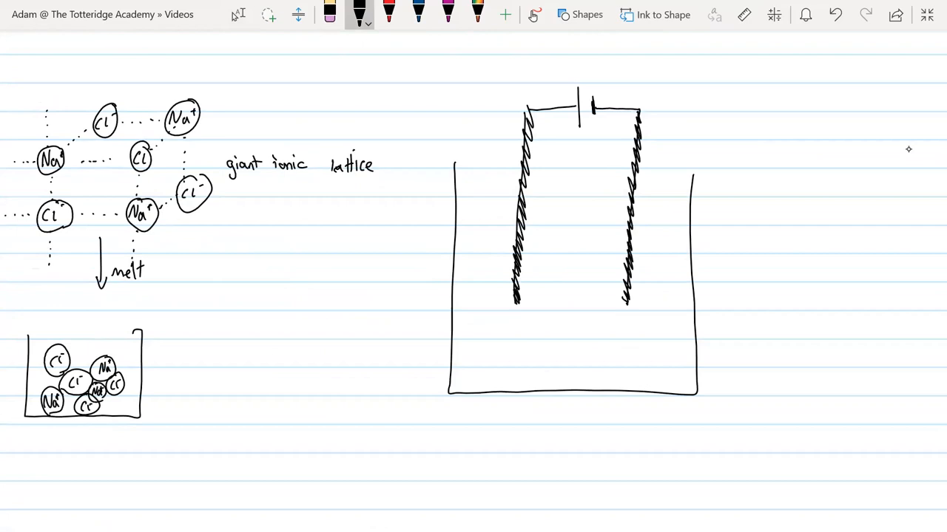
left_click_drag(452, 234, 510, 229)
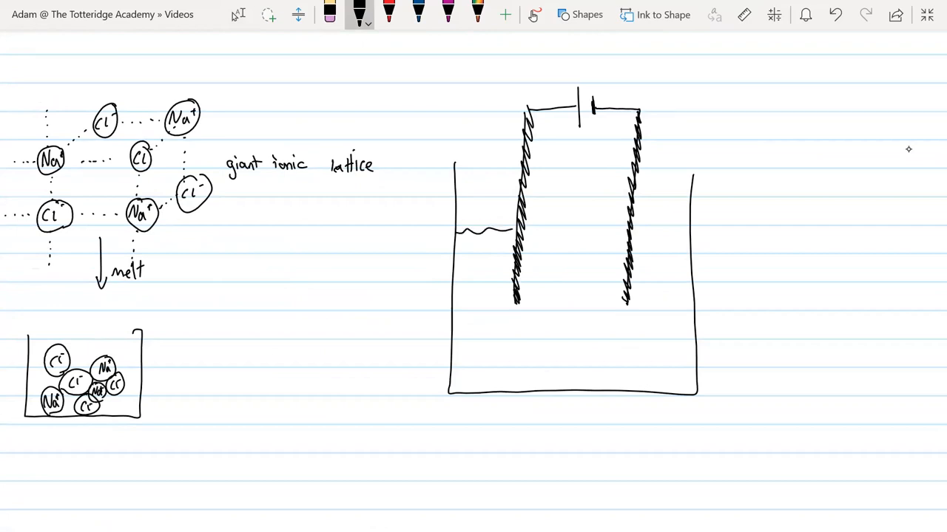
left_click_drag(533, 228, 683, 228)
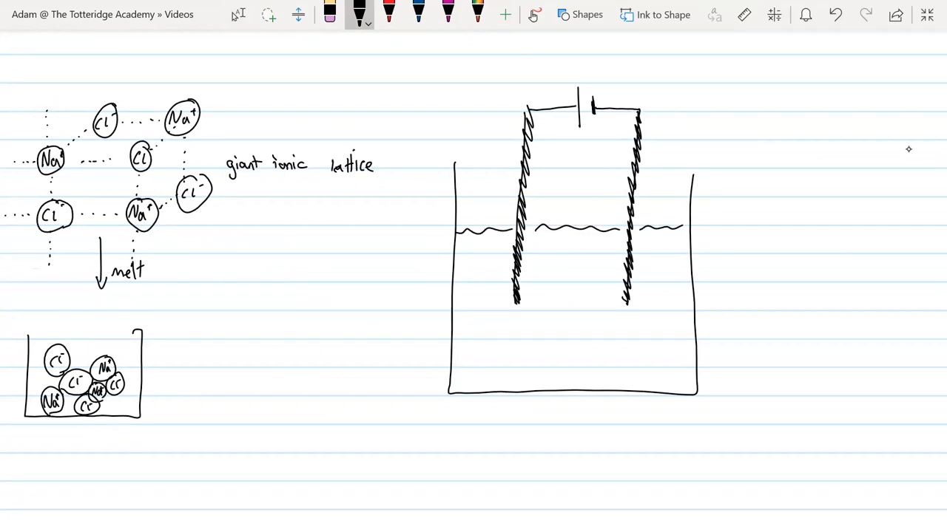
Add a magnified callout bubble showing Na+ and Cl- ions in the liquid
scroll("right", 3)
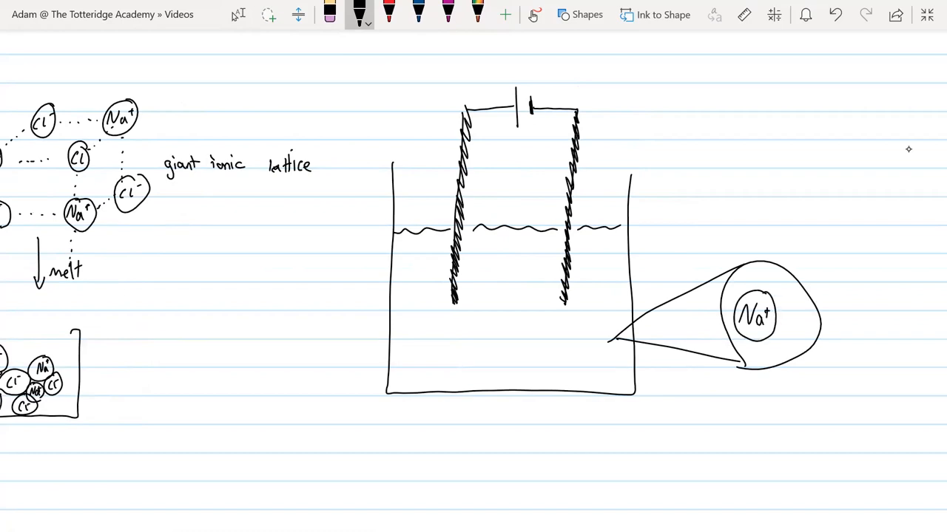
left_click_drag(791, 326, 806, 333)
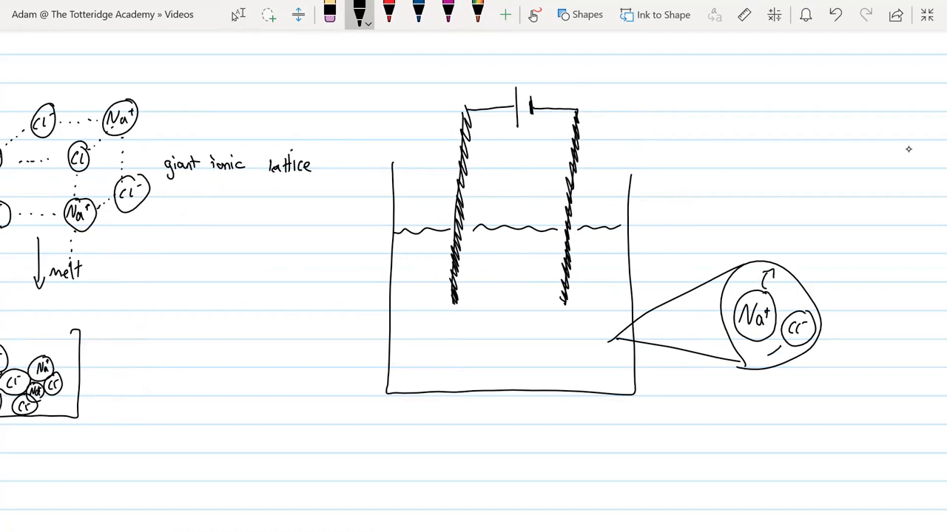
left_click_drag(769, 363, 781, 370)
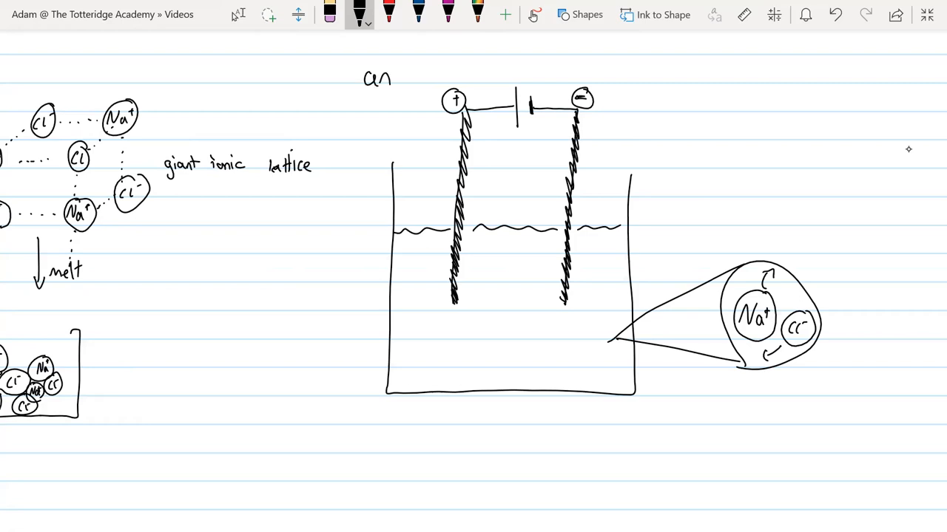
Label the electrodes anode and cathode and complete PANIC: Positive Anode Negative Is Cathode
type("ode")
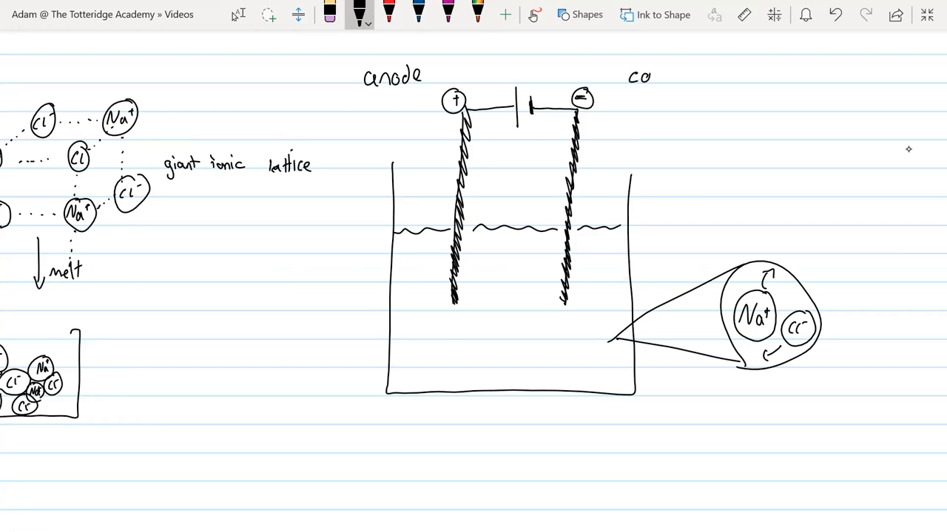
type("cathode")
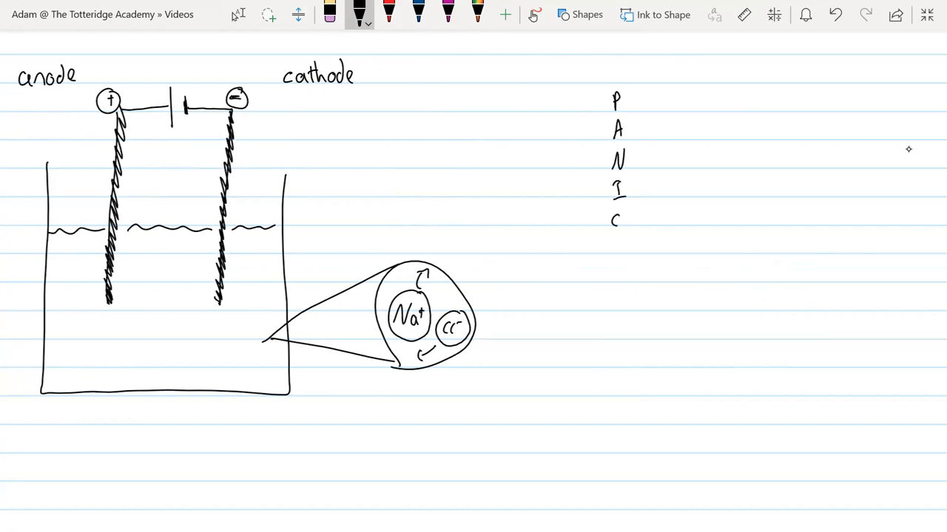
type("os")
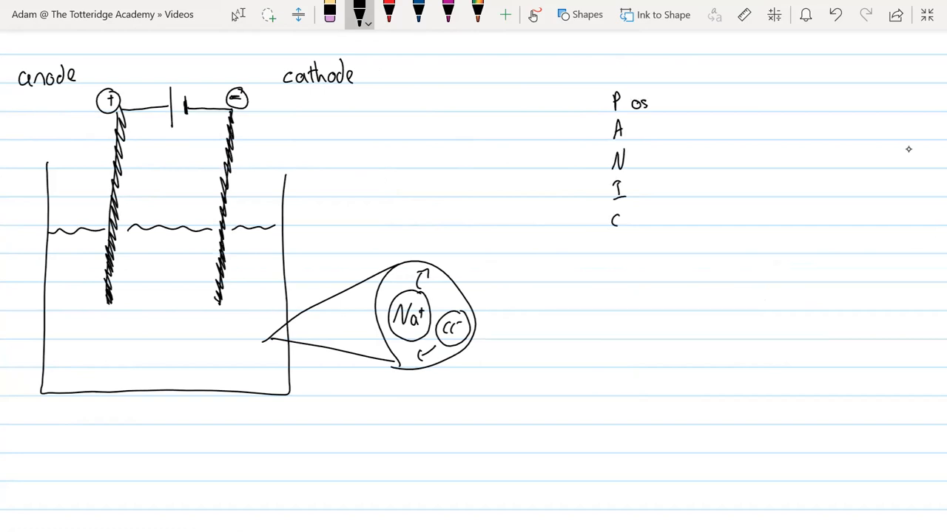
type("ositive")
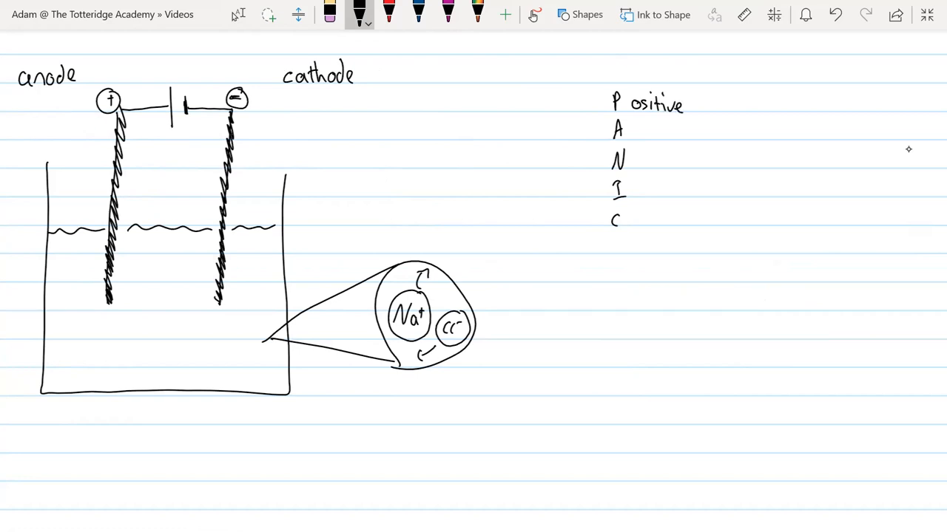
type("node")
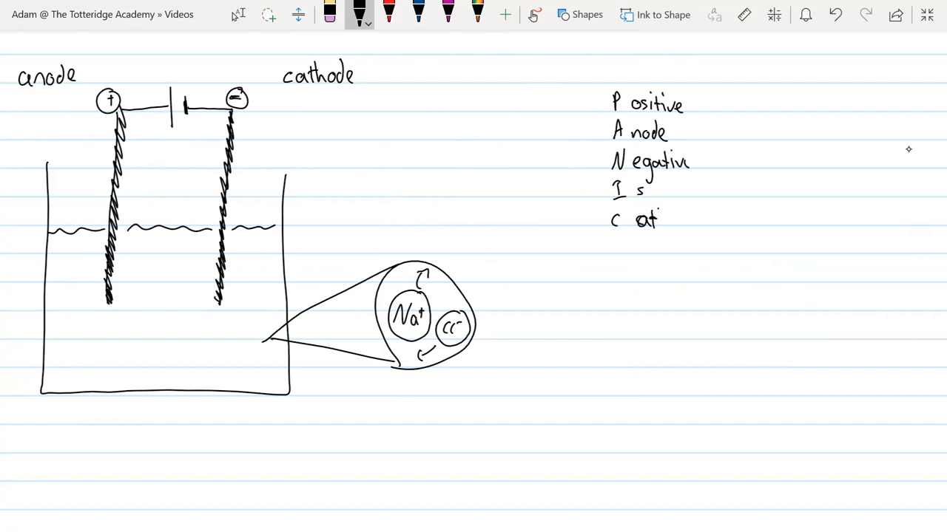
type("hode")
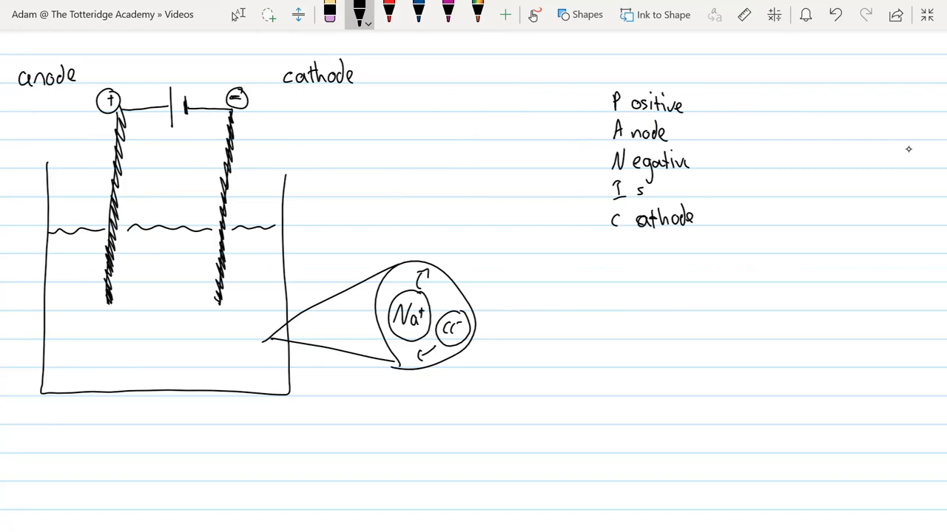
left_click(418, 13)
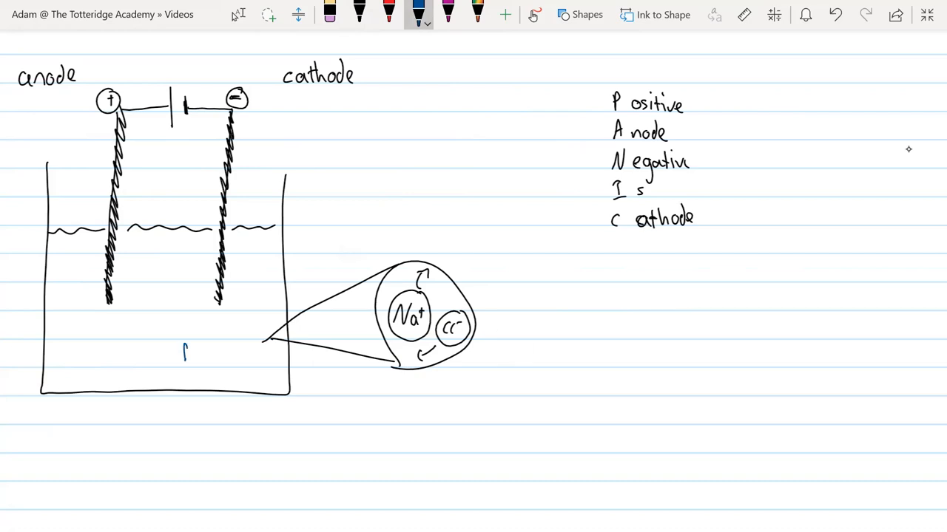
In blue ink, draw a circled Na+ in the beaker arrowed toward the cathode and labelled 'attracted'
type("Na")
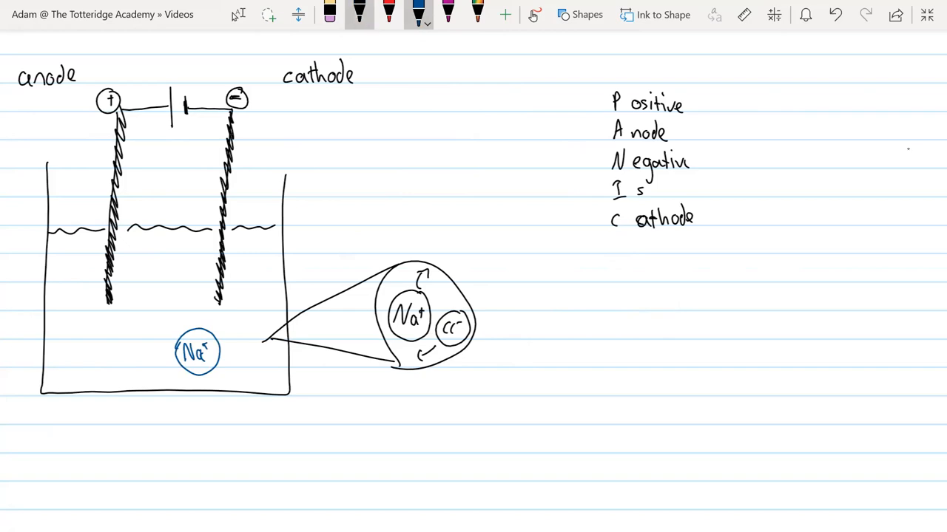
left_click(328, 13)
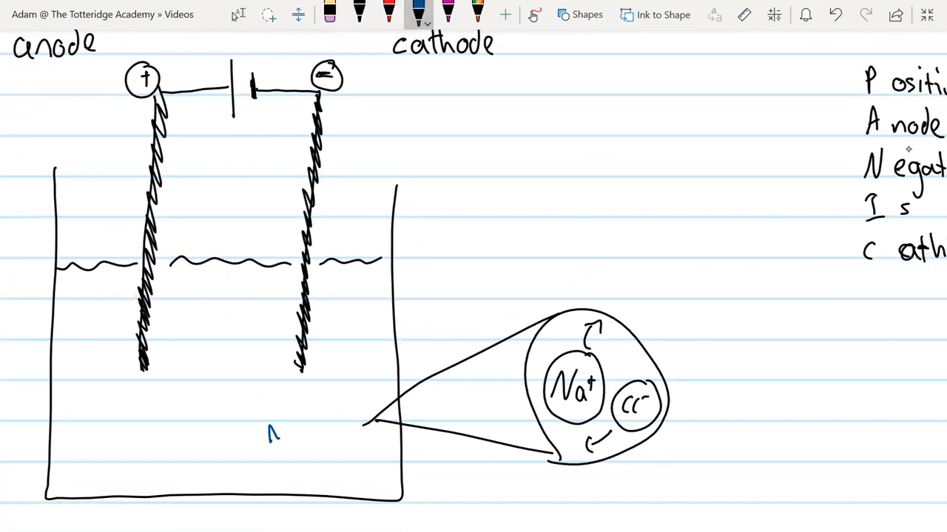
type("Na+")
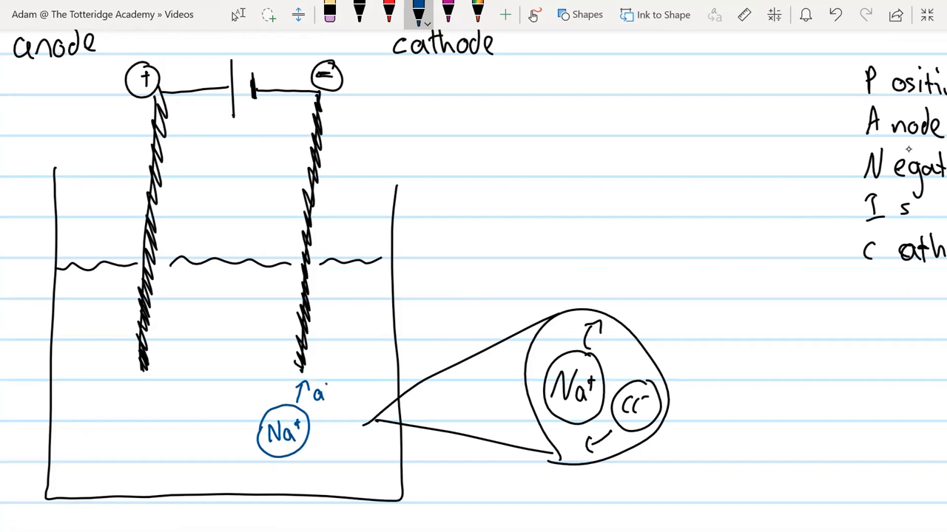
type("attract")
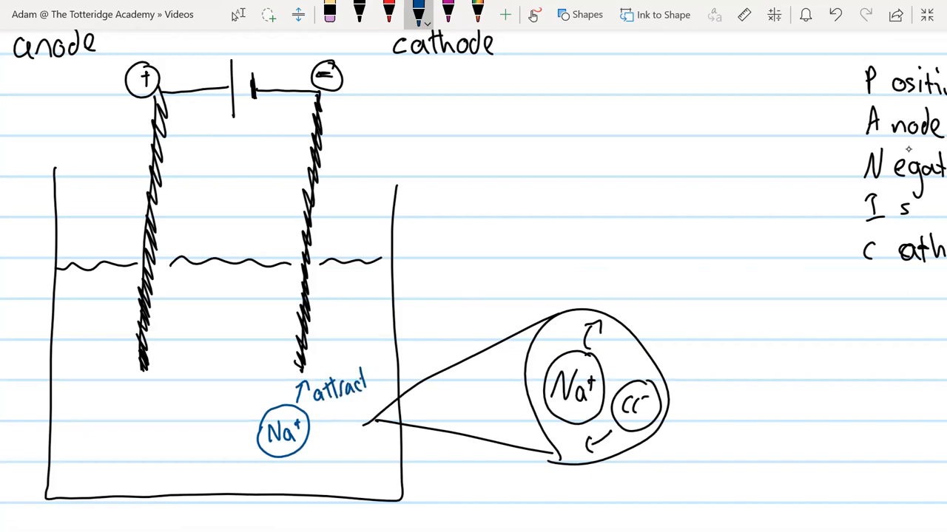
type("ed")
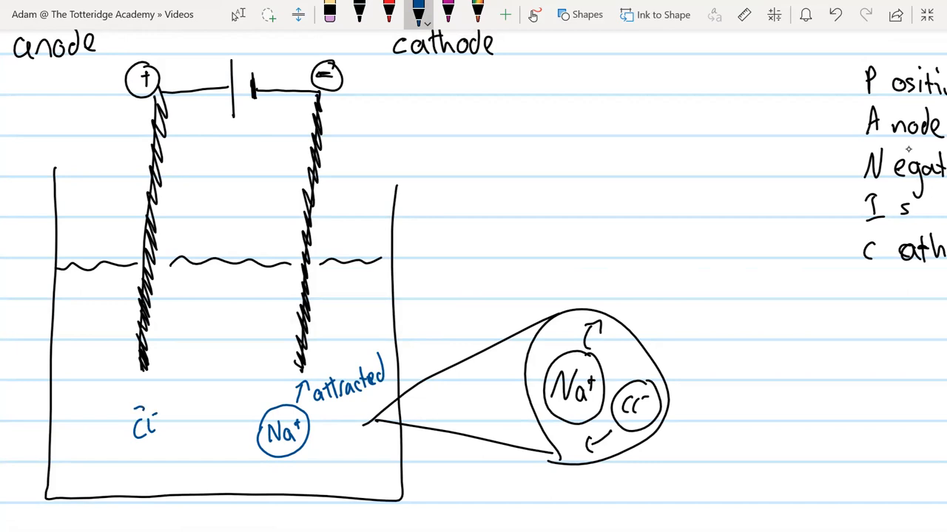
Draw circled Cl- ions 'attracted' toward the anode, a Na+ toward the cathode, and begin the sodium label
left_click_drag(136, 418, 162, 443)
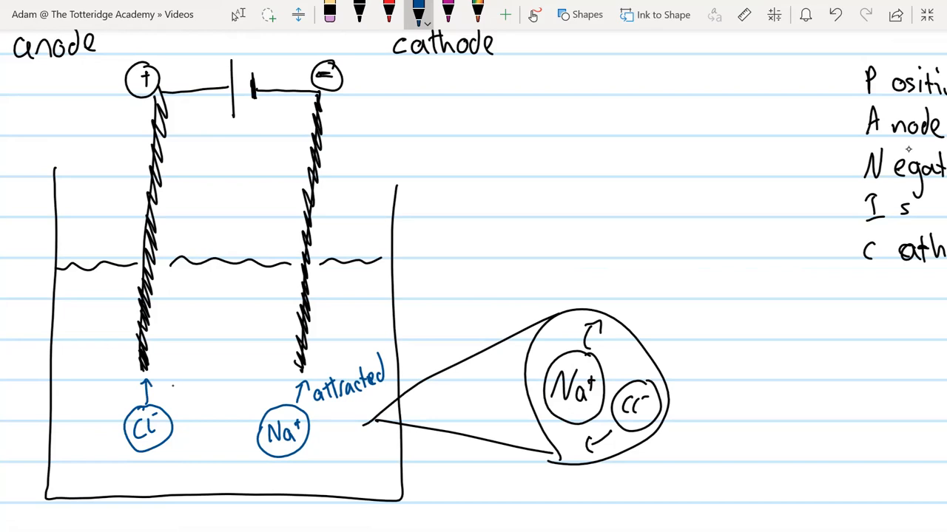
type("attracted")
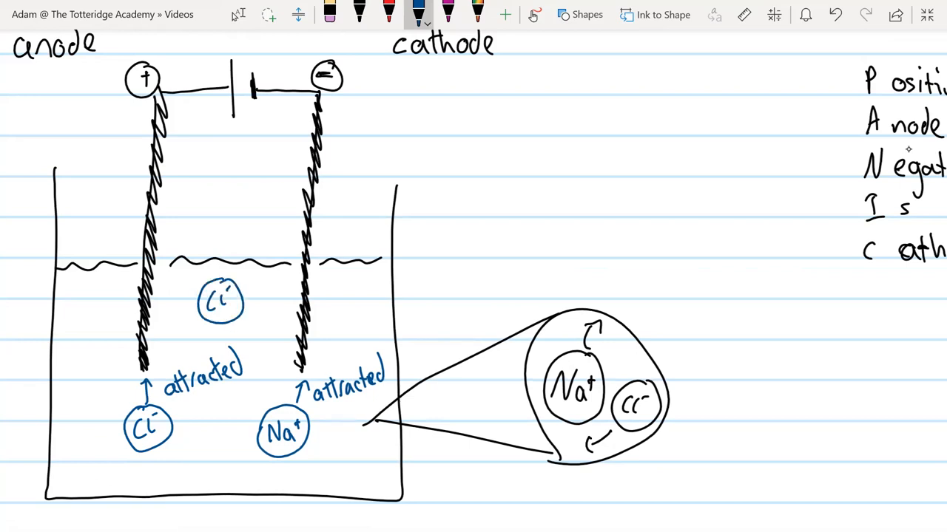
left_click_drag(195, 304, 166, 302)
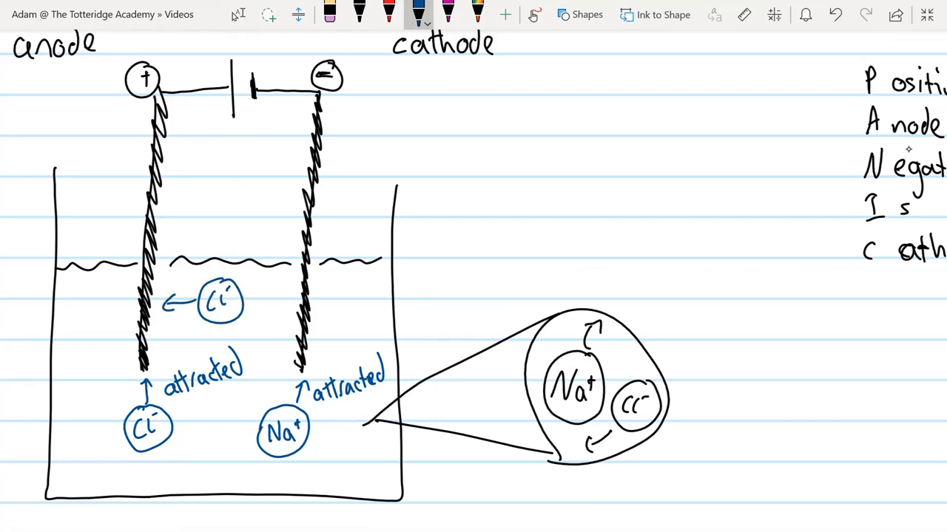
type("Na+")
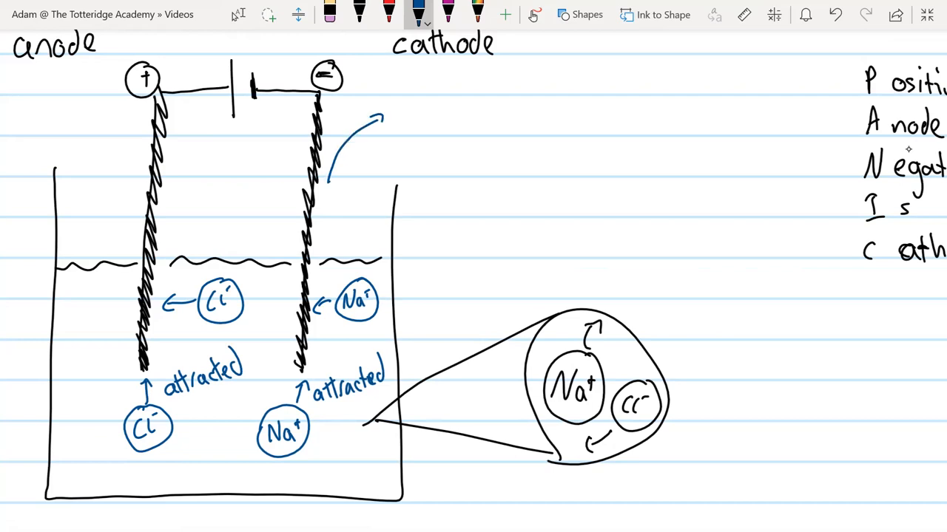
type("So")
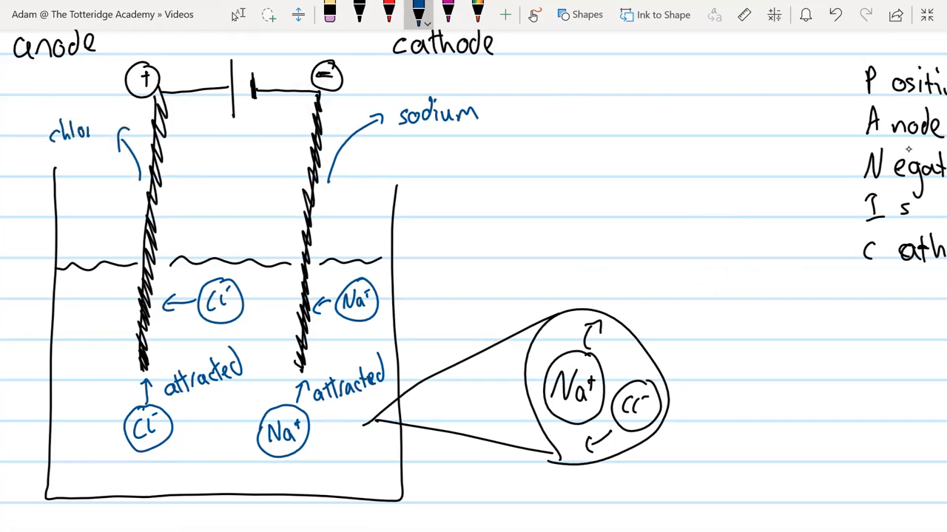
Label chlorine and sodium at the electrodes and write 'sodium chloride → sodium + chlorine'
type("ine")
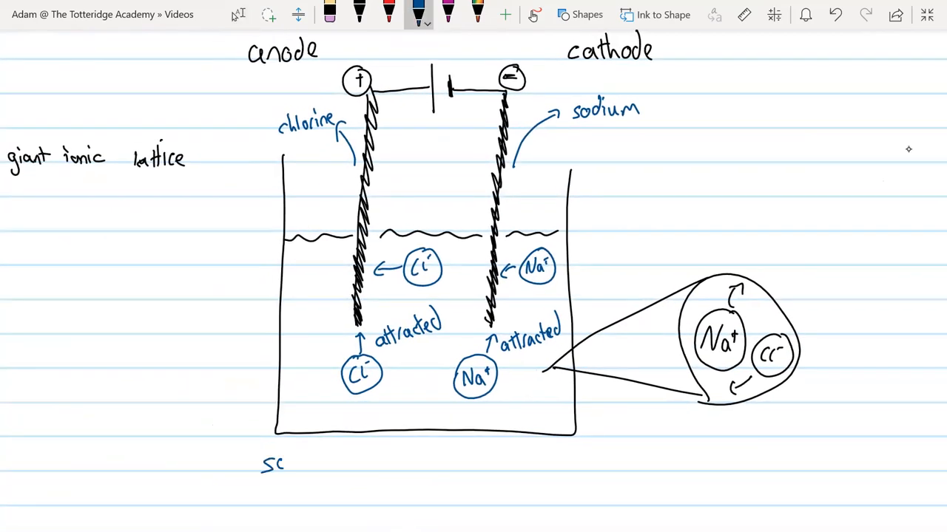
type("sodium chloride →")
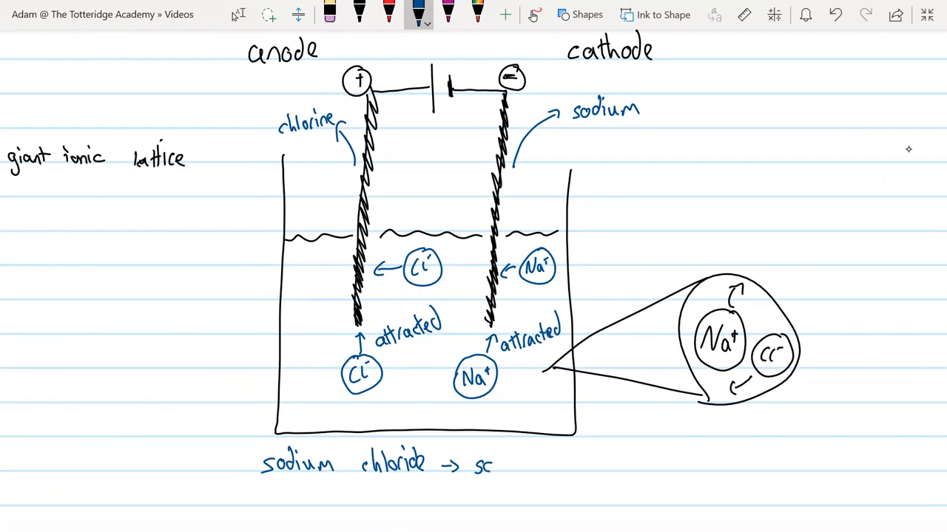
type("sodium")
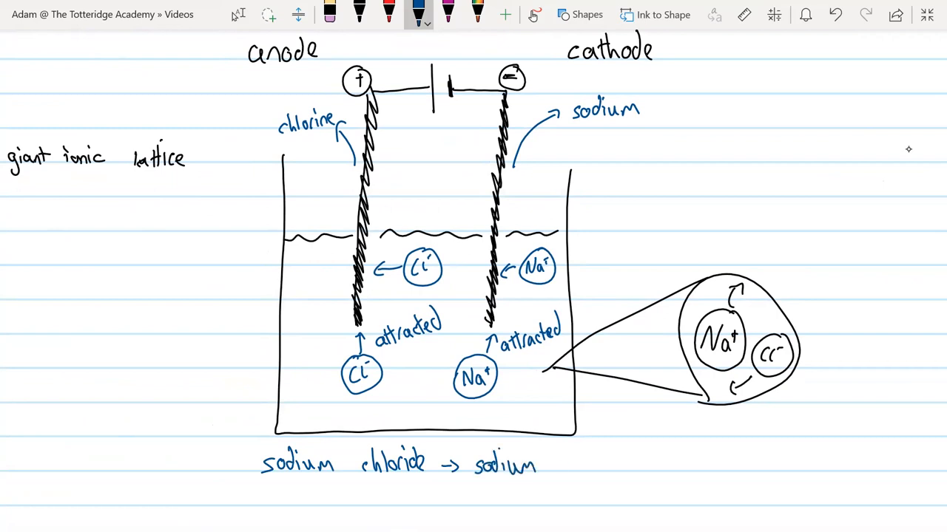
type("+ chlor")
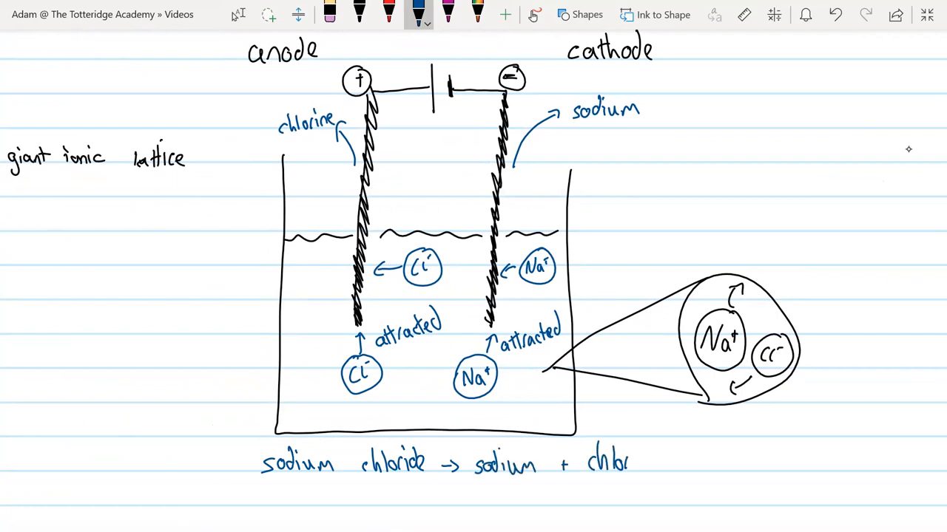
type("ine")
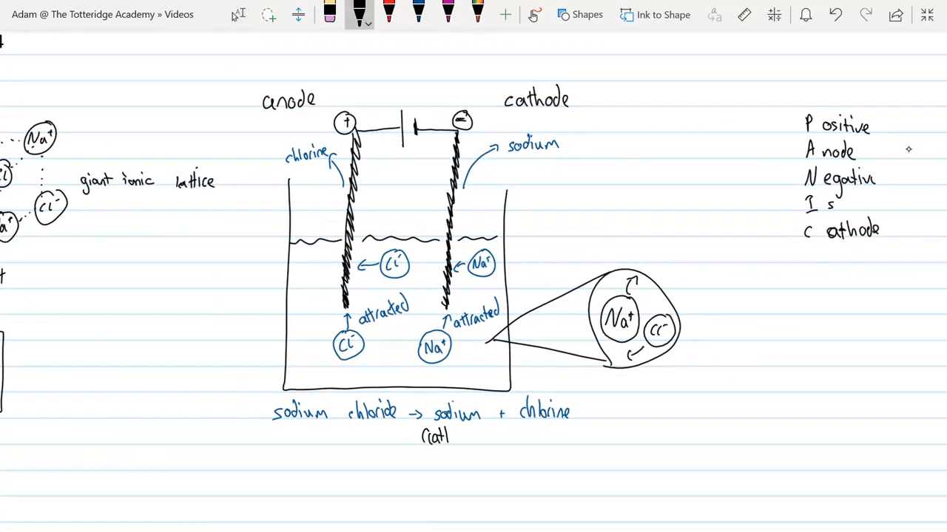
Mark the products (cathode) and (anode), then box the whole cell diagram in red
type("(cathode)")
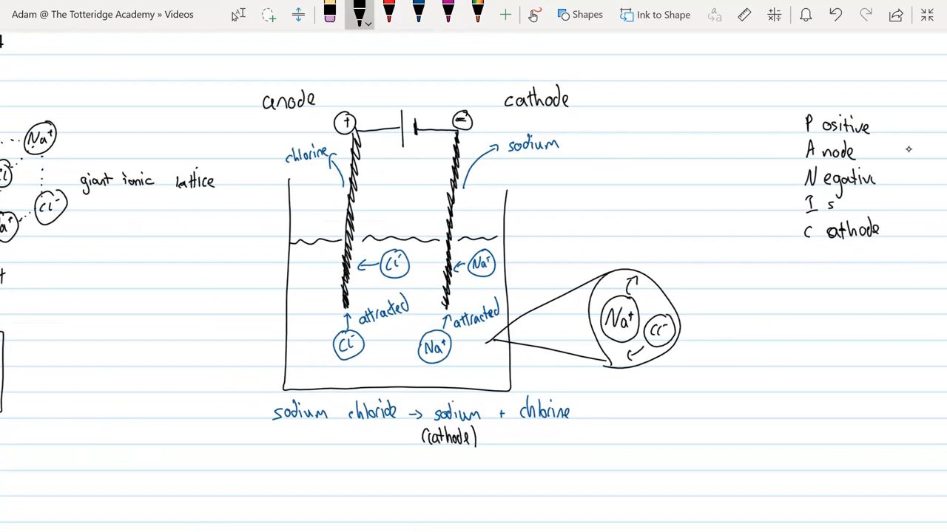
type("(anode")
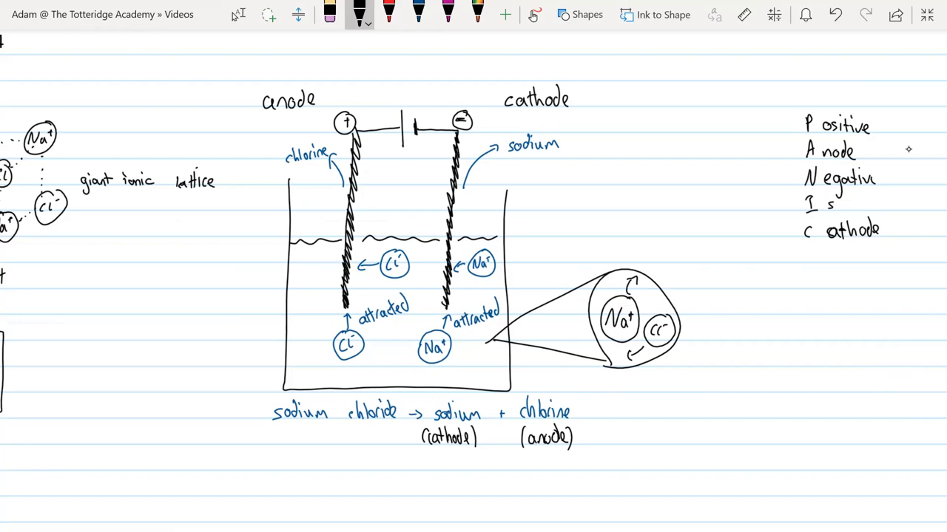
left_click(387, 13)
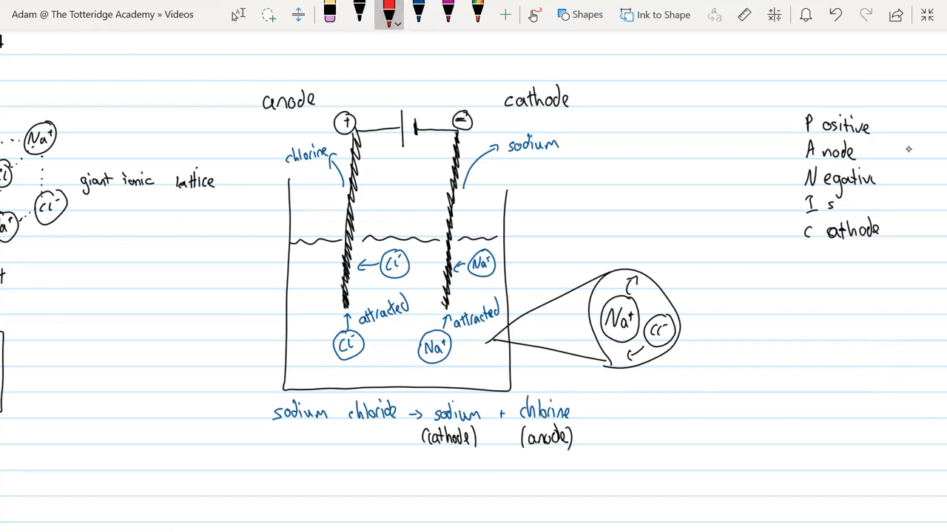
left_click_drag(237, 59, 229, 458)
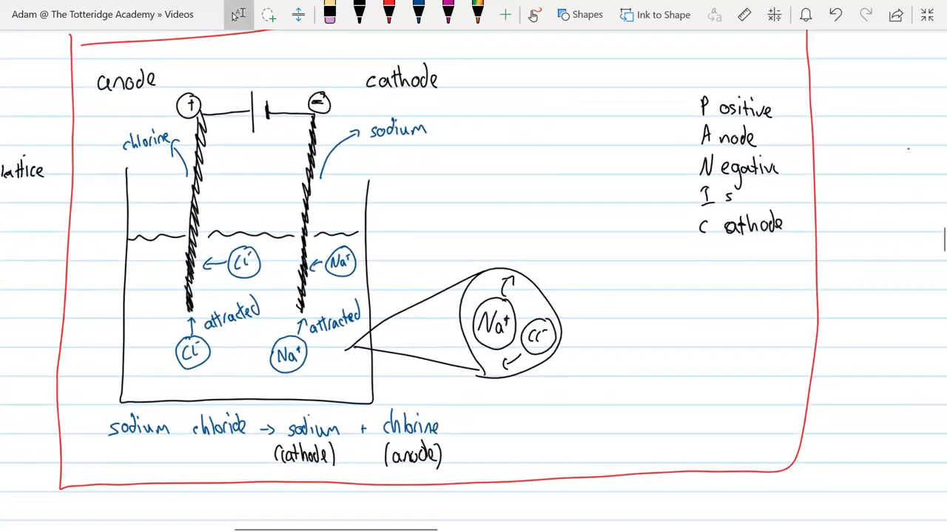
Scroll down the page past the boxed cell diagram
scroll("down", 3)
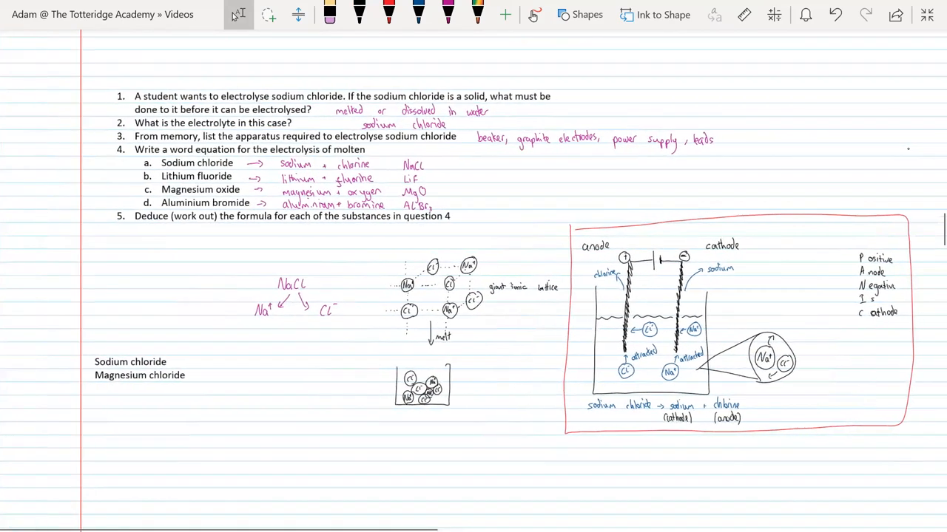
scroll("down", 3)
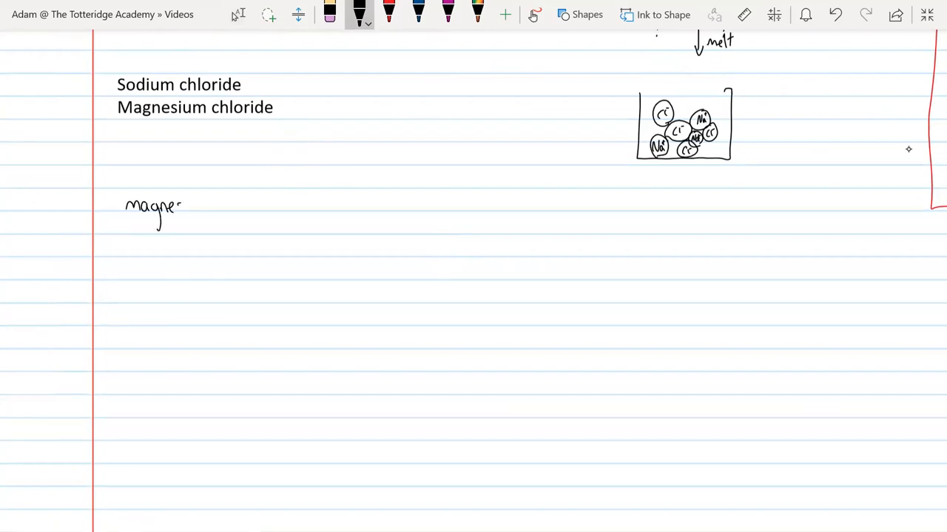
Handwrite 'magnesium chloride → magnesium + chlorine' as the worked example
type("magnesium cl")
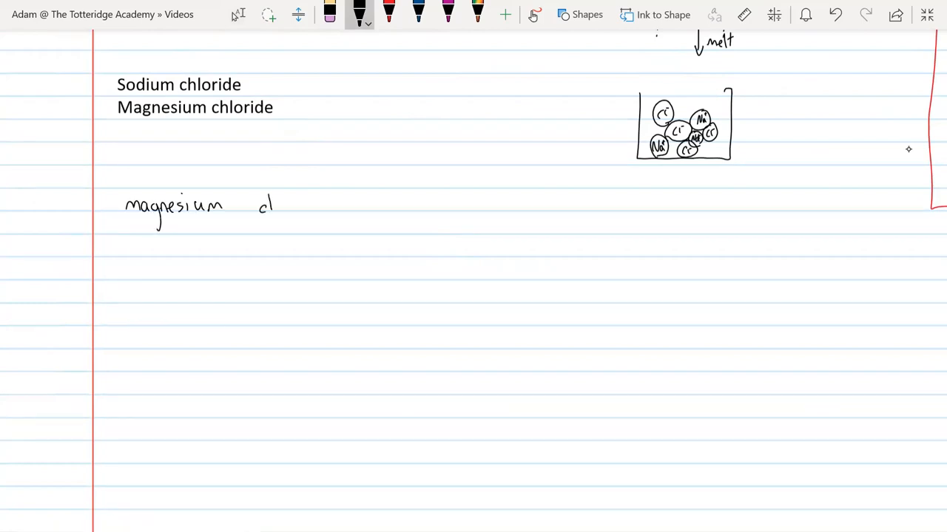
left_click_drag(266, 204, 314, 207)
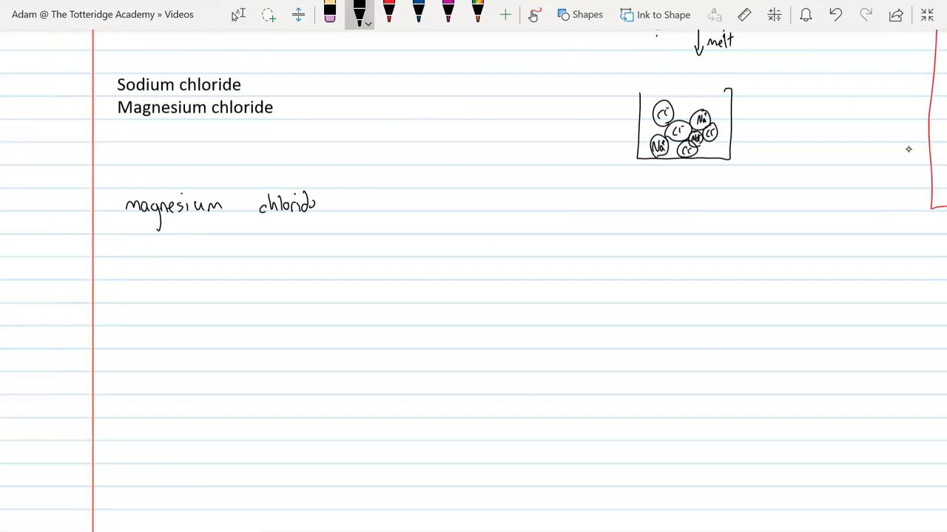
left_click_drag(333, 206, 358, 206)
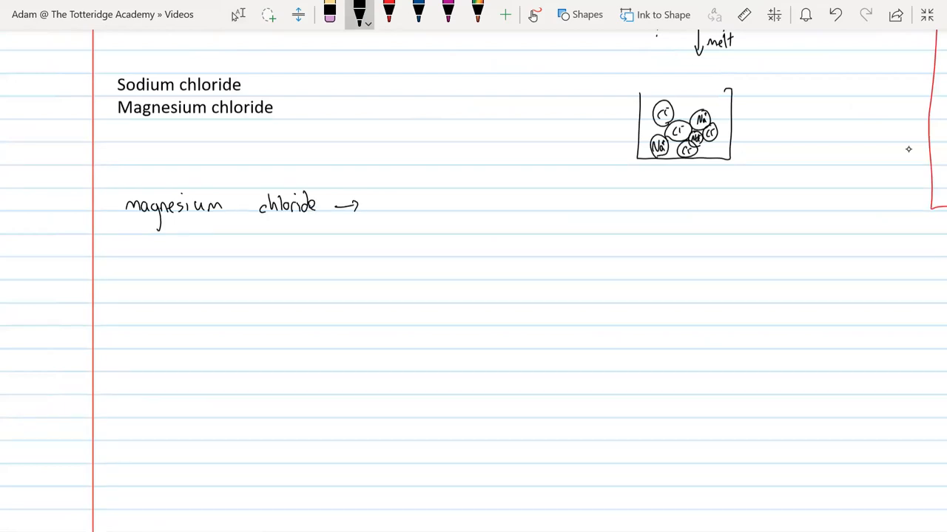
left_click_drag(393, 216, 479, 214)
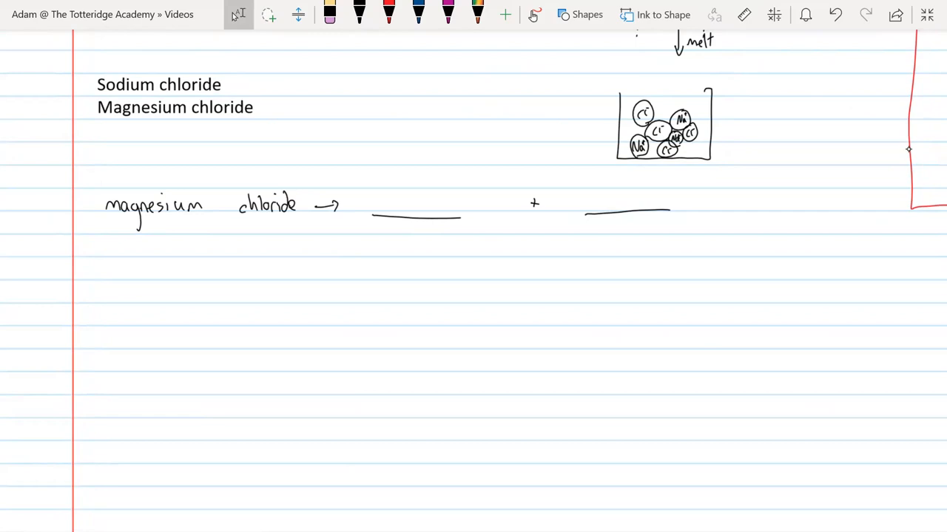
left_click(358, 14)
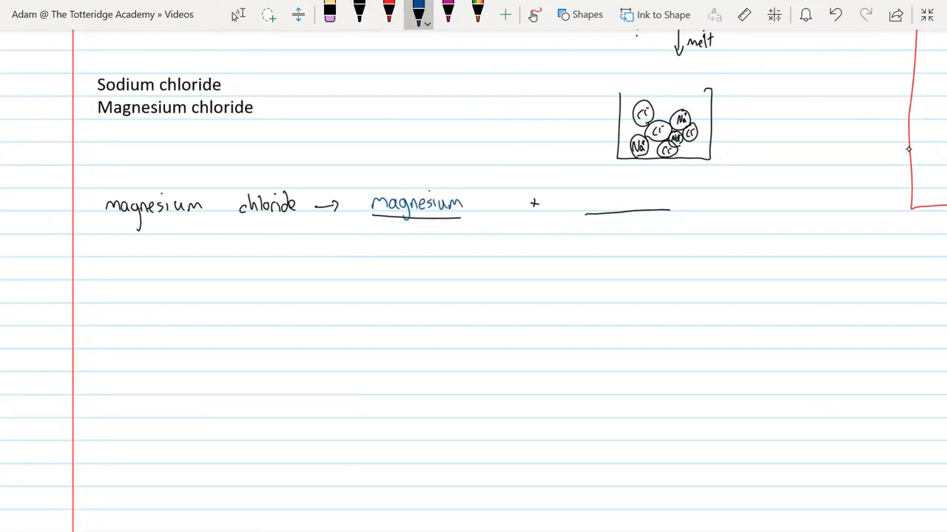
left_click_drag(588, 199, 633, 210)
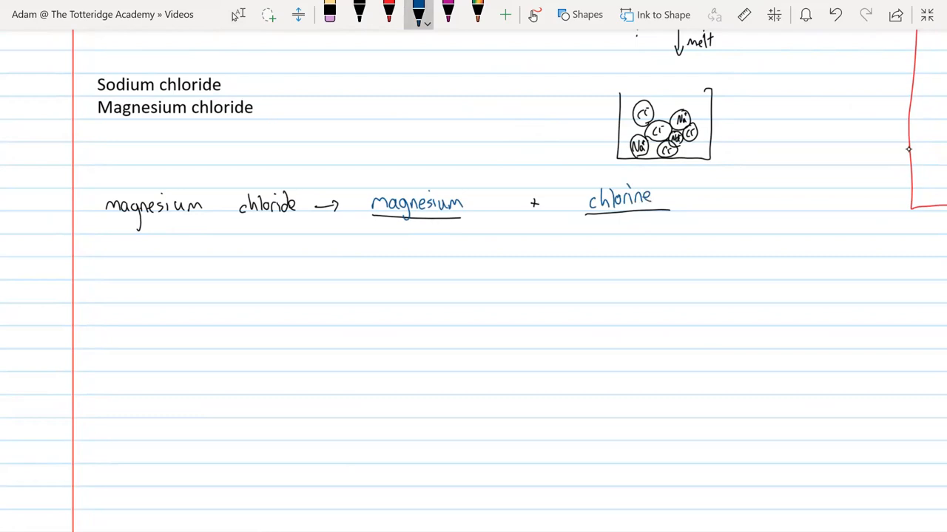
Label magnesium 'cathode' and chlorine 'anode' in red beneath the products
left_click(387, 14)
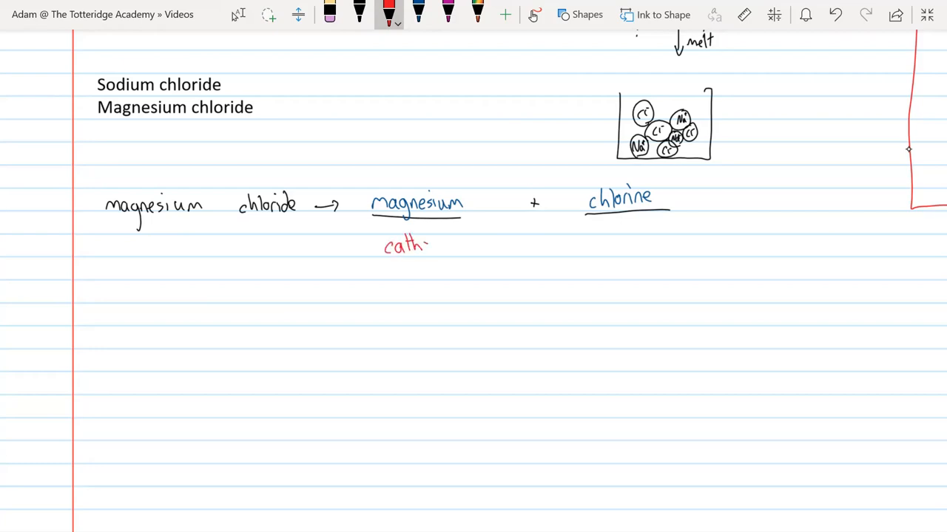
type("ode")
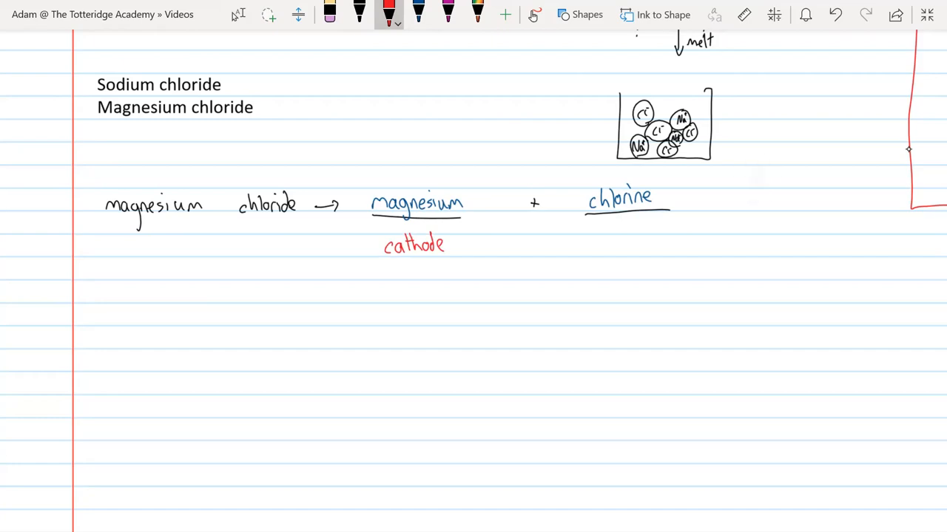
left_click_drag(591, 248, 642, 249)
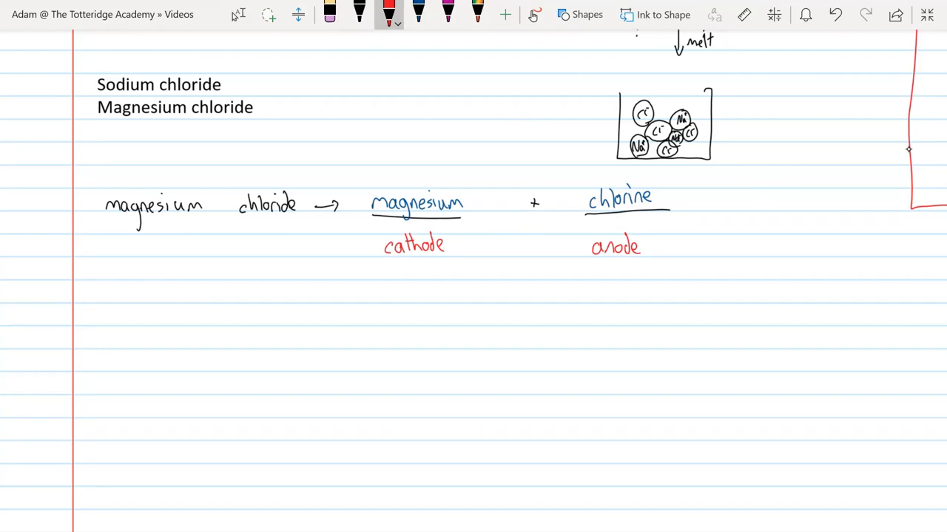
scroll("down", 3)
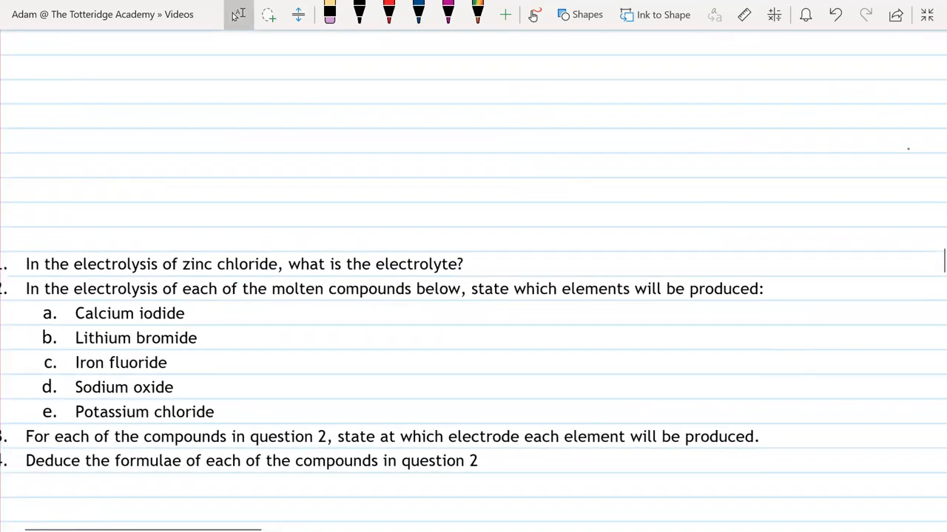
Handwrite 'zinc chloride' in blue beside question 1
scroll("up", 3)
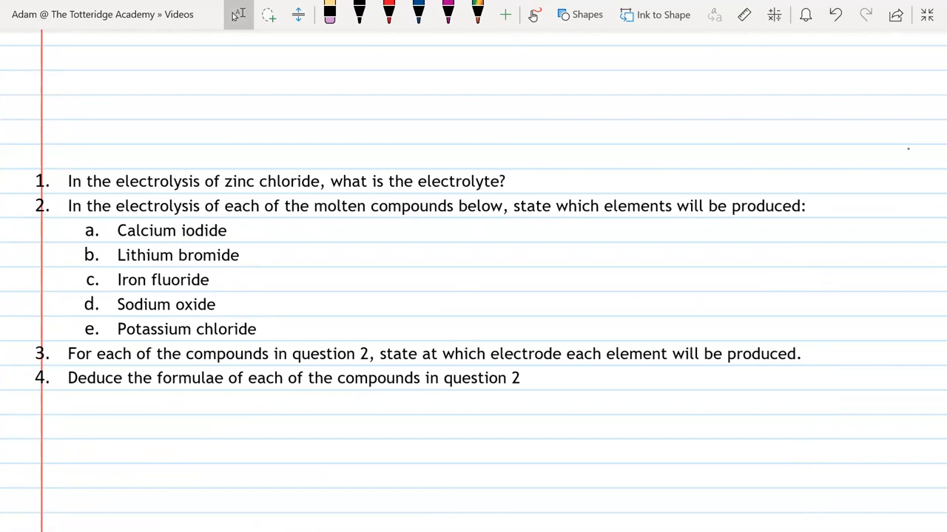
left_click(418, 15)
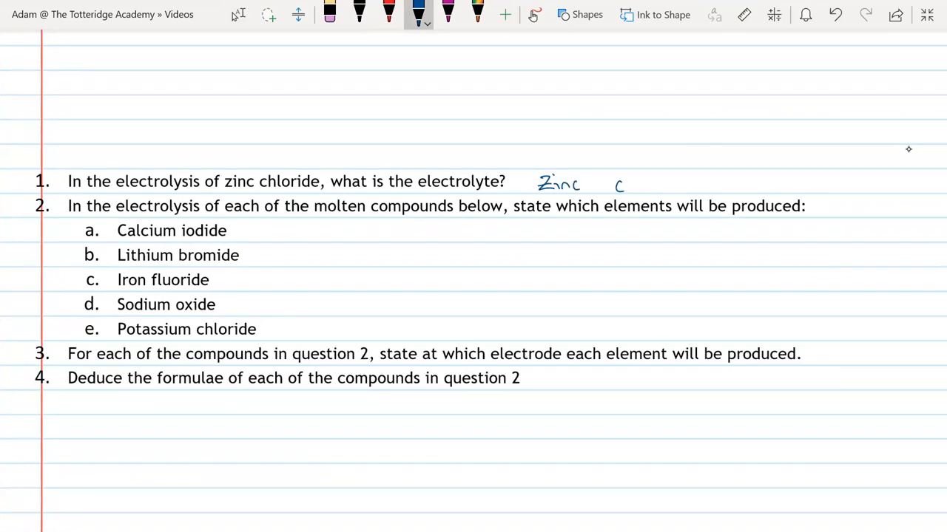
left_click_drag(614, 181, 666, 185)
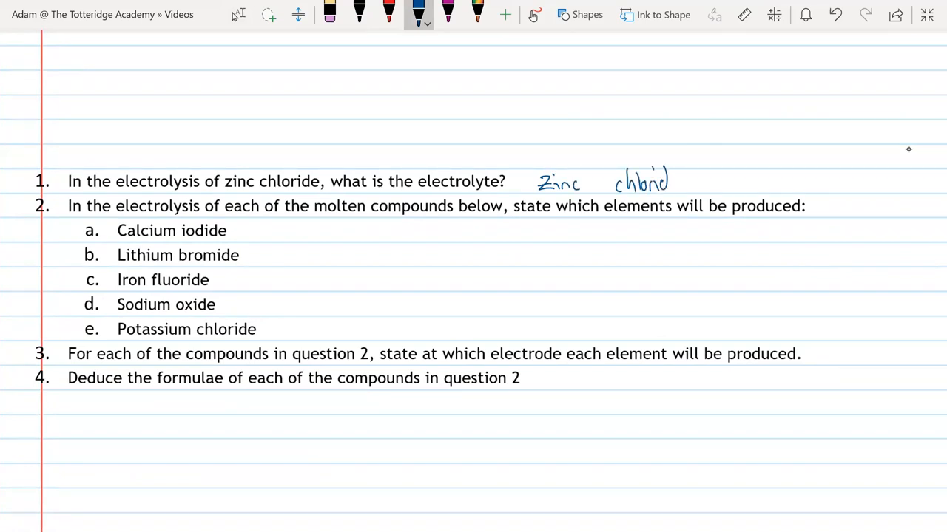
left_click_drag(665, 180, 677, 184)
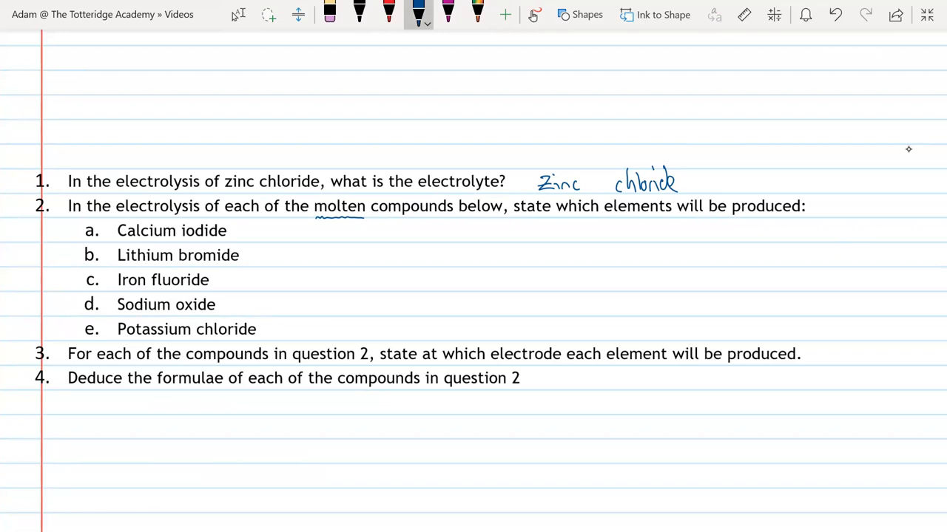
Write each compound's products for items a–e, from calcium + iodine to potassium + chlorine
left_click_drag(286, 235, 329, 229)
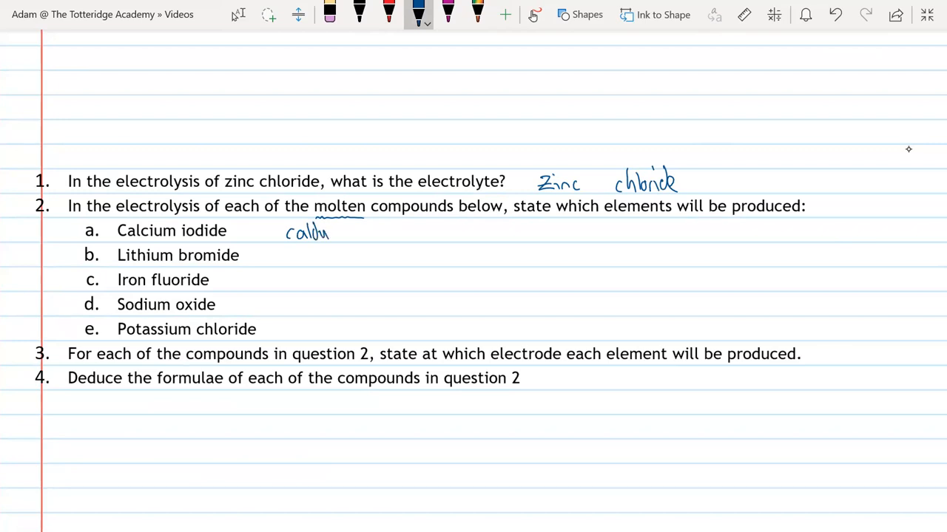
left_click(834, 15)
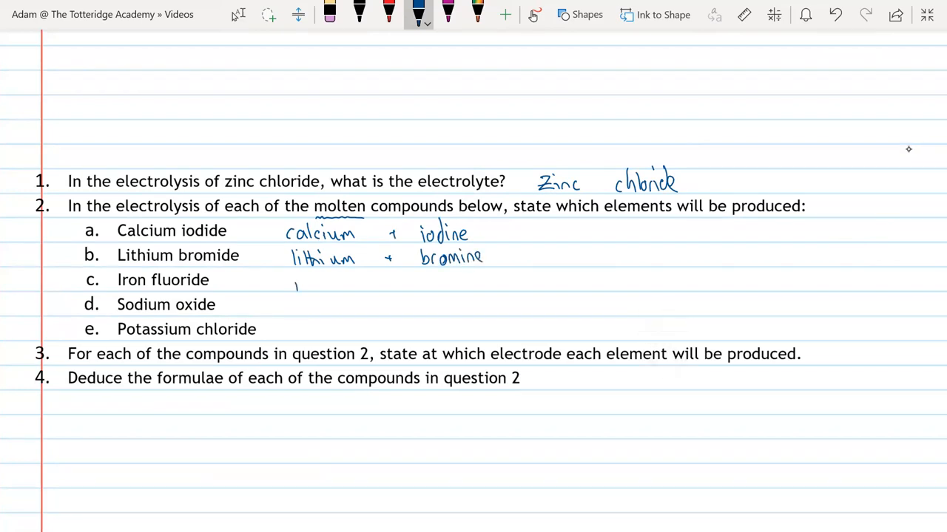
type("iron + fluo")
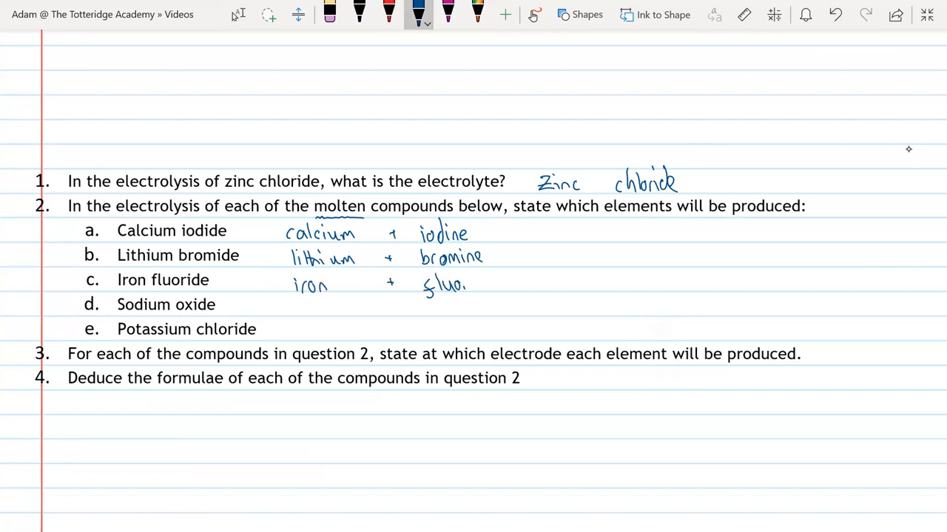
left_click_drag(458, 284, 491, 284)
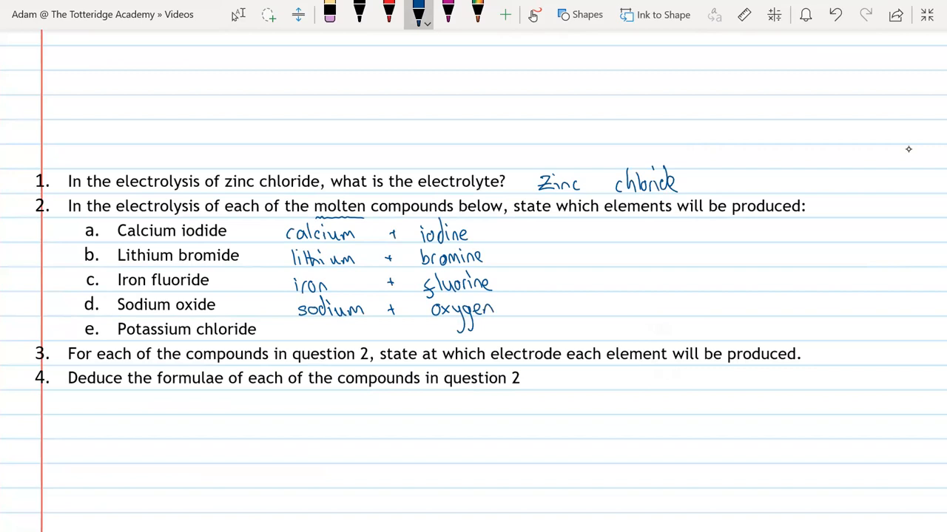
left_click_drag(299, 332, 333, 333)
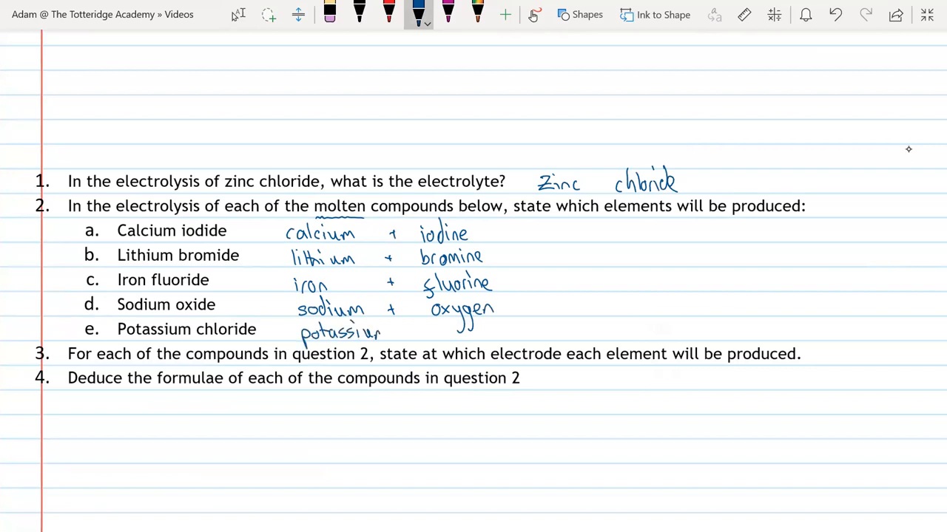
left_click_drag(400, 333, 444, 333)
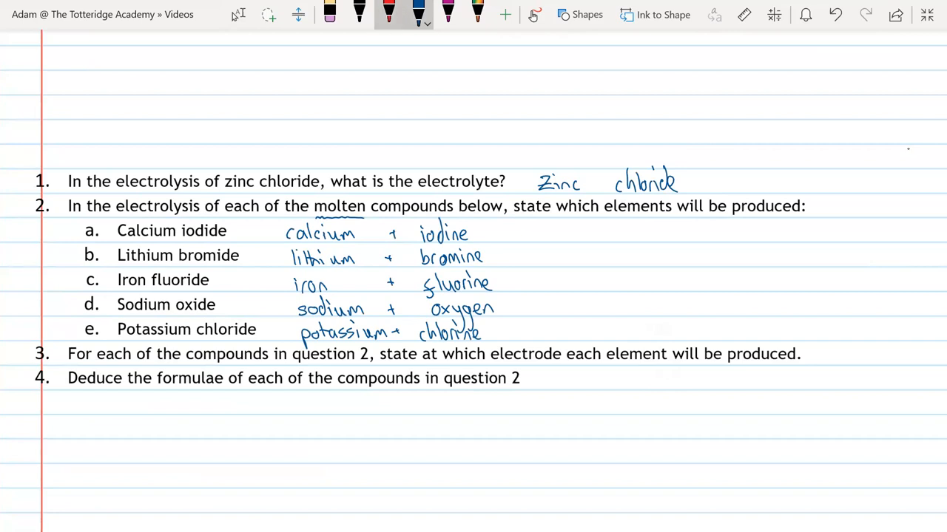
left_click(388, 13)
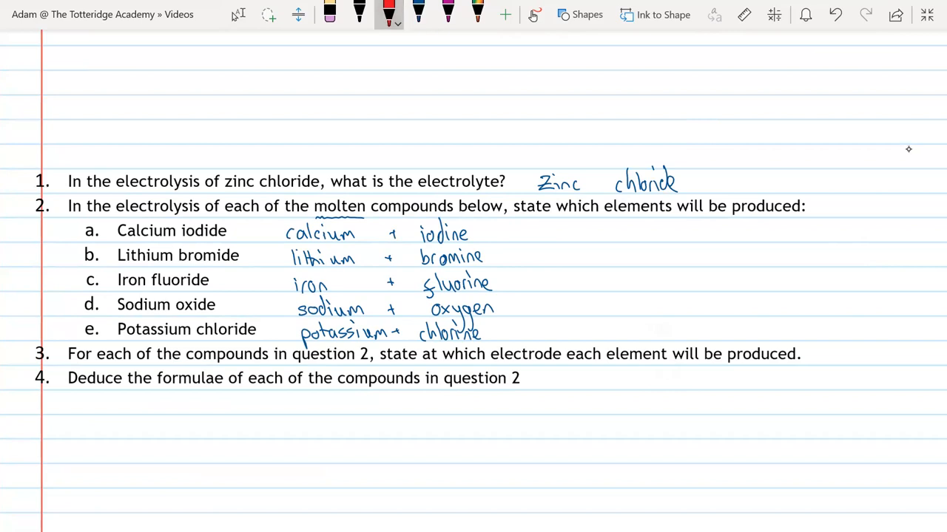
Bracket the metals as 'cathode' and the non-metals as 'anode' in red for question 3
left_click_drag(284, 224, 284, 343)
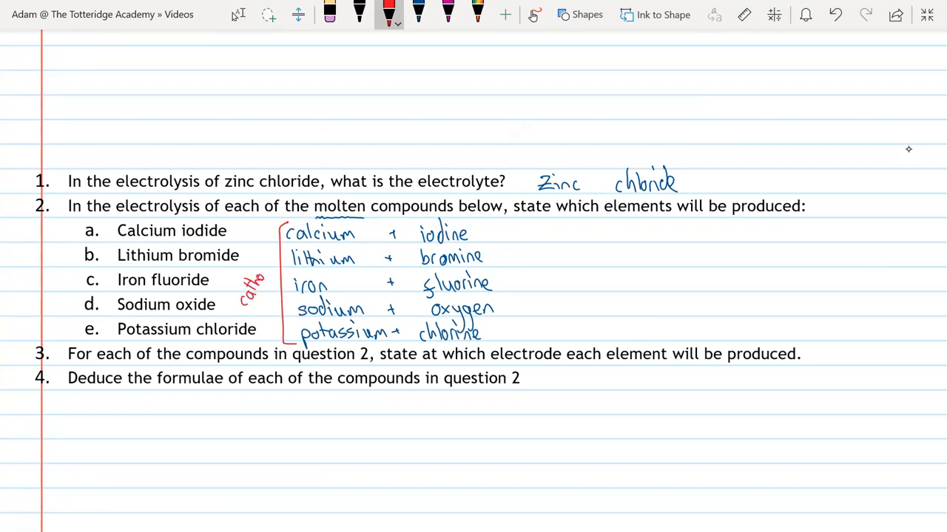
left_click_drag(500, 222, 510, 296)
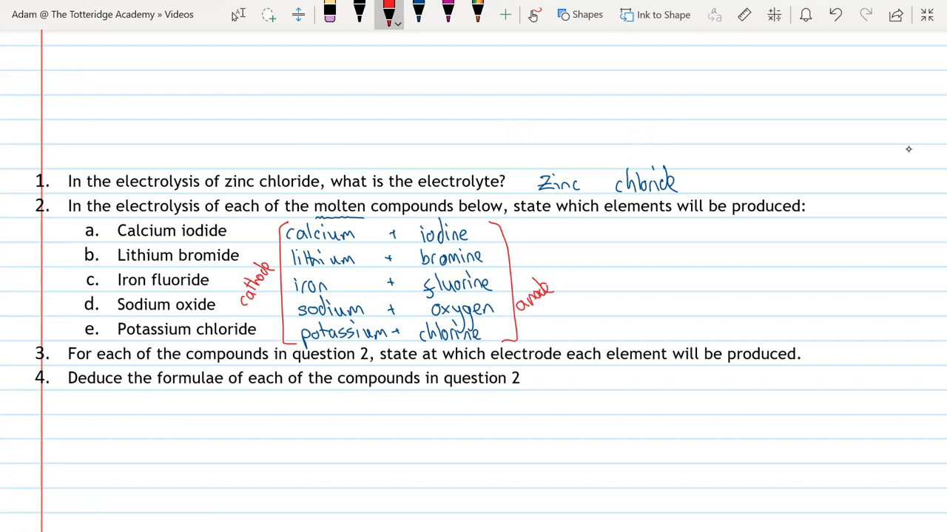
left_click(417, 14)
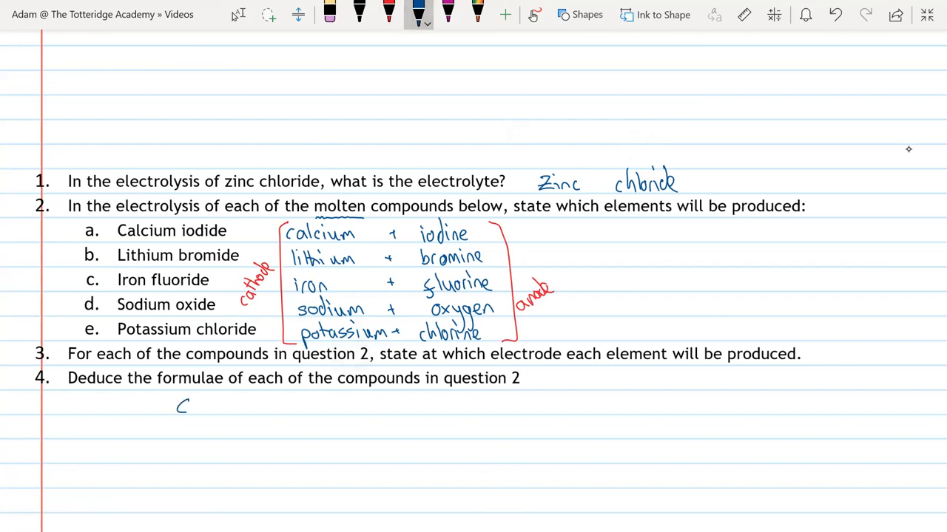
Handwrite the formulae CaI2, LiBr, FeF2 or FeF3, Na2O and KCl under question 4
left_click_drag(193, 407, 229, 414)
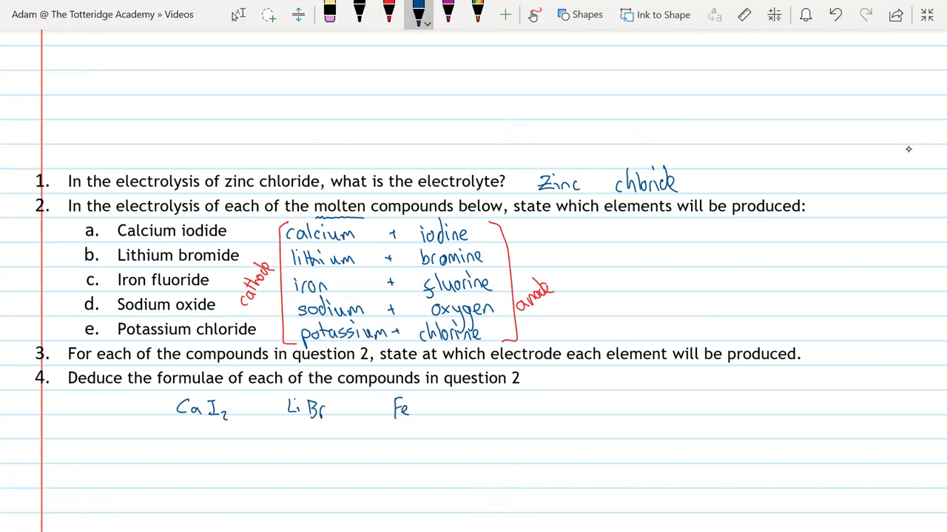
left_click_drag(414, 400, 432, 417)
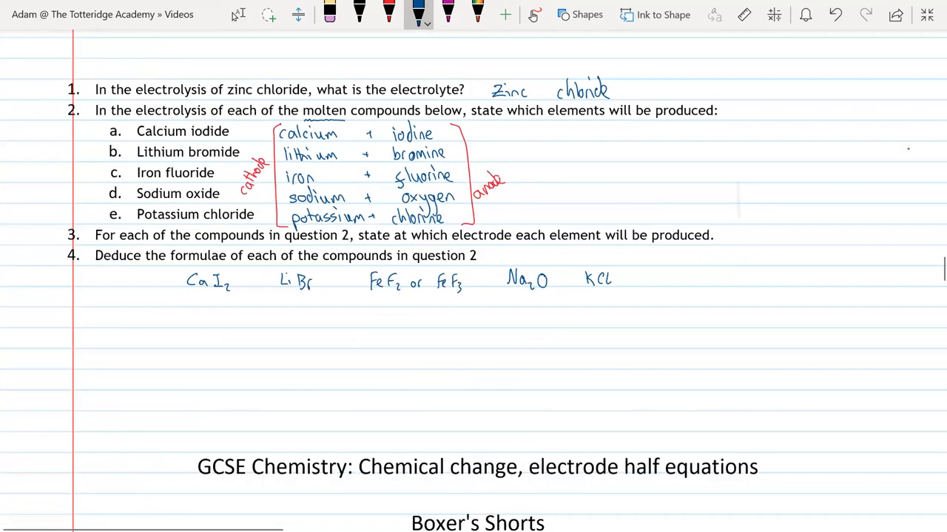
scroll("down", 3)
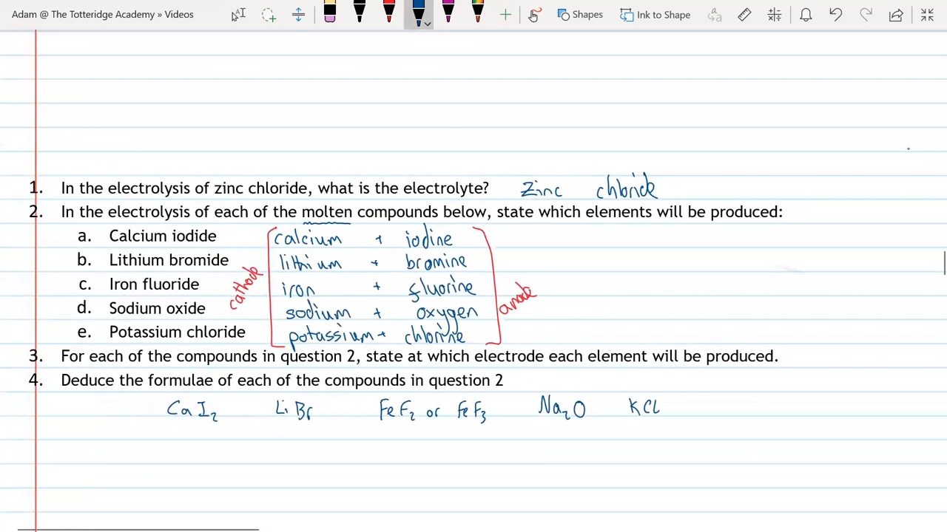
left_click(238, 15)
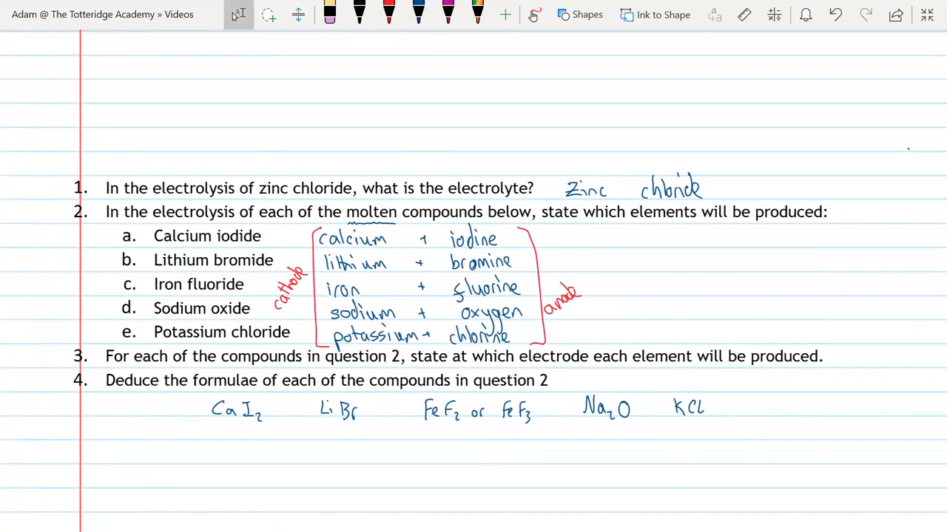
left_click(417, 15)
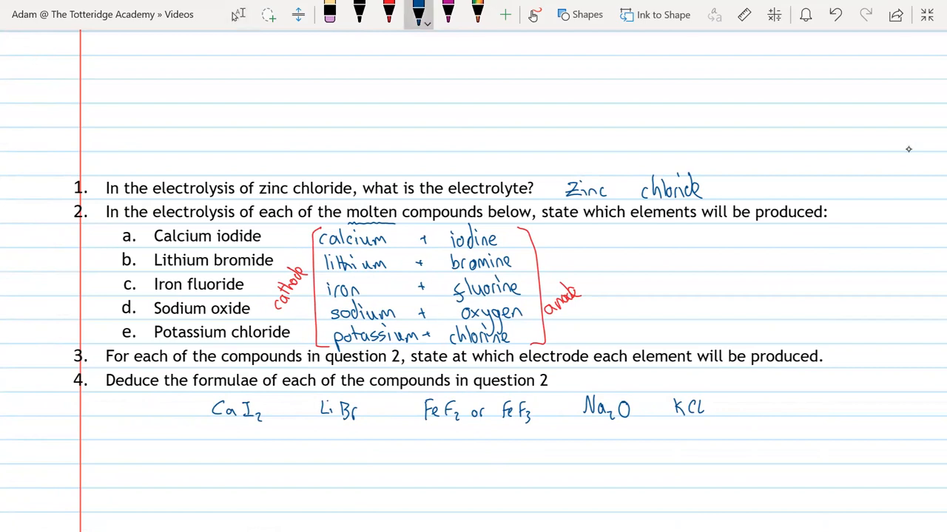